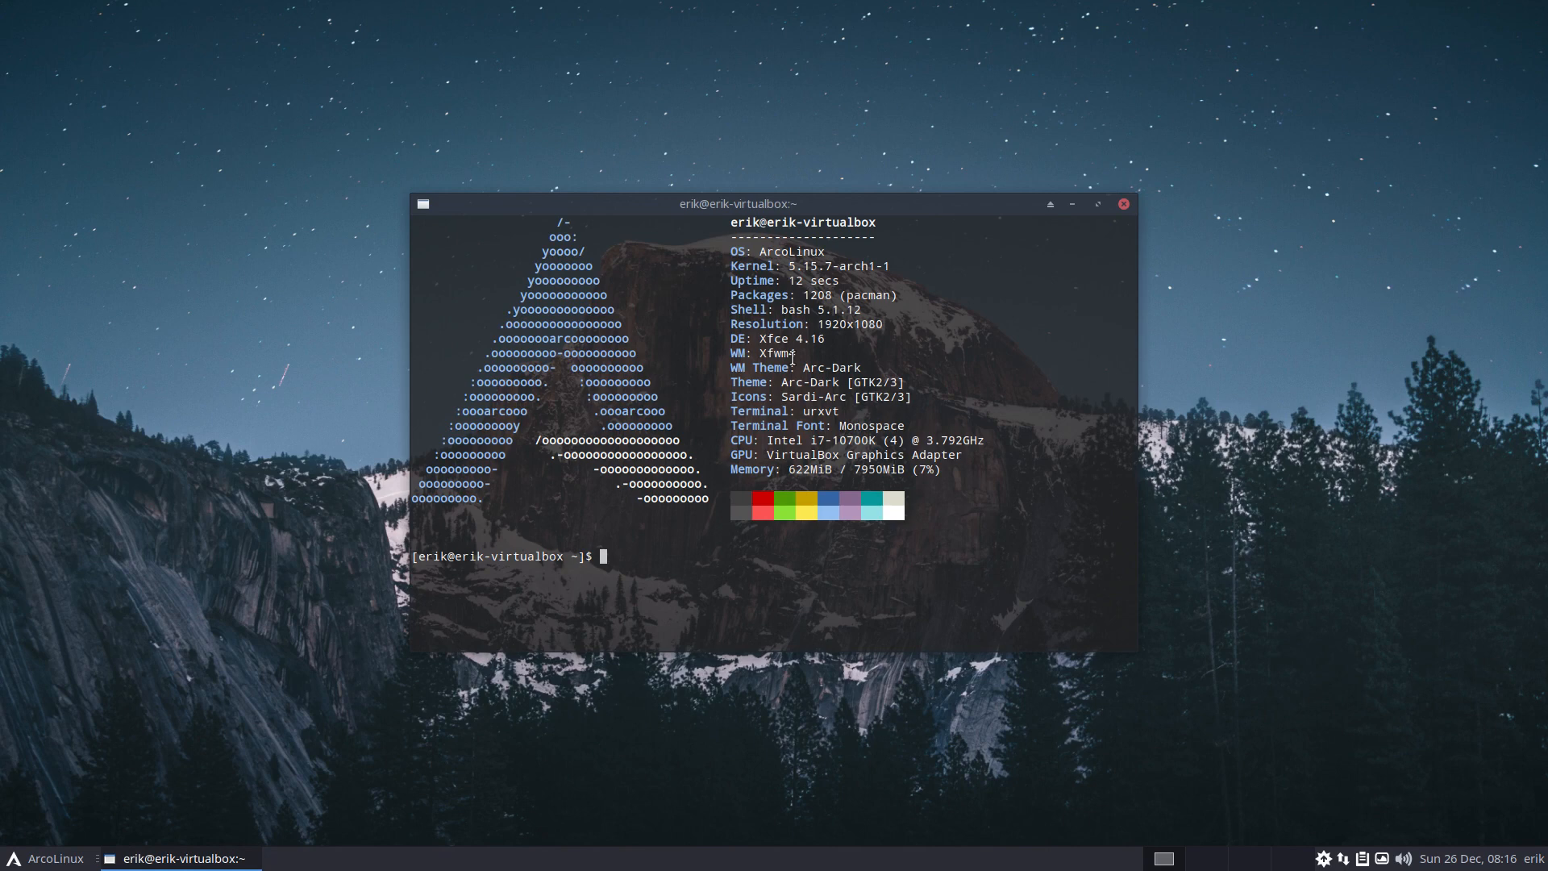
# Show the ISO release information with the iso command
pyautogui.write('iso')
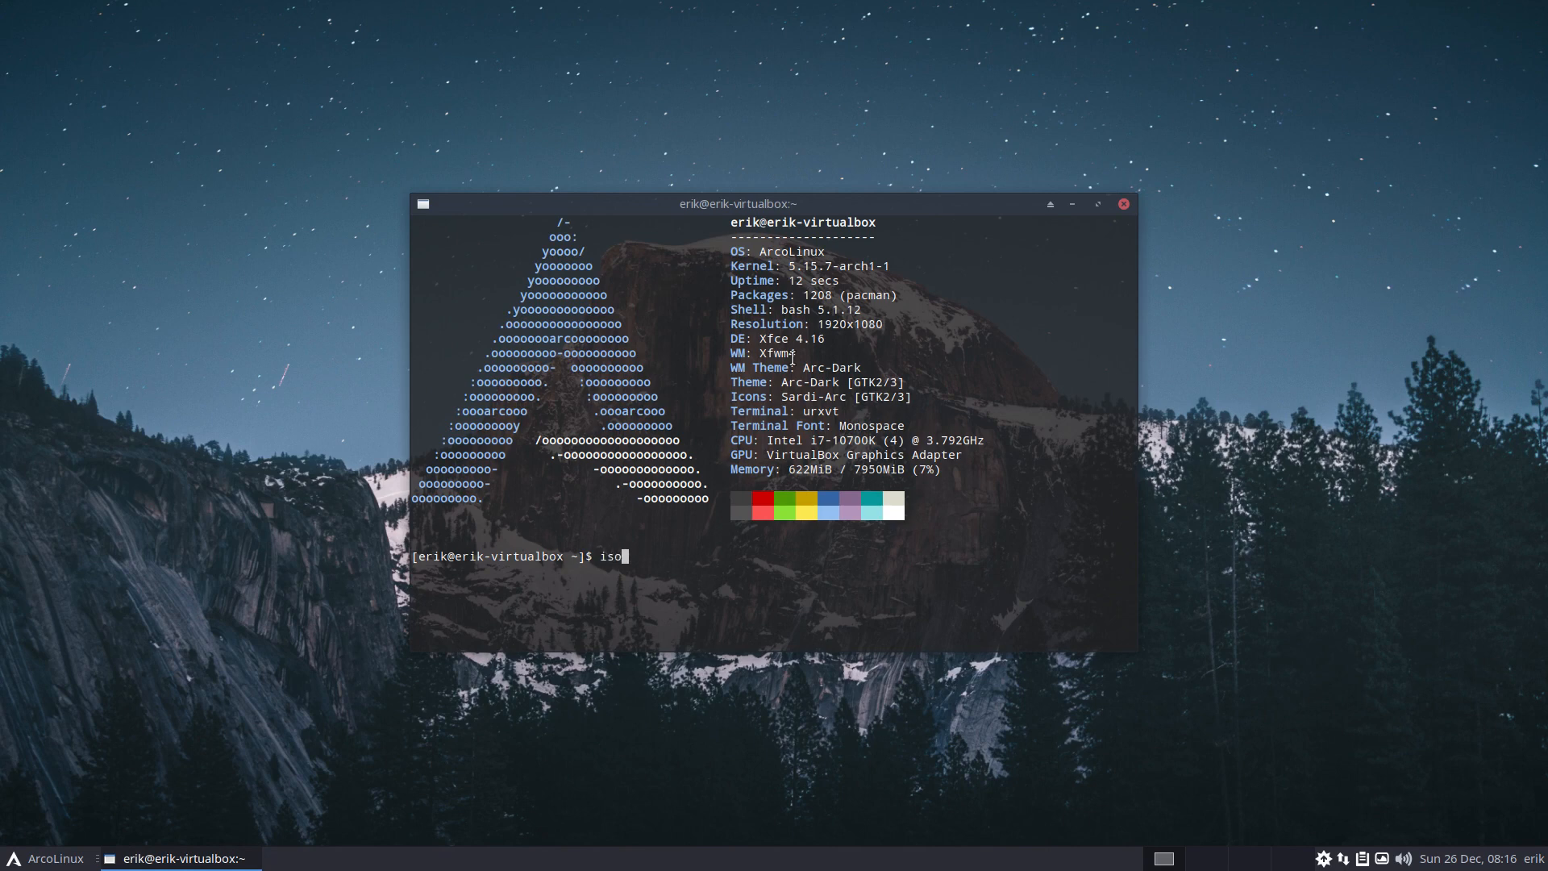
pyautogui.press('Return')
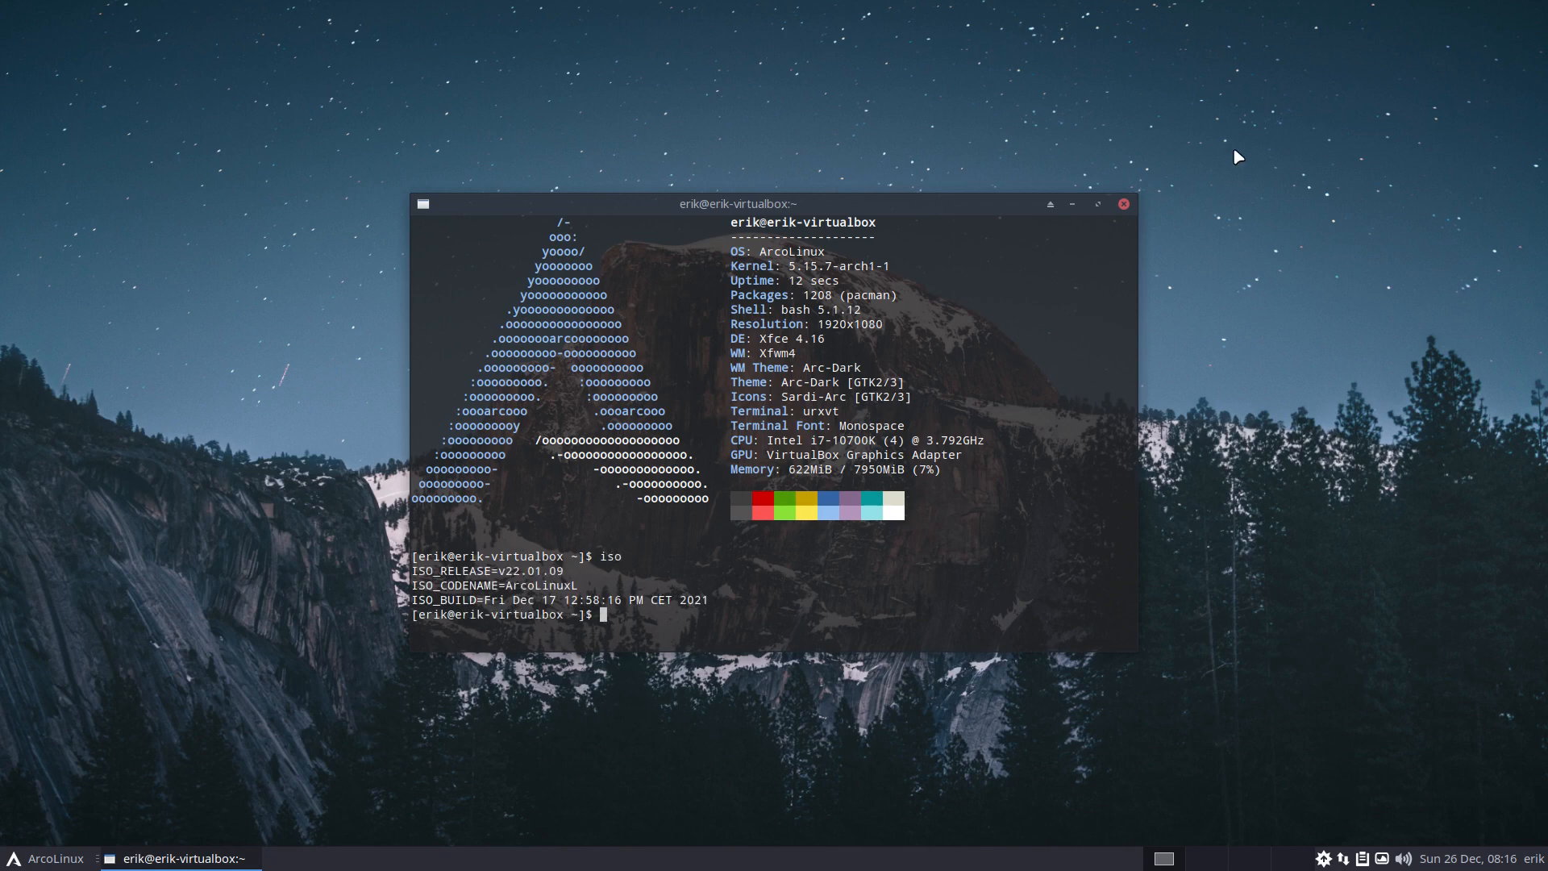
pyautogui.click(1123, 203)
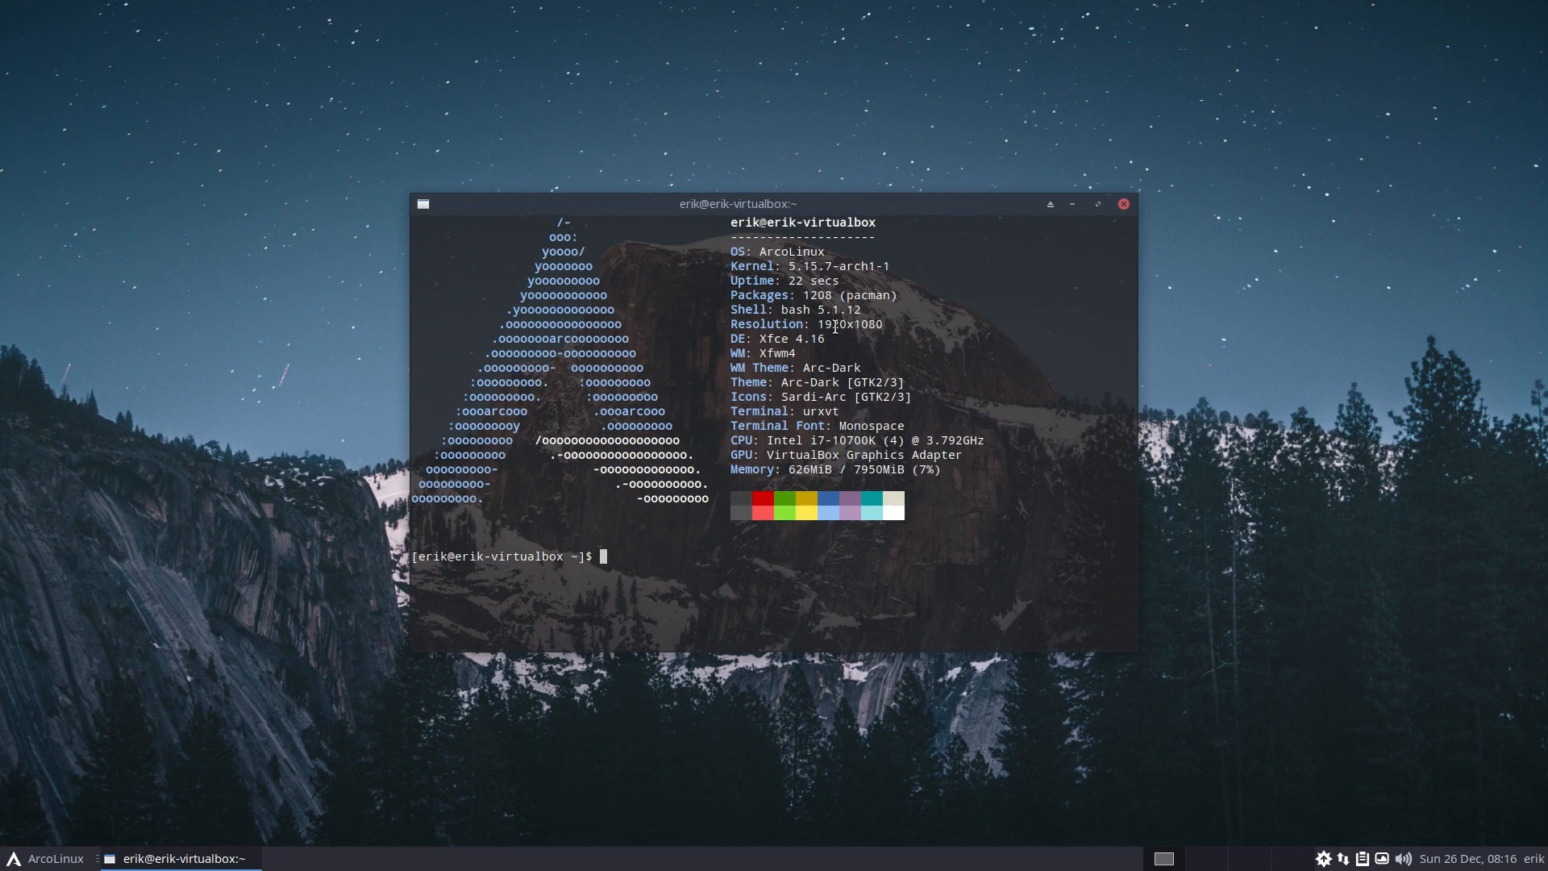
# Start a full system upgrade with the upd alias
pyautogui.write('upd')
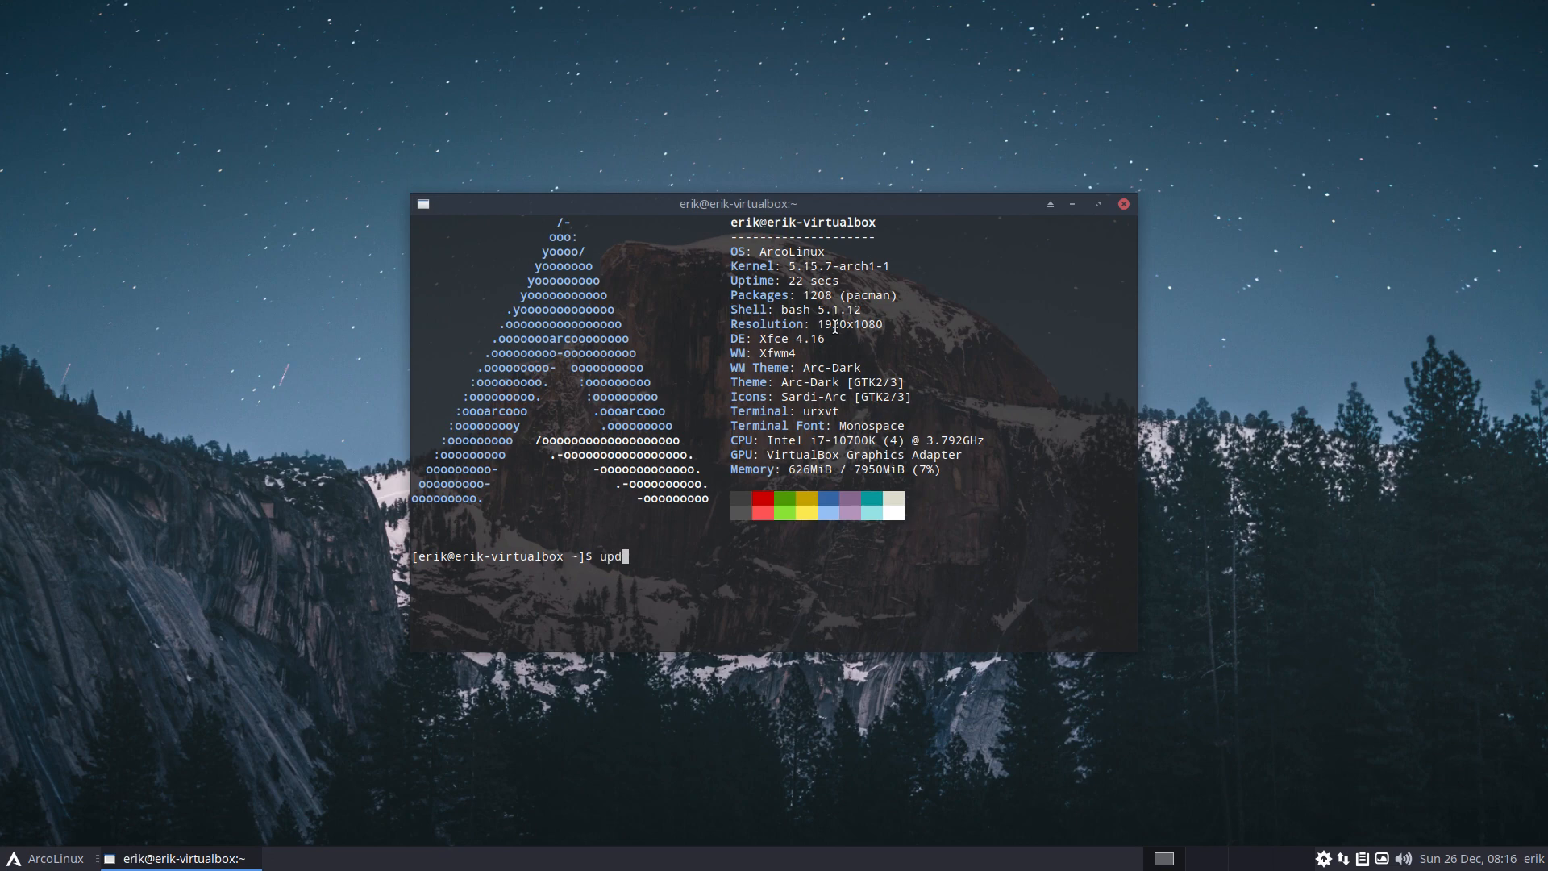
pyautogui.press('Return')
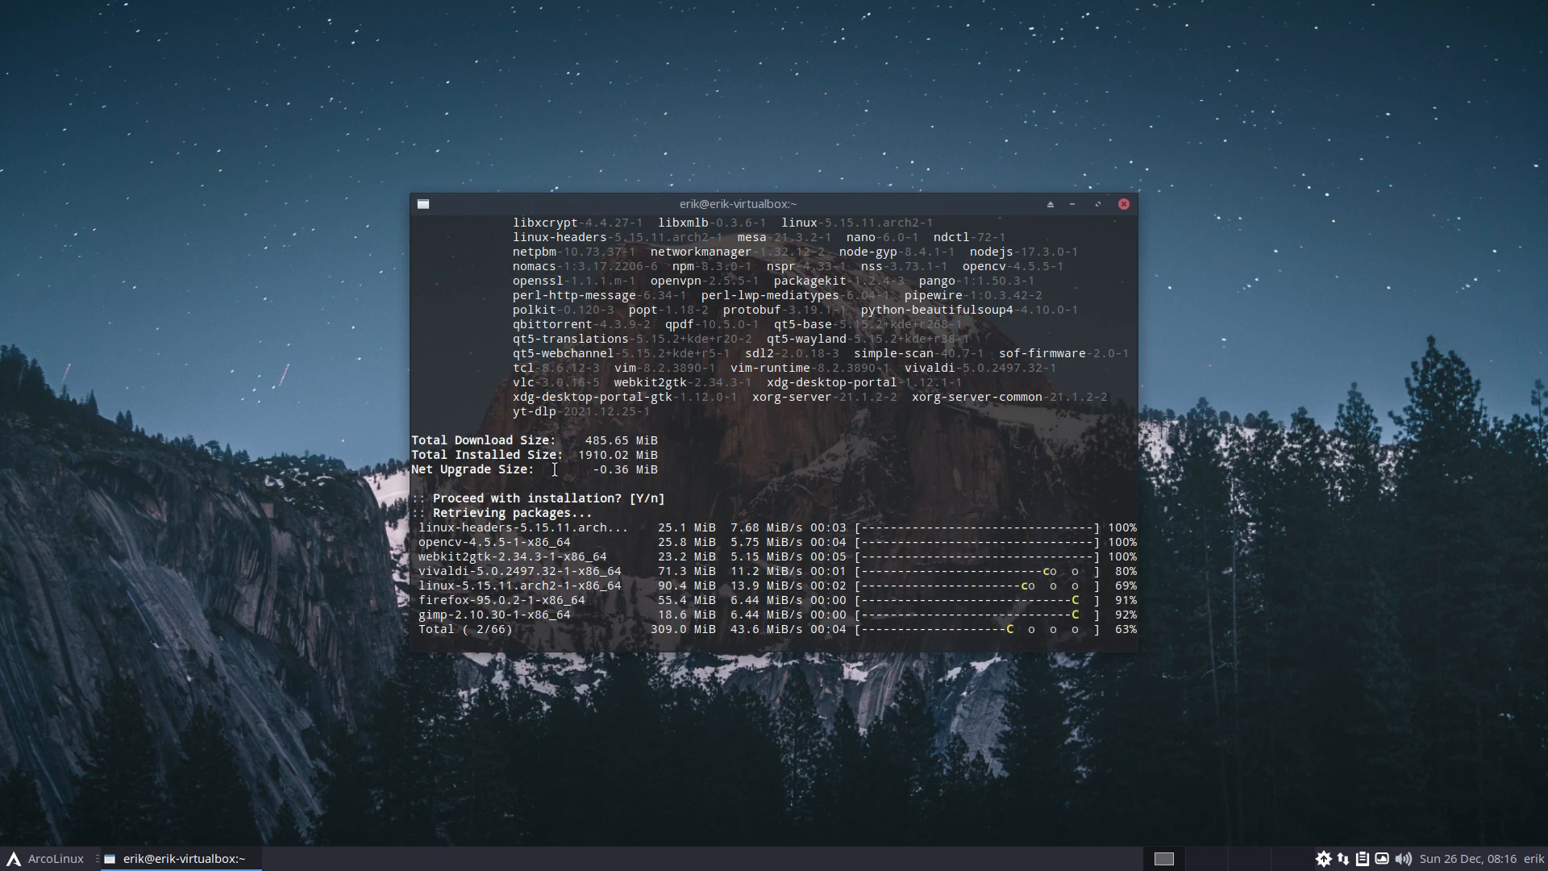
pyautogui.click(45, 856)
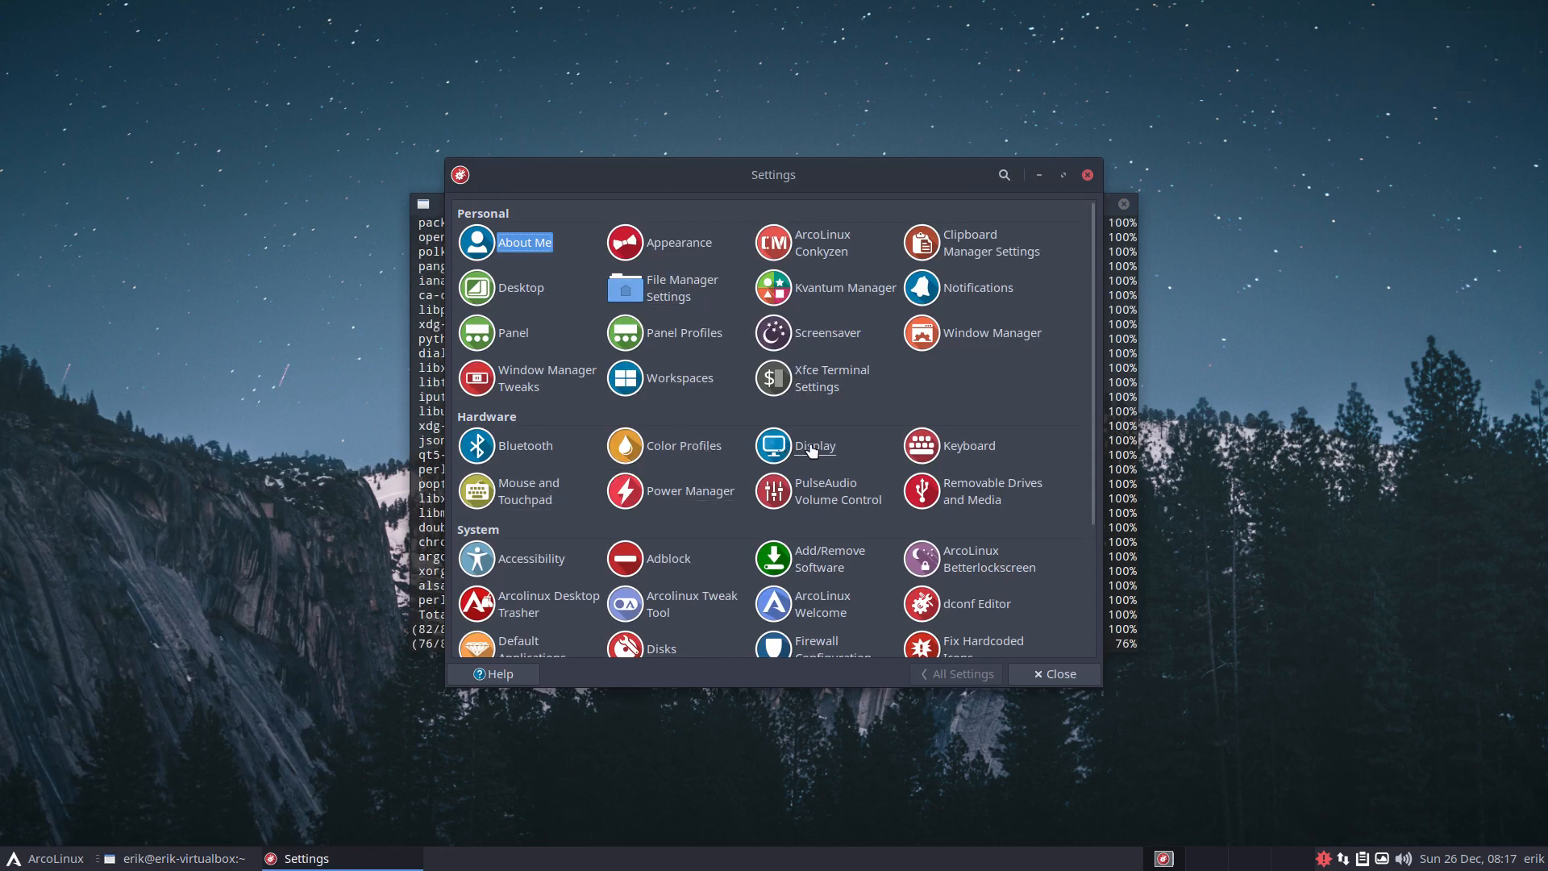
pyautogui.click(681, 445)
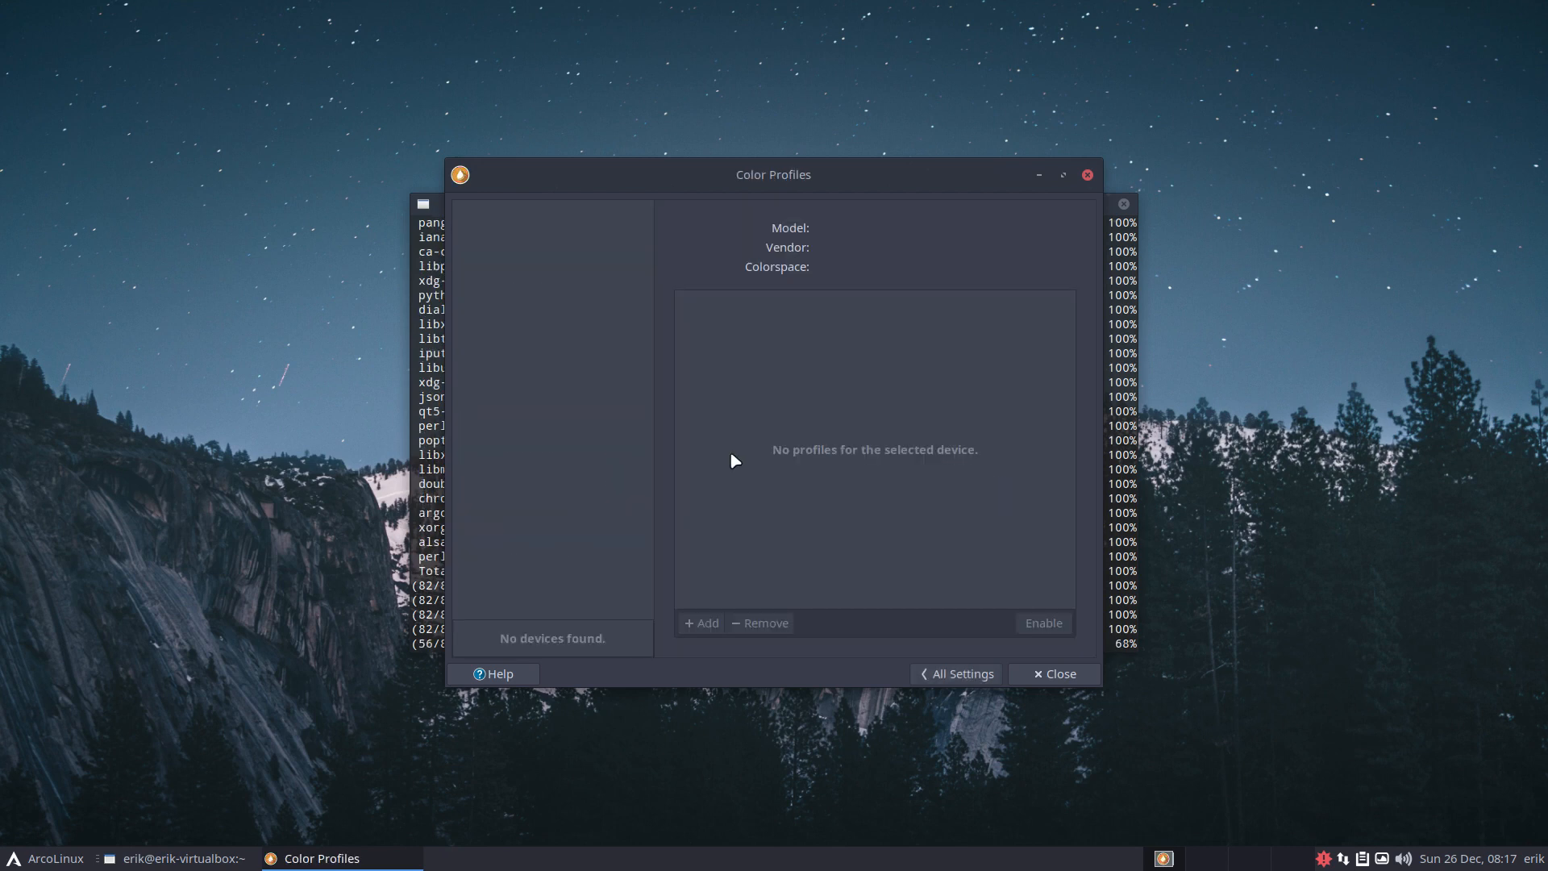
pyautogui.click(954, 674)
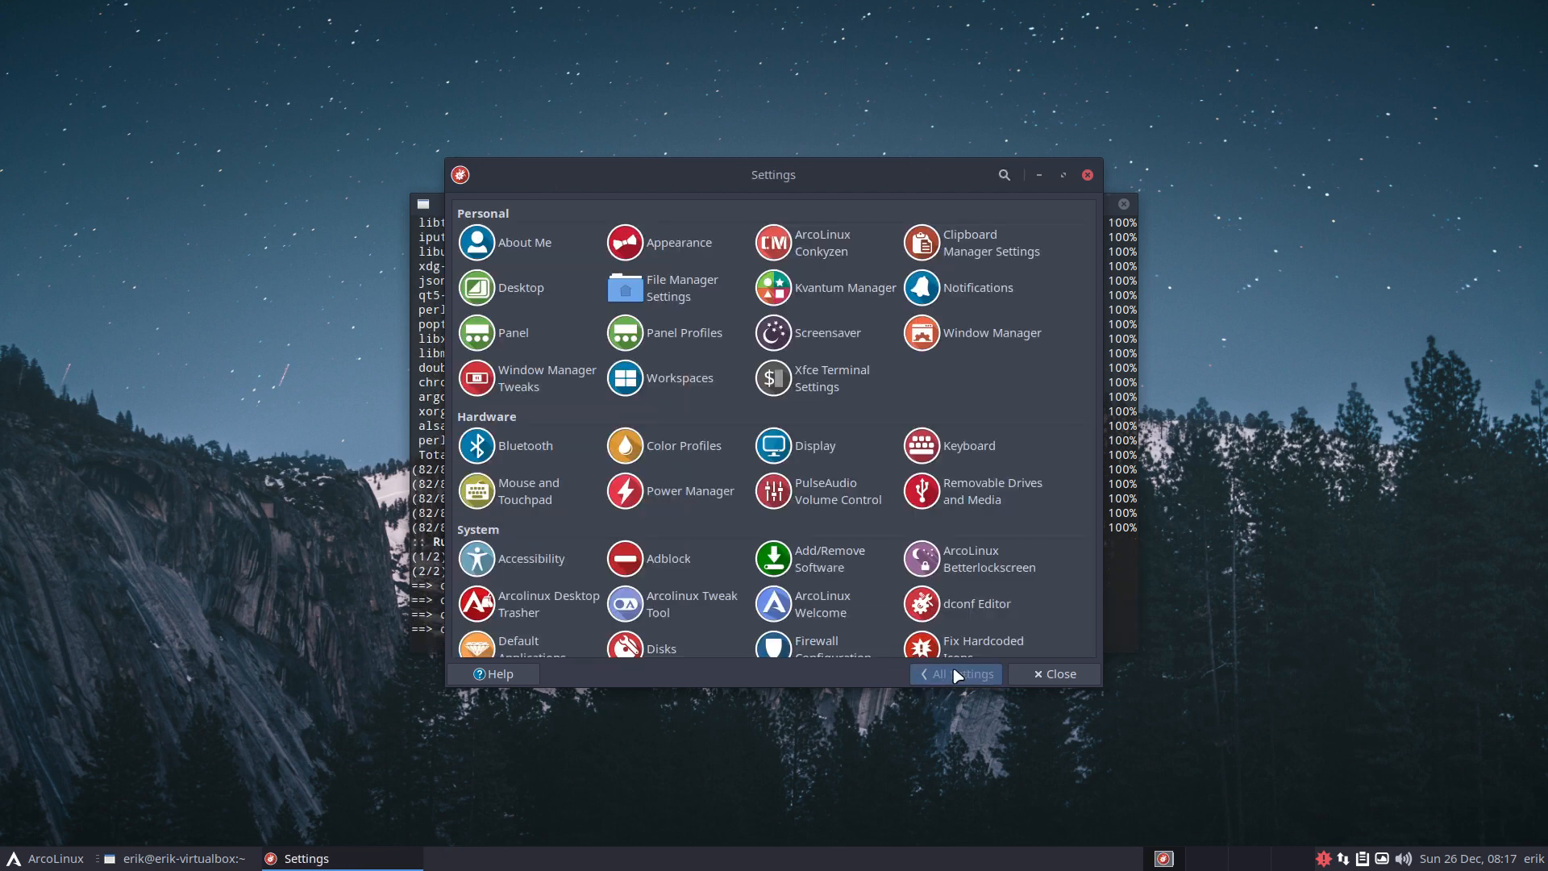
pyautogui.click(771, 445)
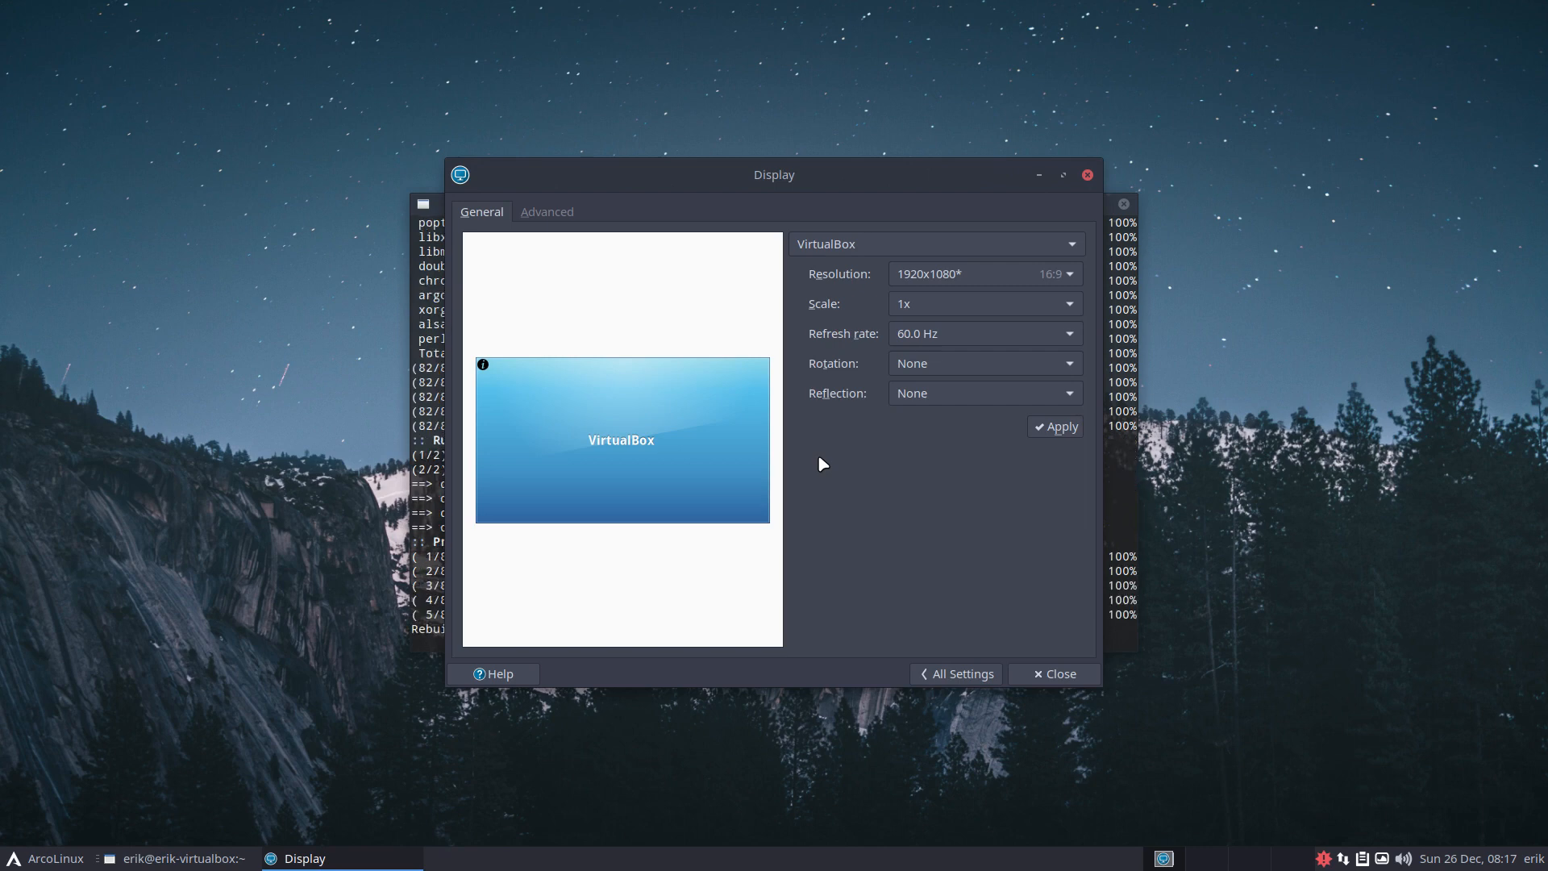
pyautogui.click(547, 211)
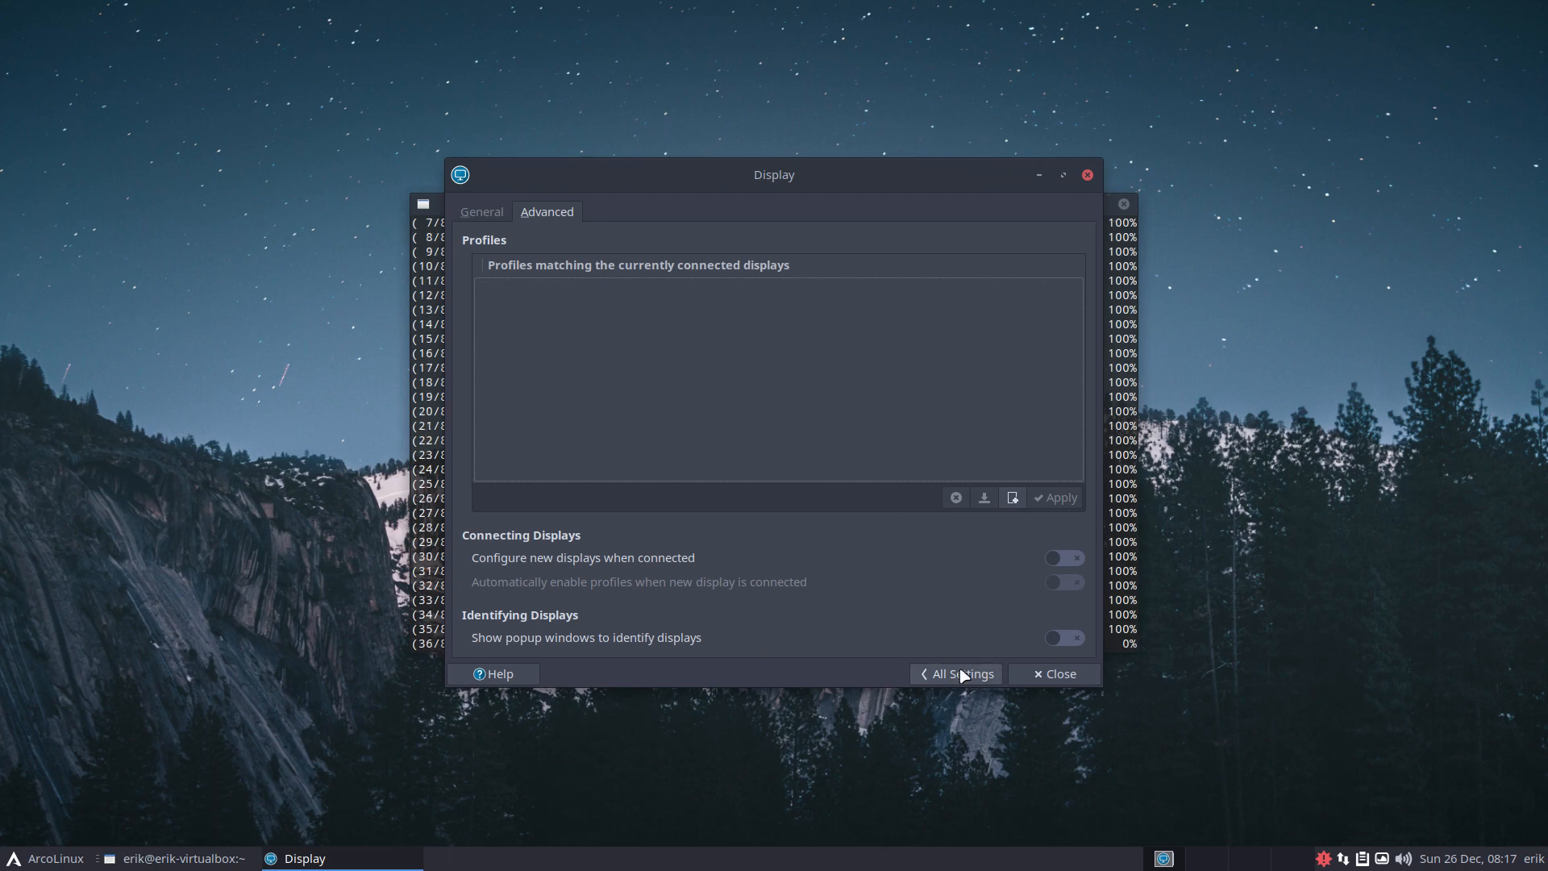
pyautogui.click(954, 674)
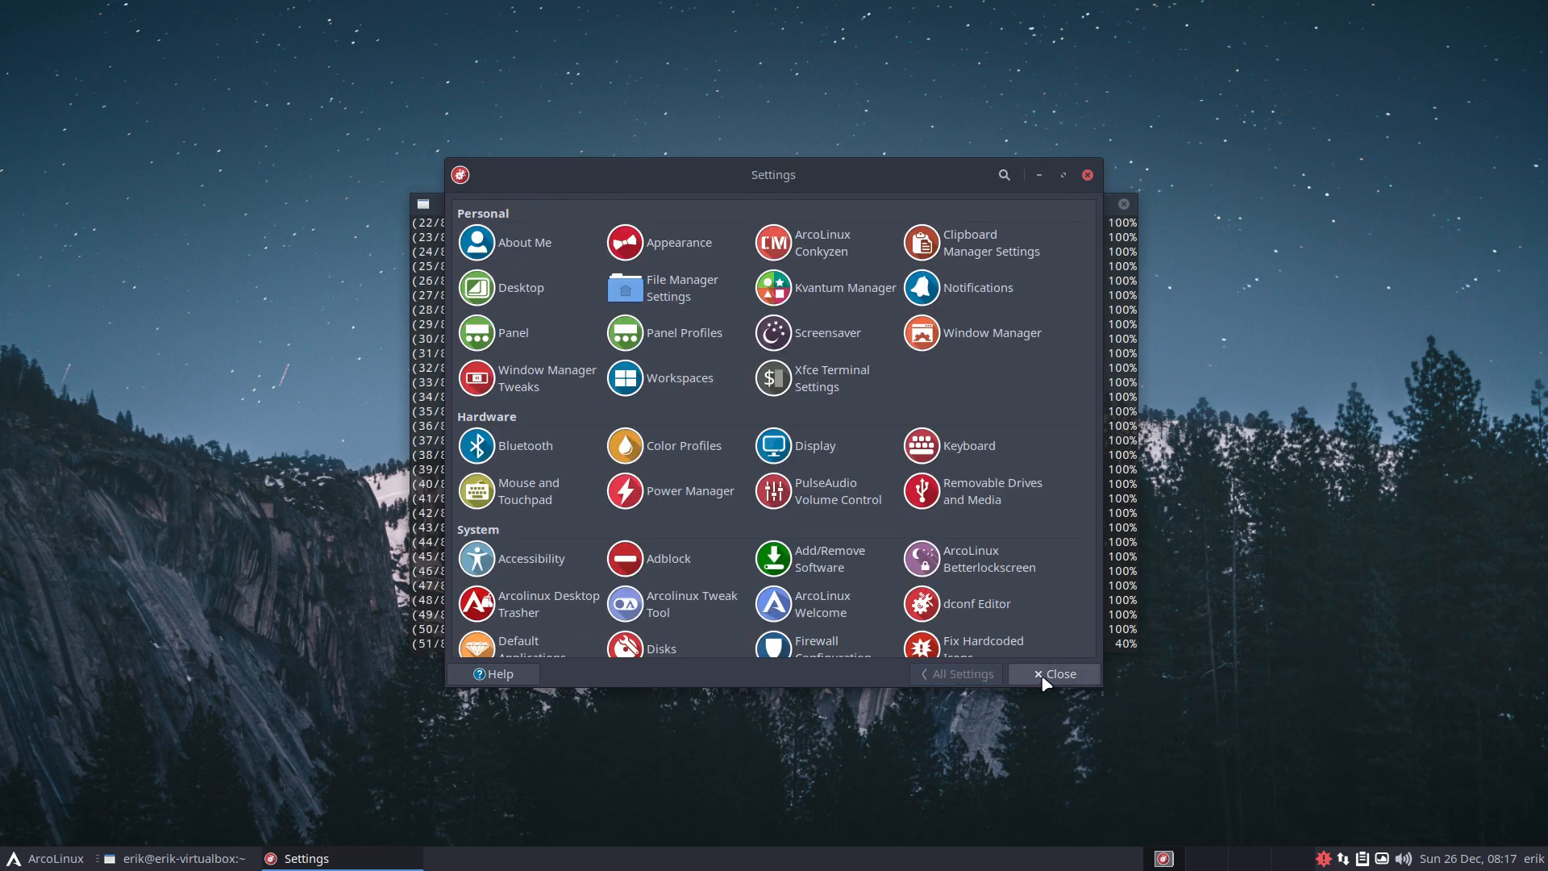
pyautogui.click(1060, 674)
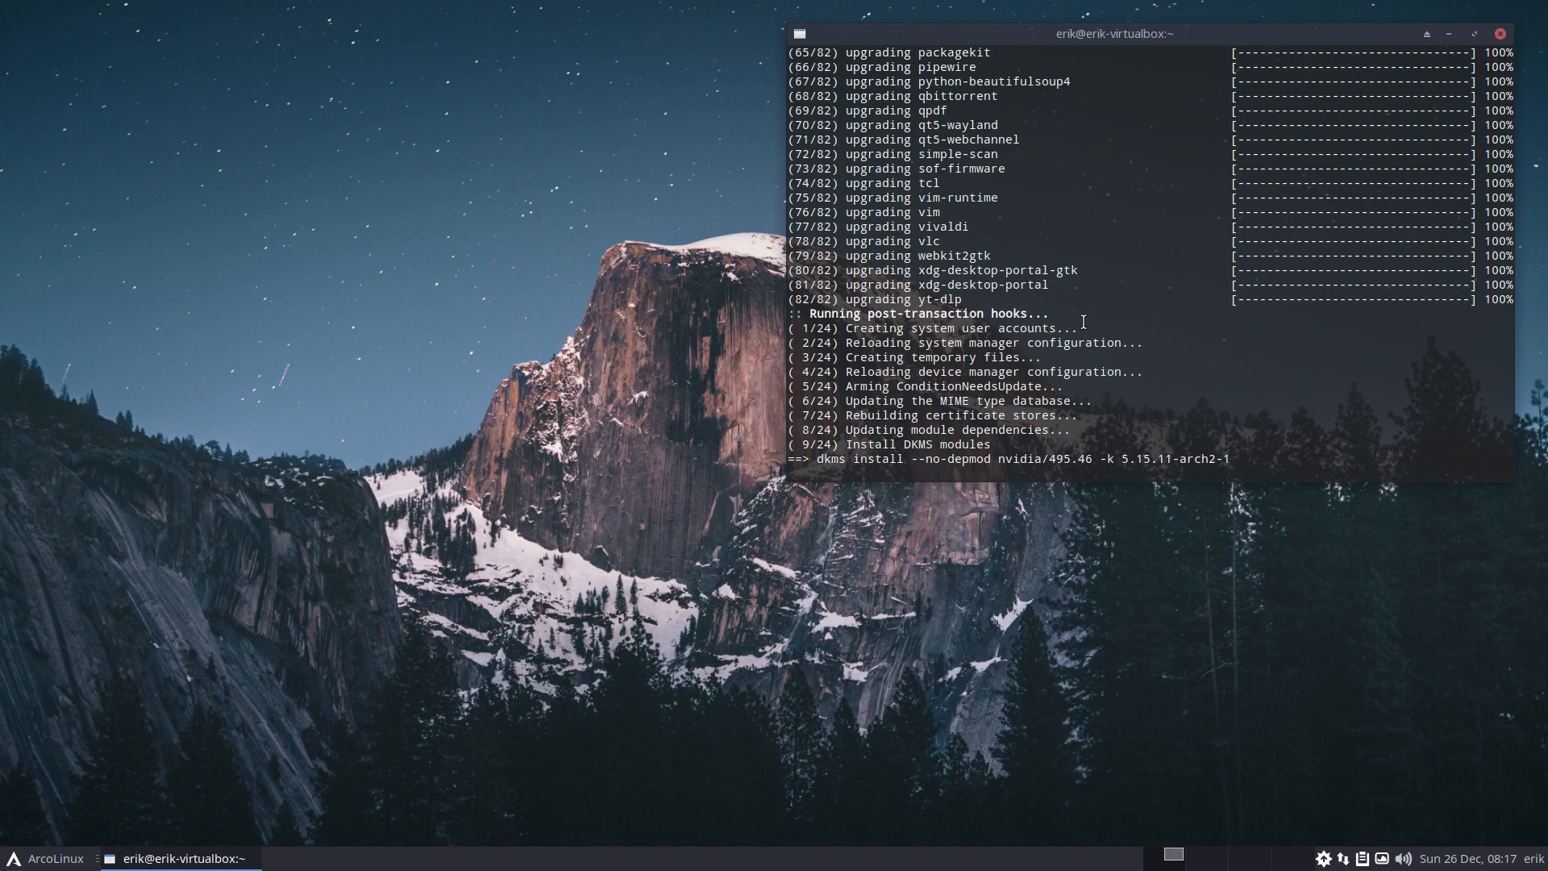
pyautogui.moveTo(266, 490)
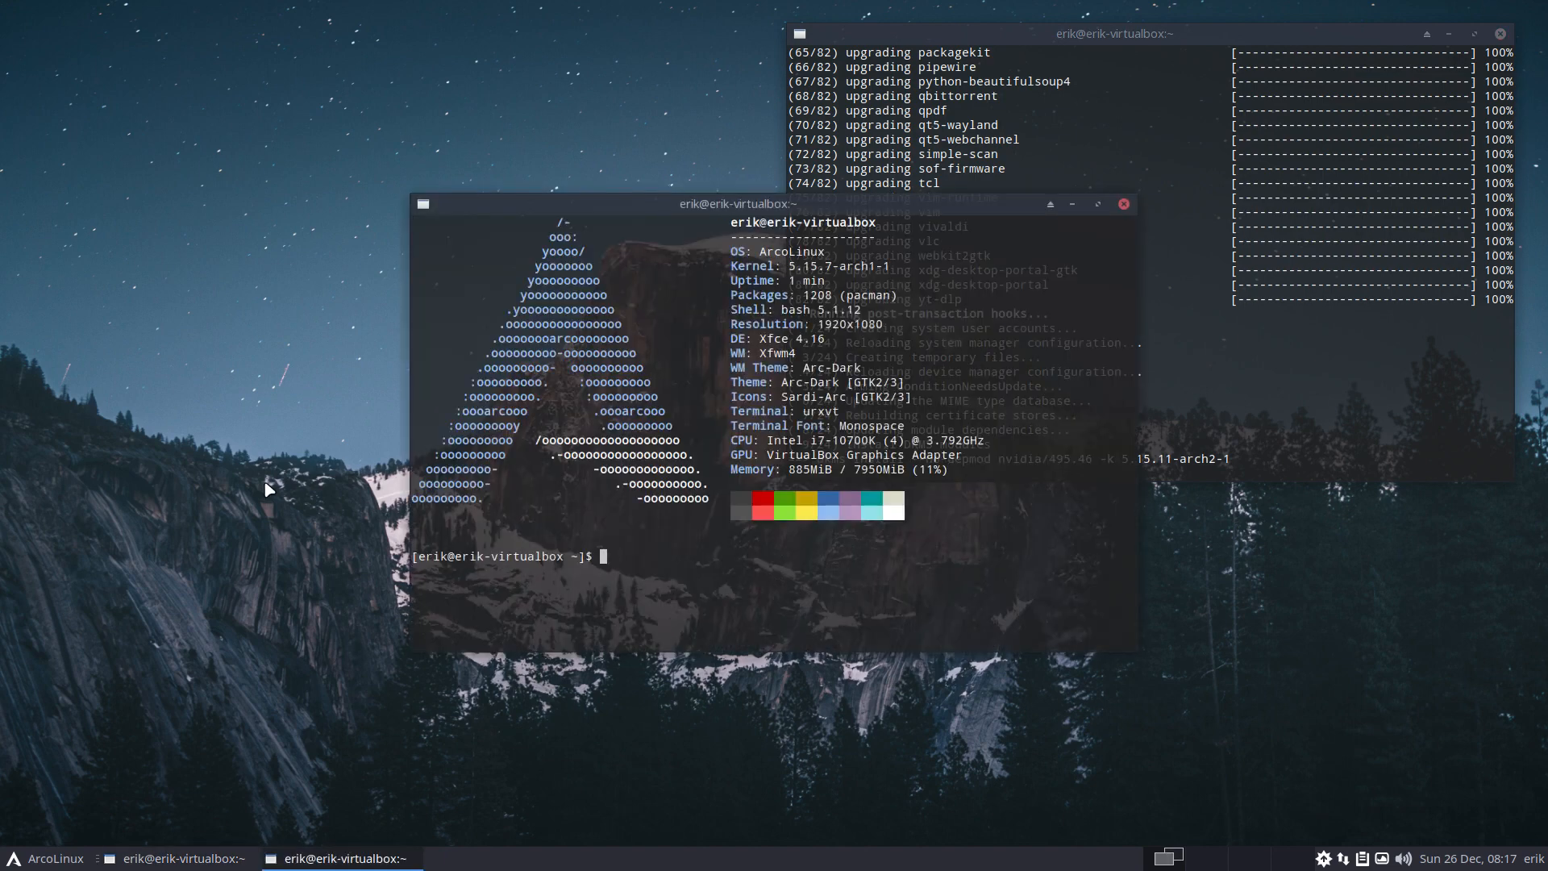
# Begin a sudo pacman -R xorg removal command and cancel it with Ctrl+C
pyautogui.write('sduo pac')
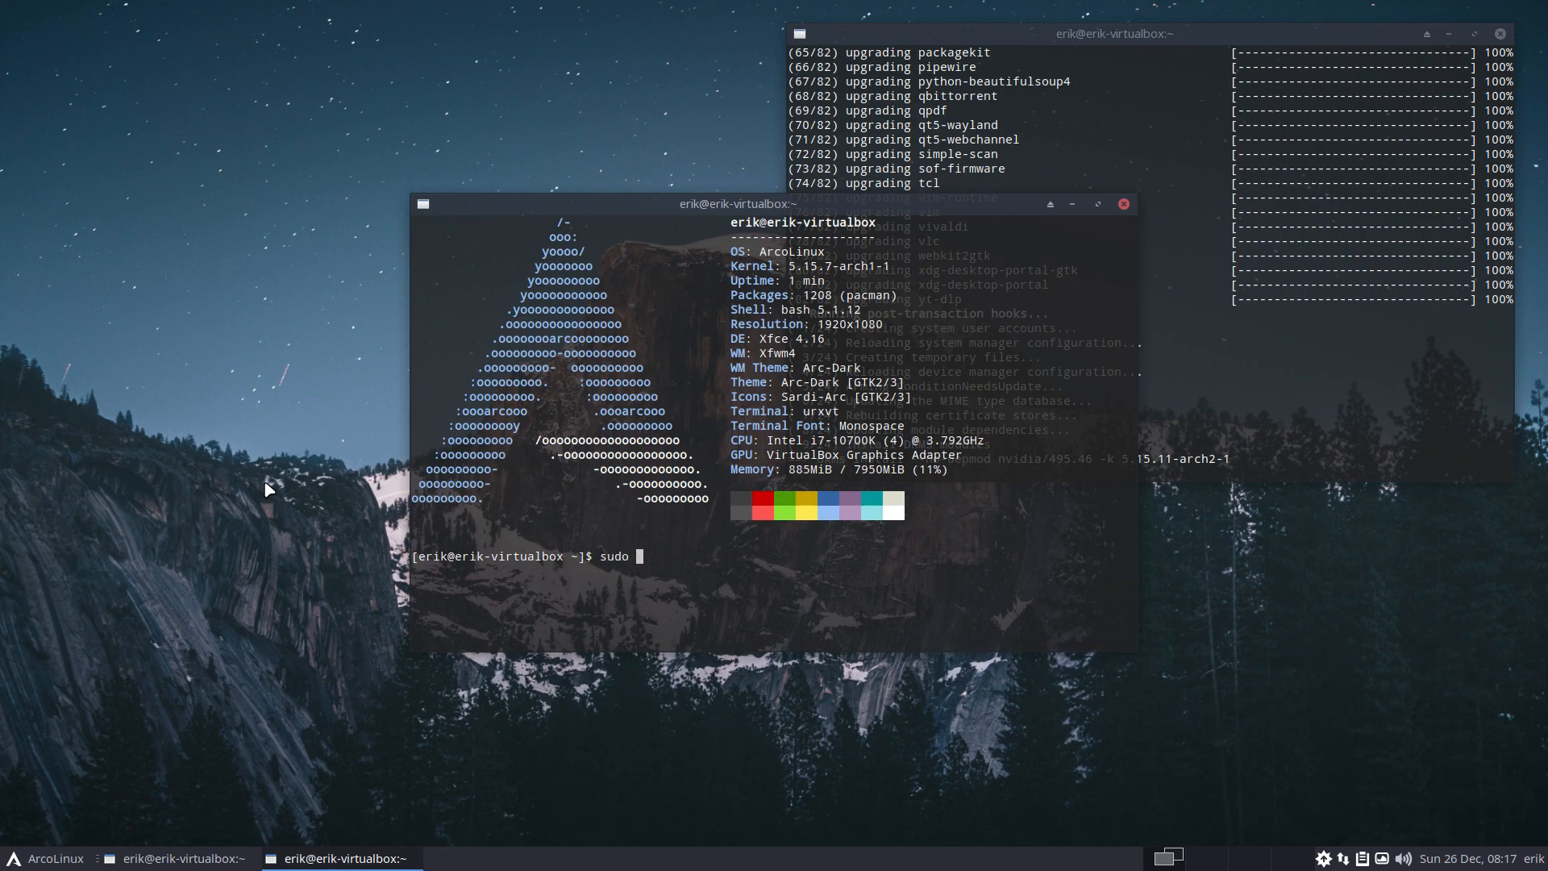
pyautogui.write('pacman')
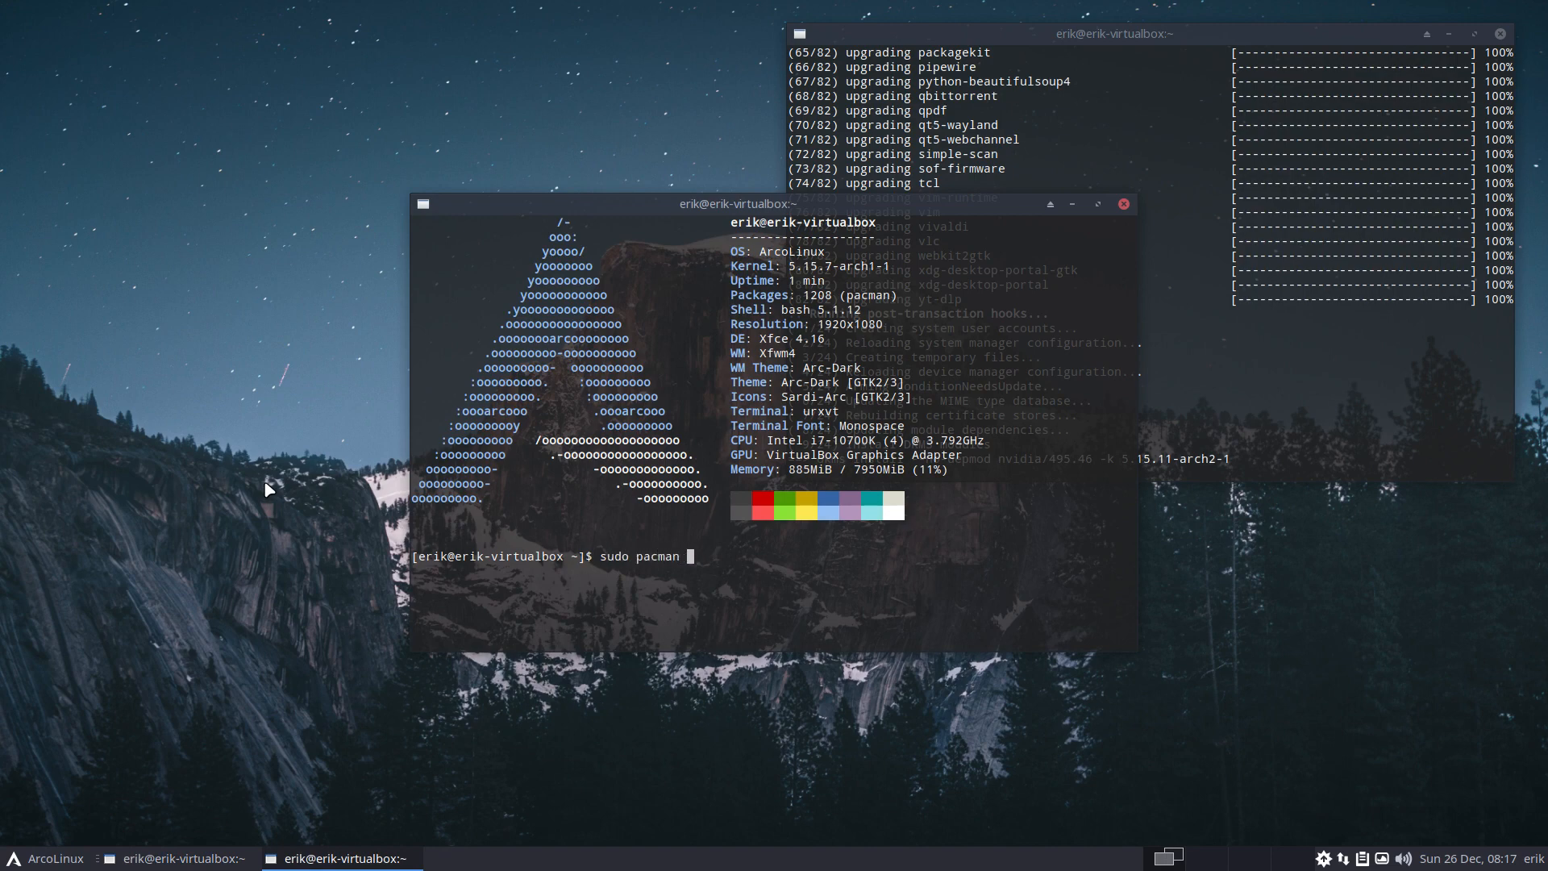
pyautogui.write('-R xorg')
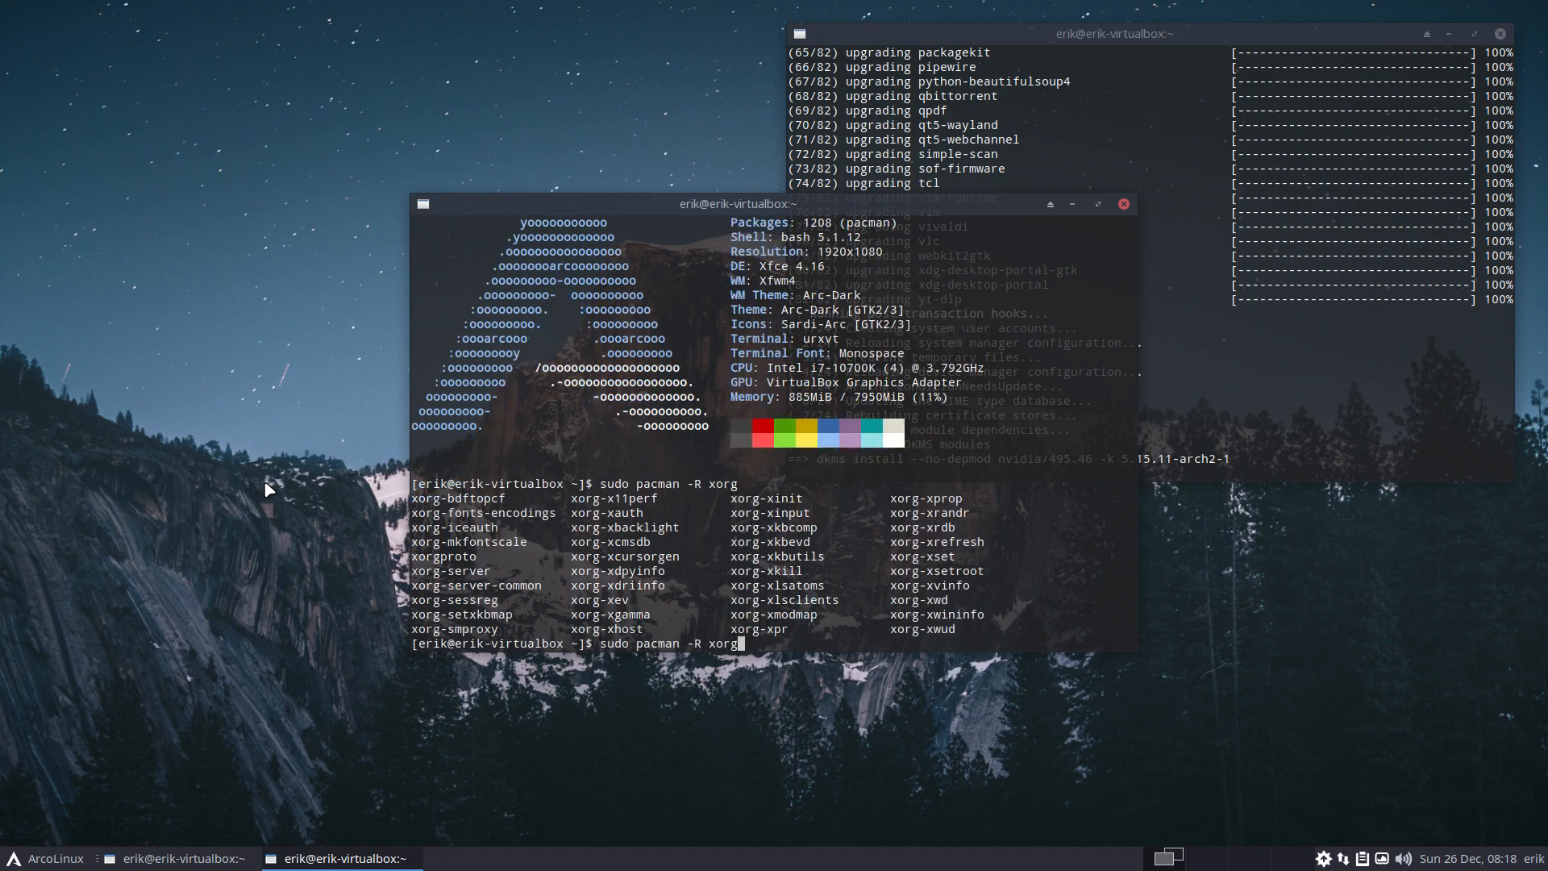
pyautogui.moveTo(650, 637)
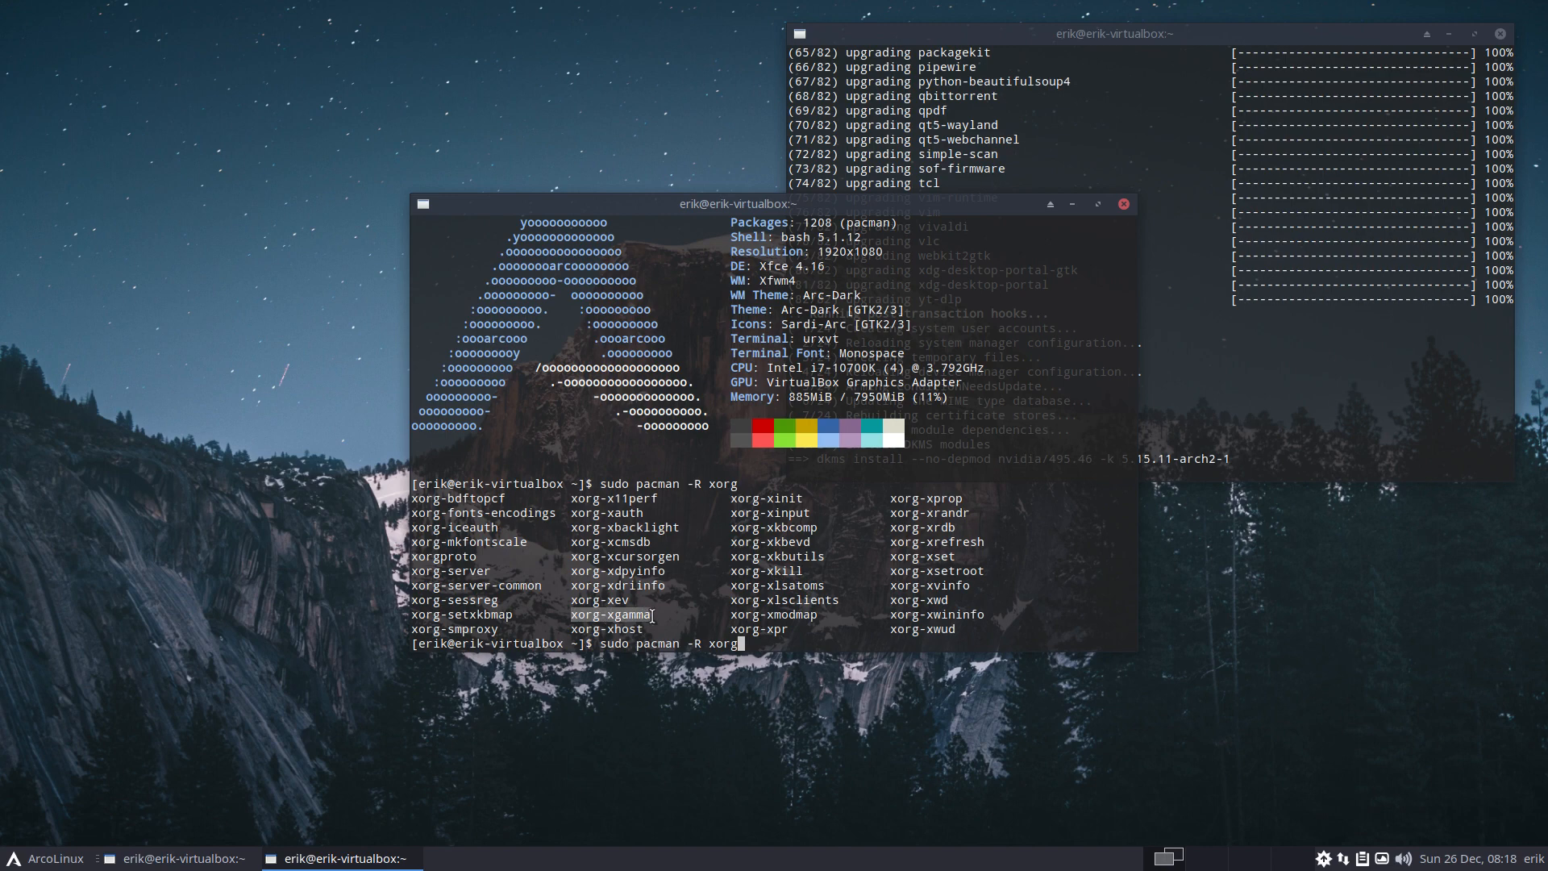
pyautogui.press('ctrl+c')
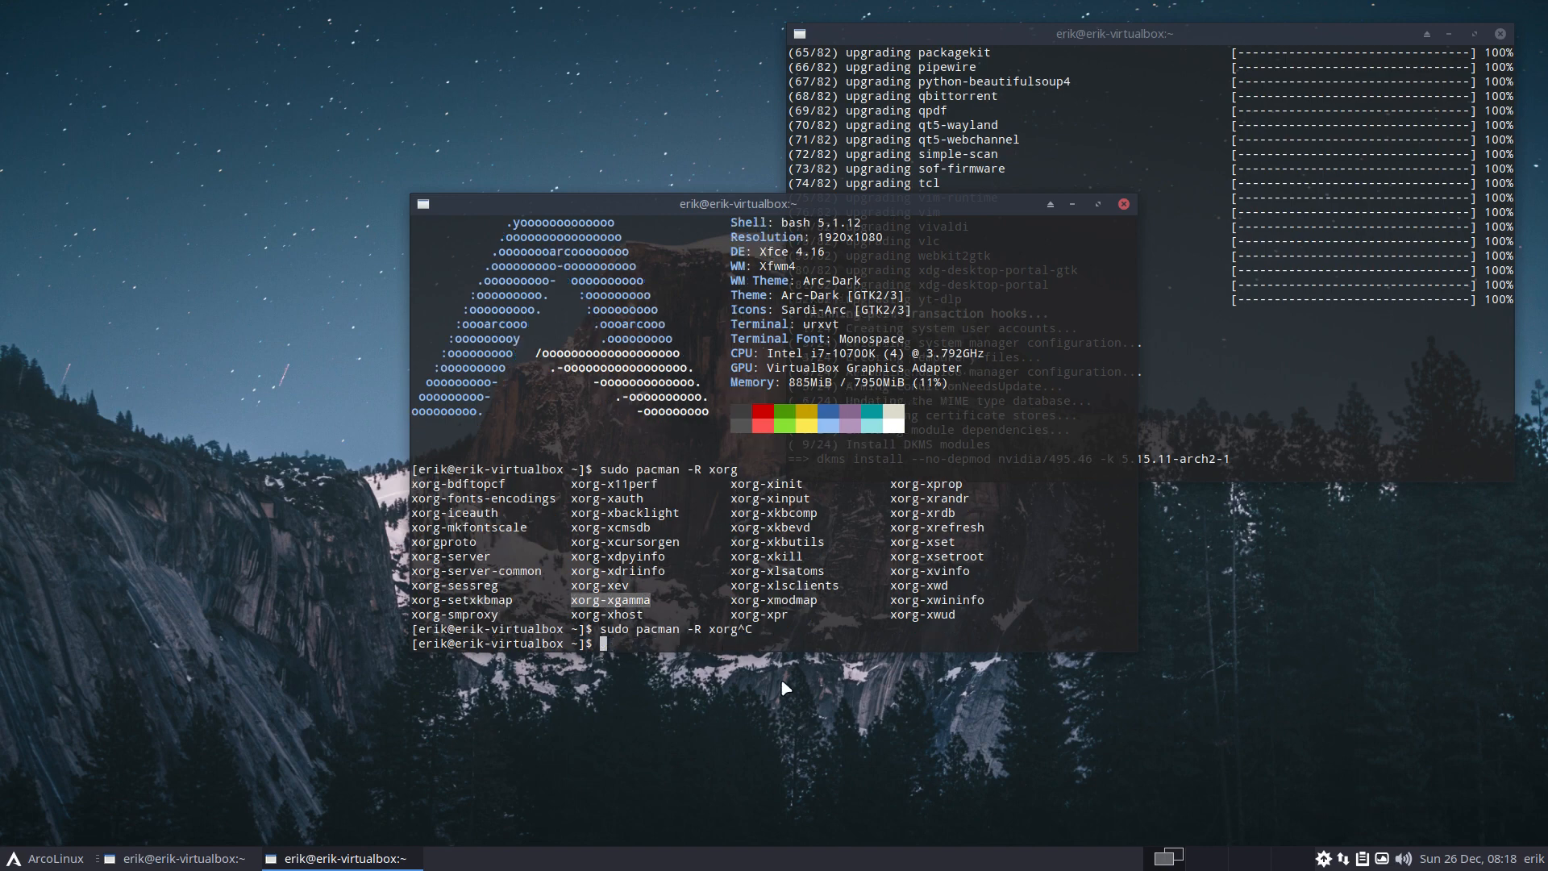
# Run xgamma to report gamma 1.000, view man xgamma, then close that terminal
pyautogui.write('gamma4scanimage')
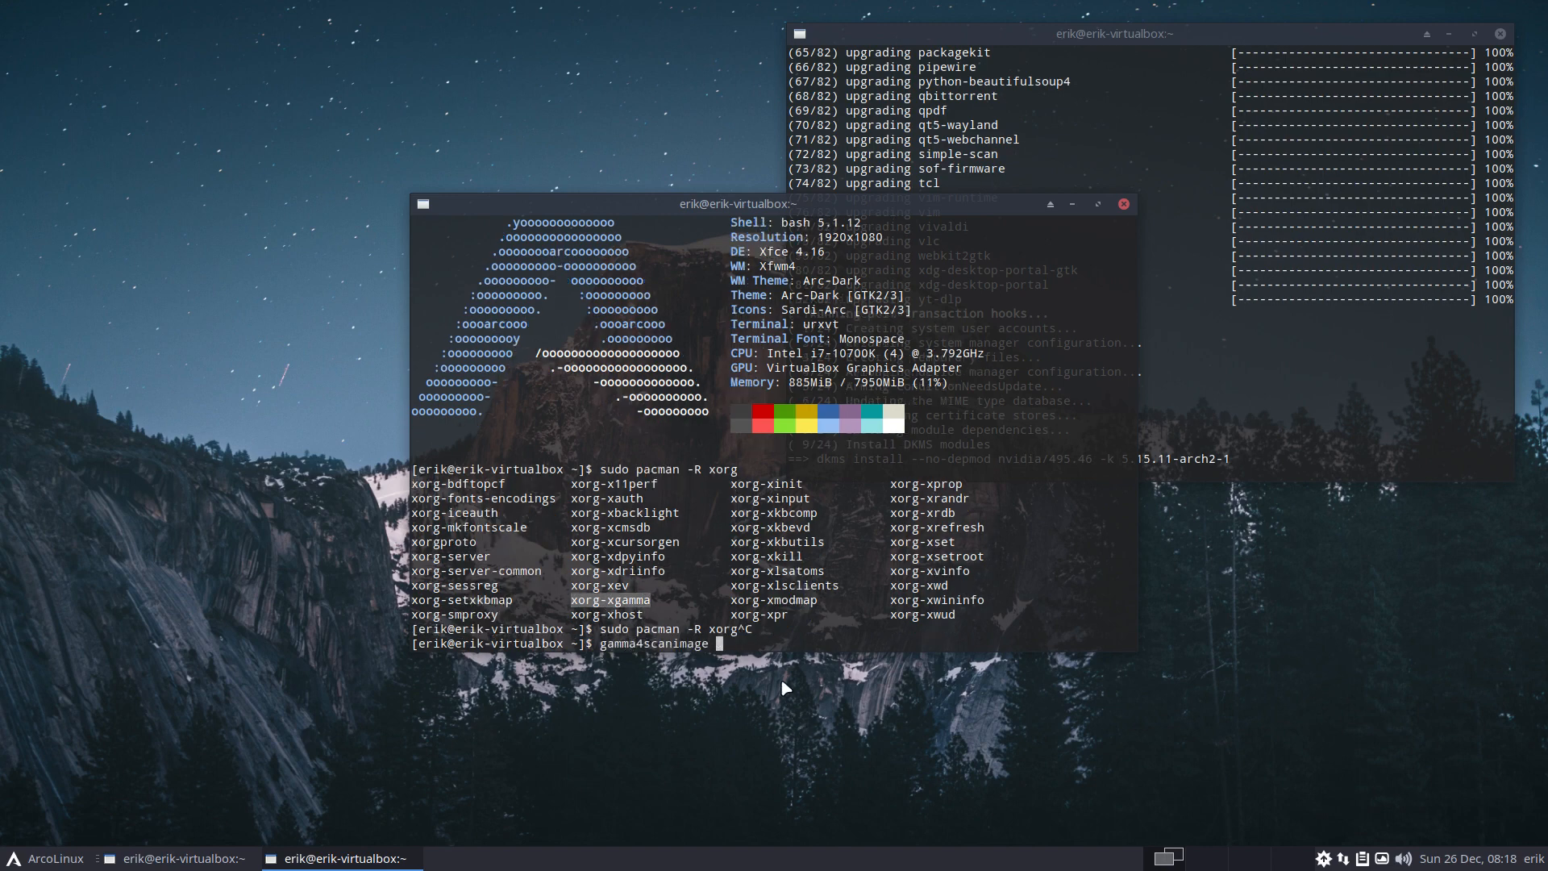
pyautogui.write('xg')
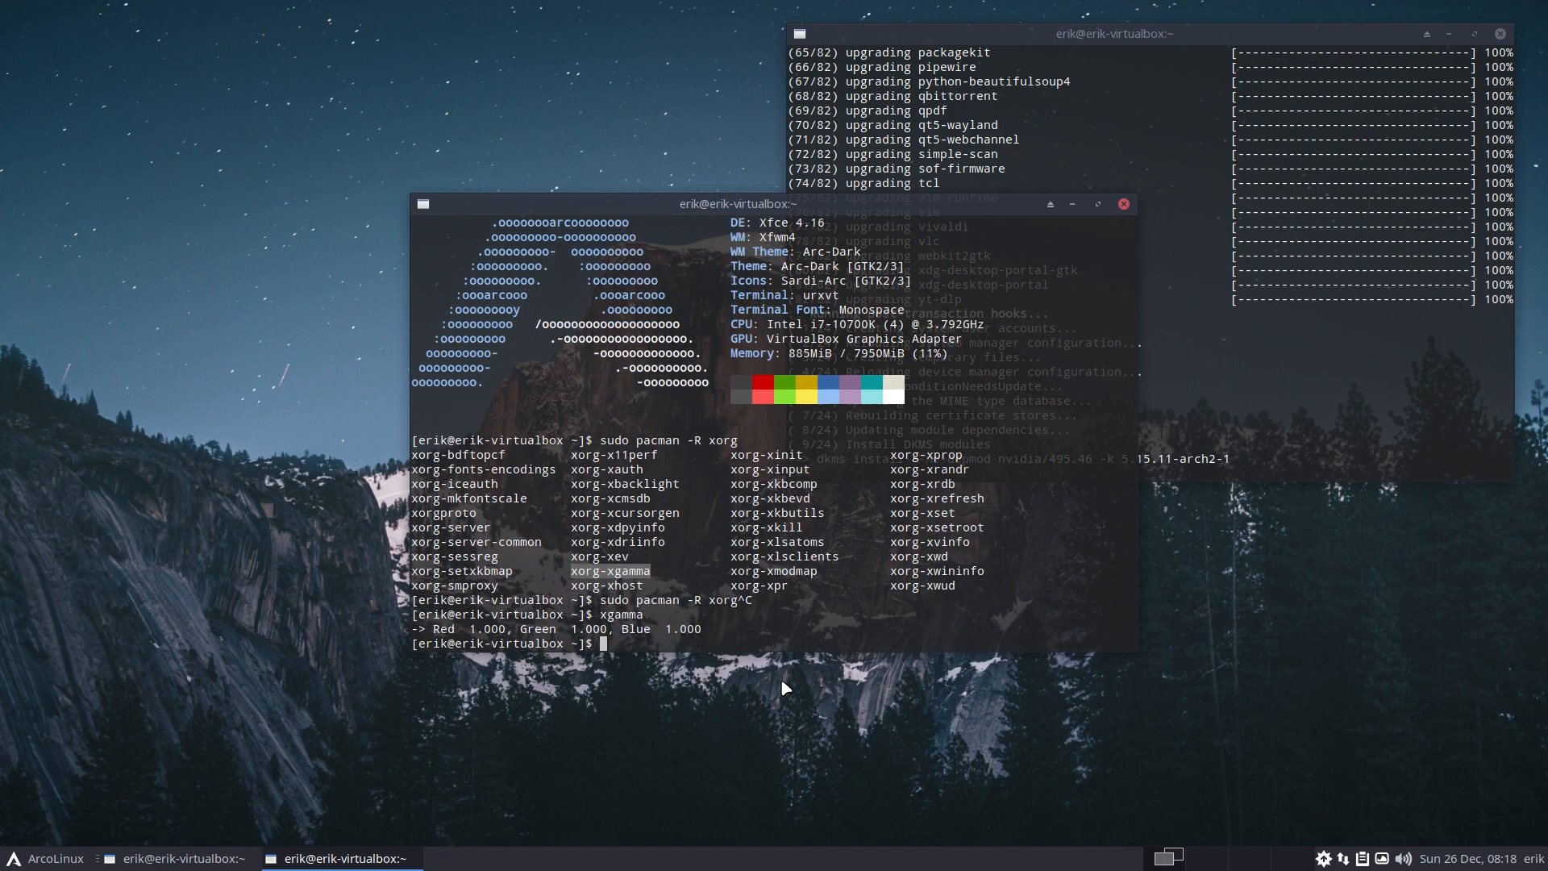
pyautogui.write('man x')
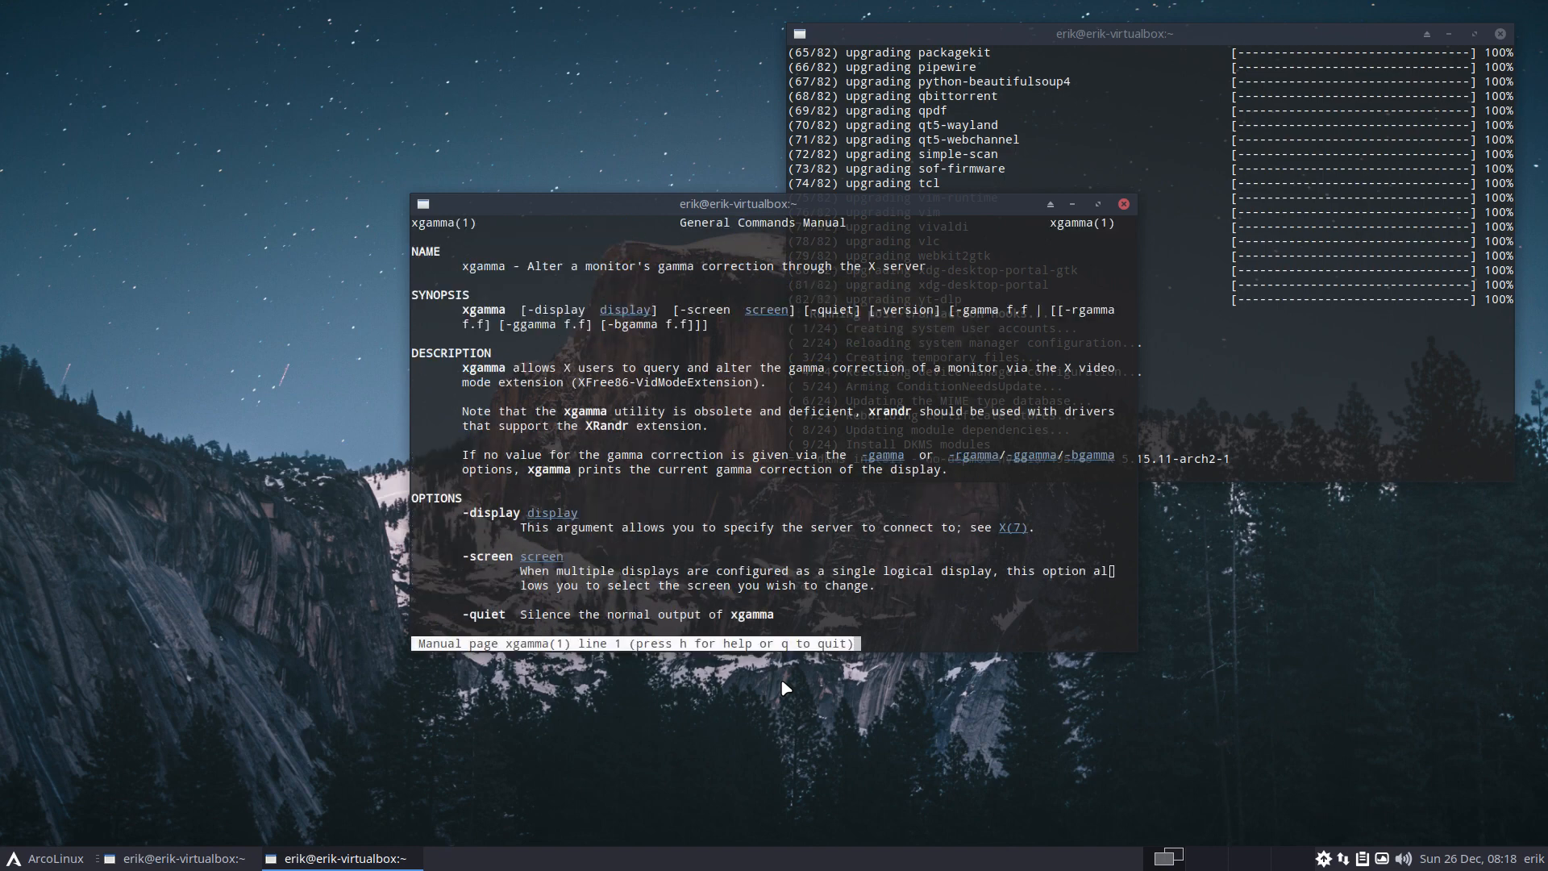
pyautogui.moveTo(506, 445)
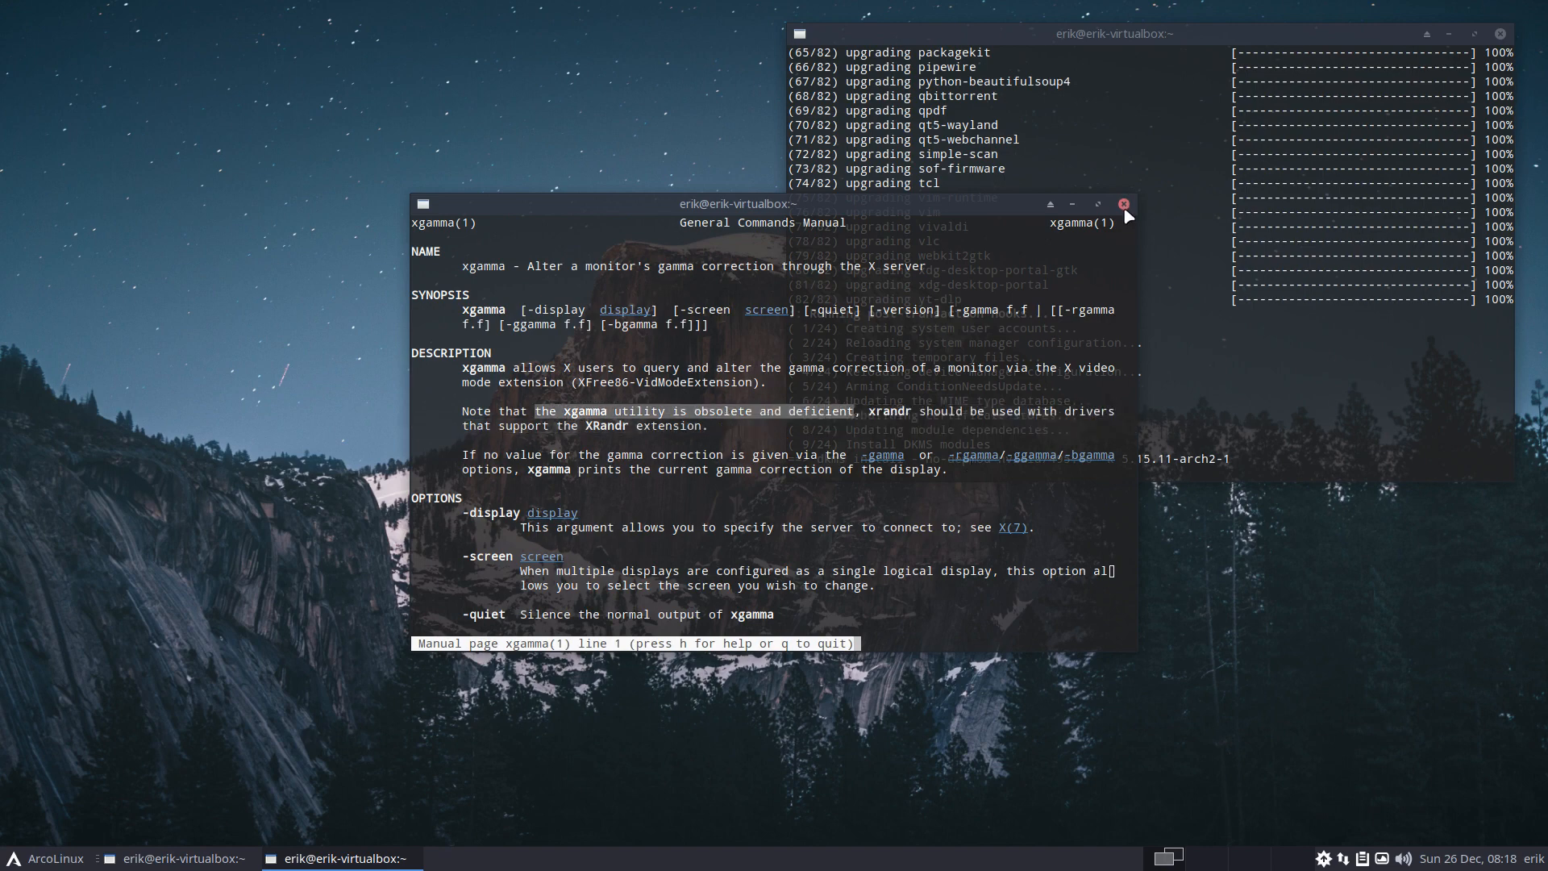
pyautogui.click(1122, 205)
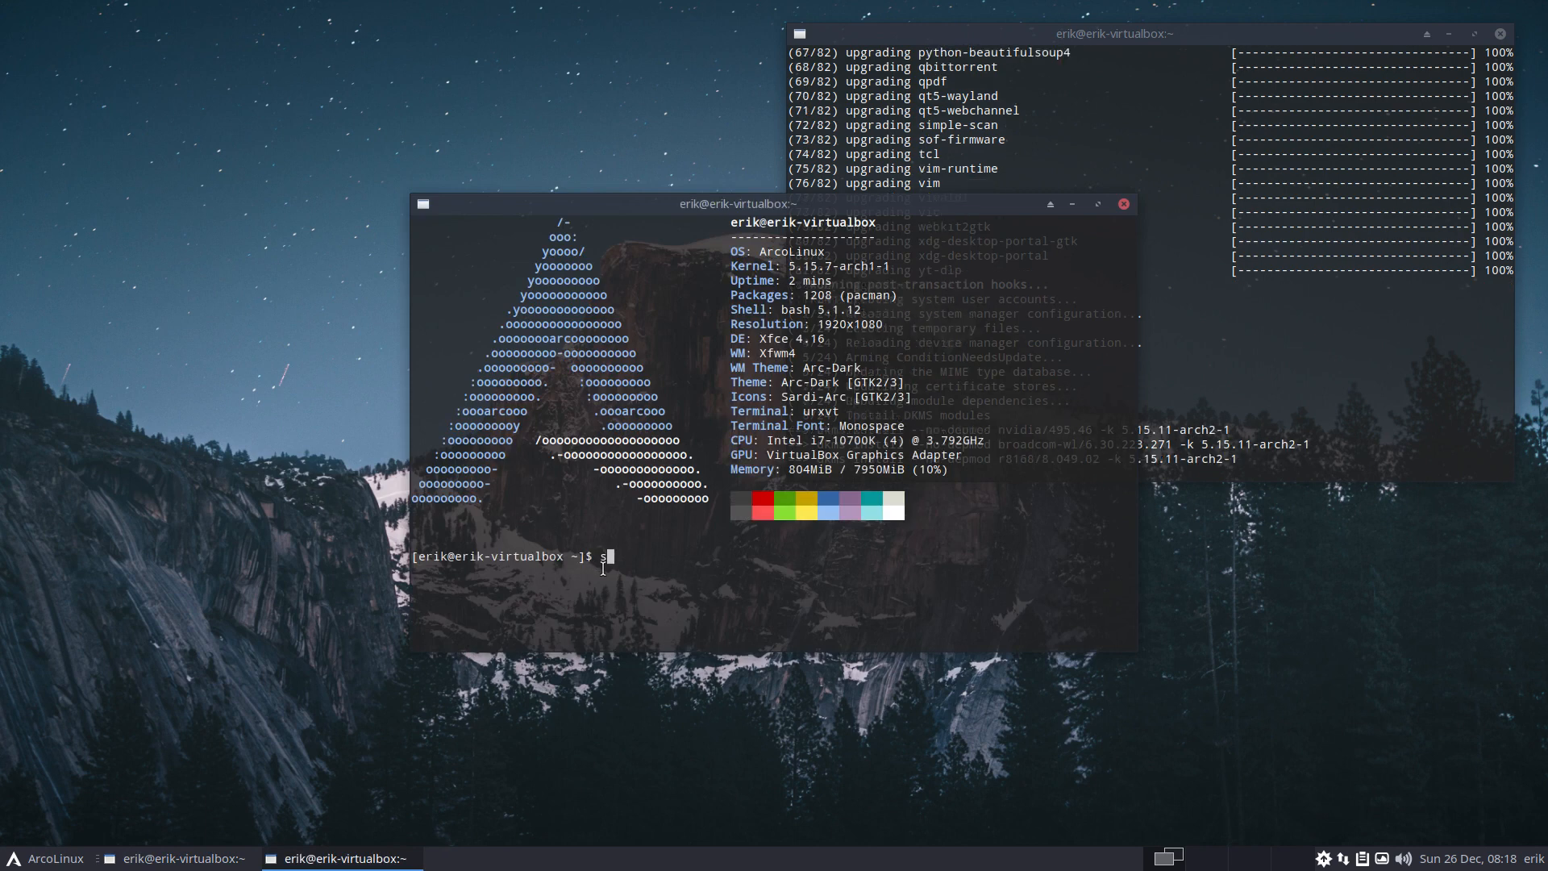
# Start a sudo pacman -S install command while moving the system-info window back near centre
pyautogui.write('sudo pacm')
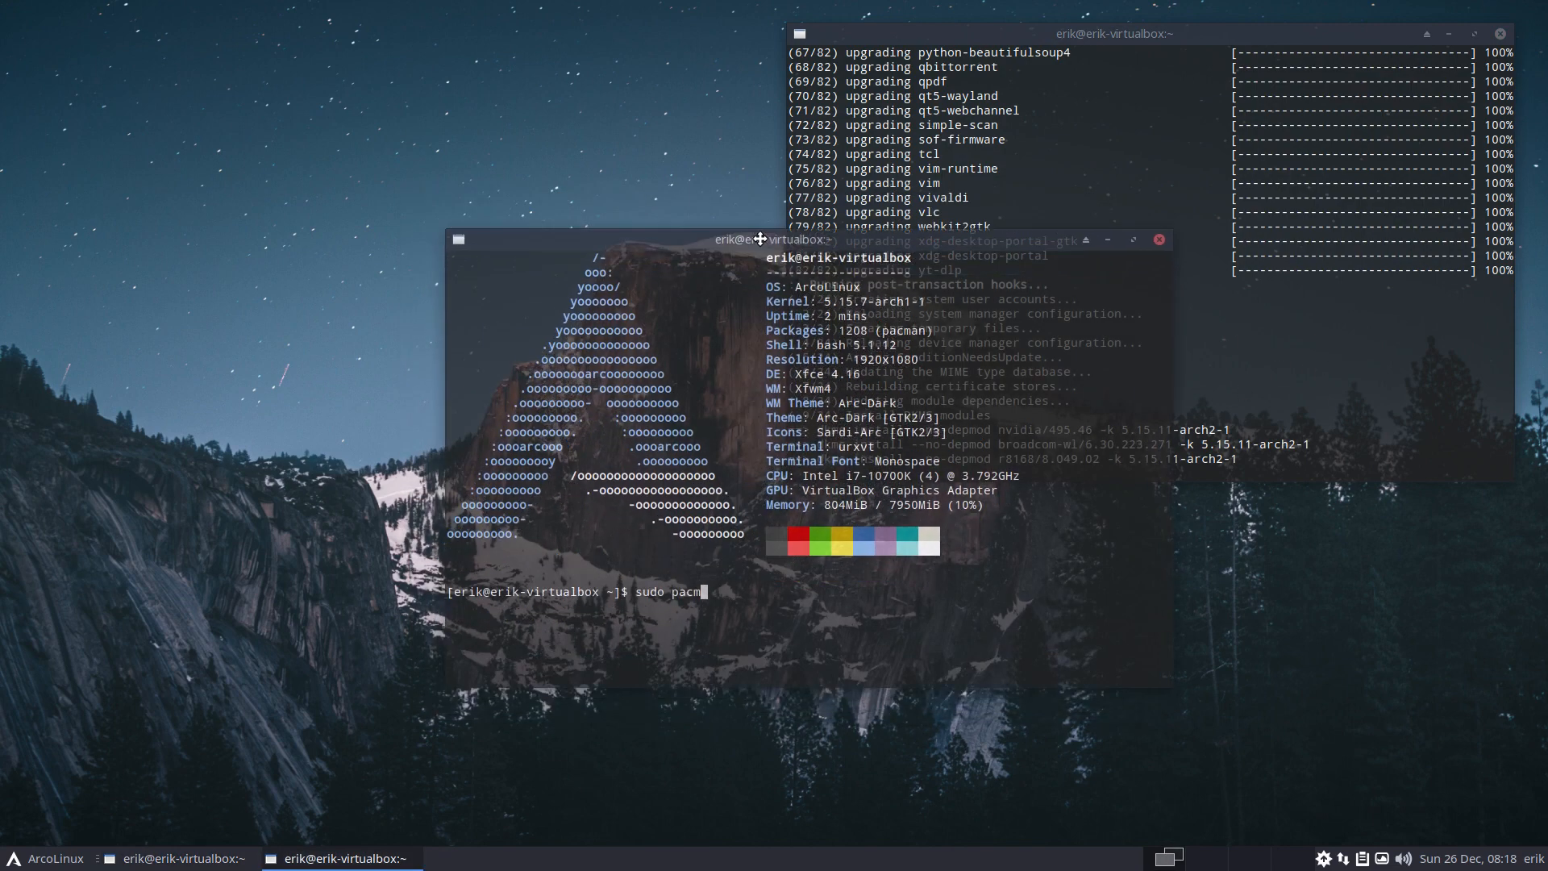
pyautogui.moveTo(759, 239); pyautogui.dragTo(760, 221)
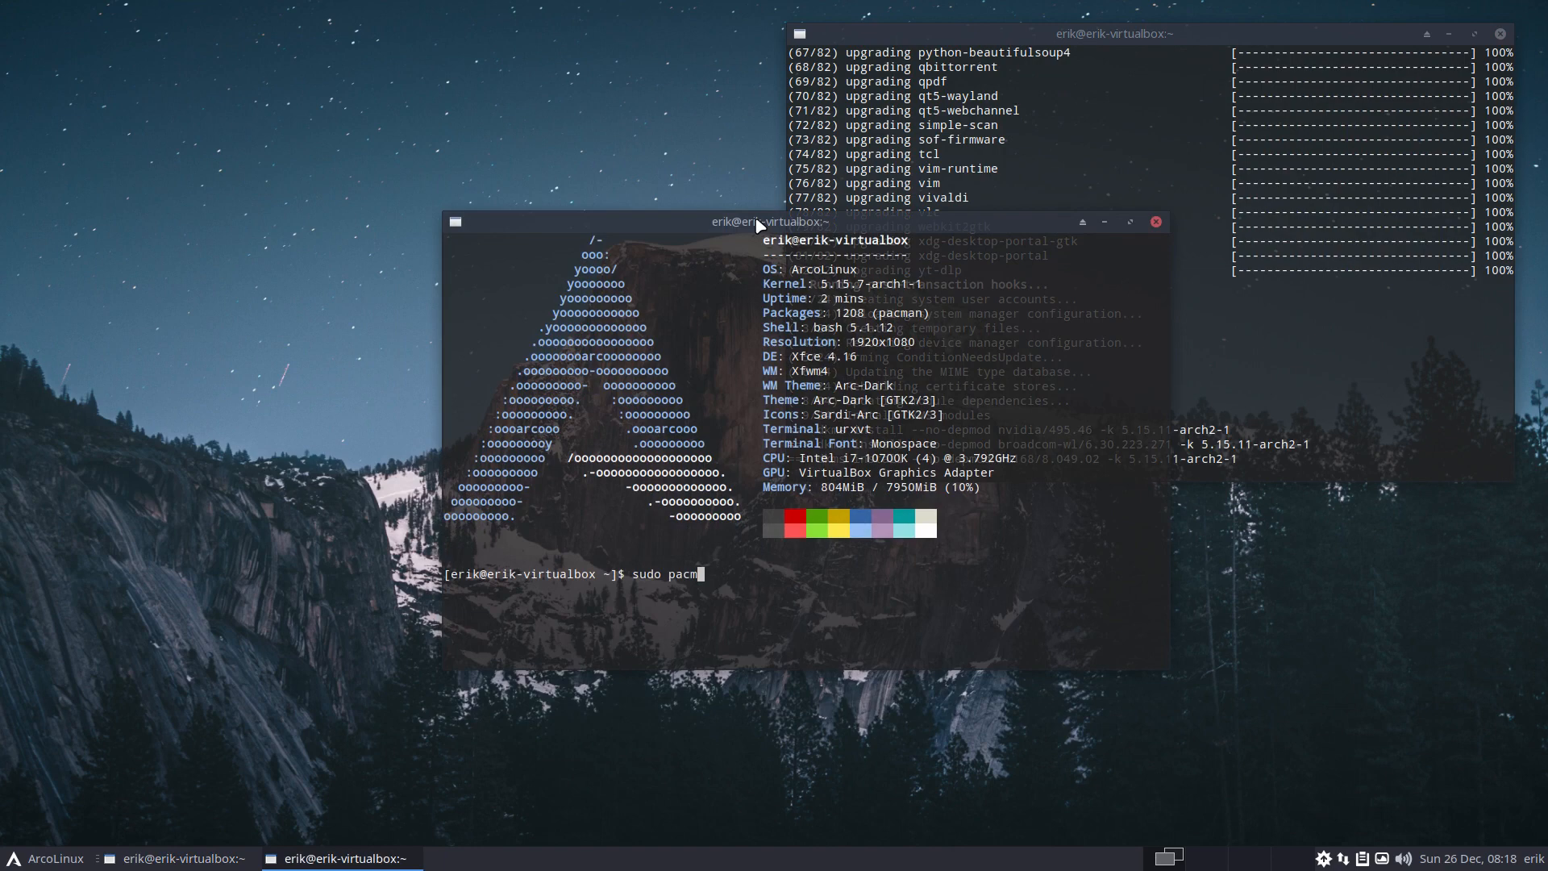
pyautogui.moveTo(768, 221); pyautogui.dragTo(424, 249)
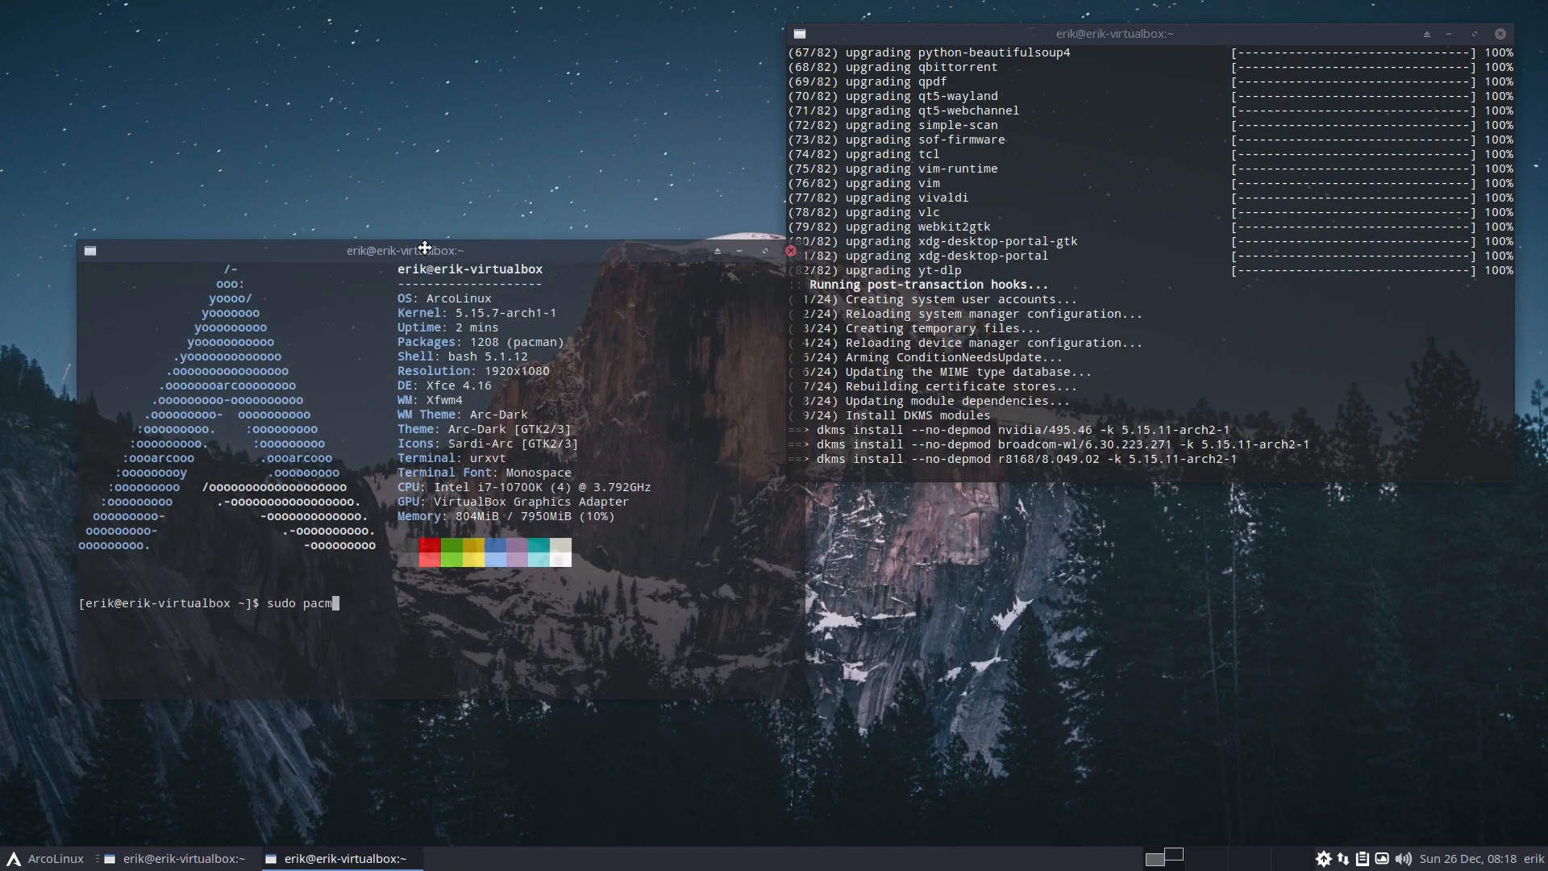
pyautogui.moveTo(424, 250); pyautogui.dragTo(795, 228)
pyautogui.write('an -S')
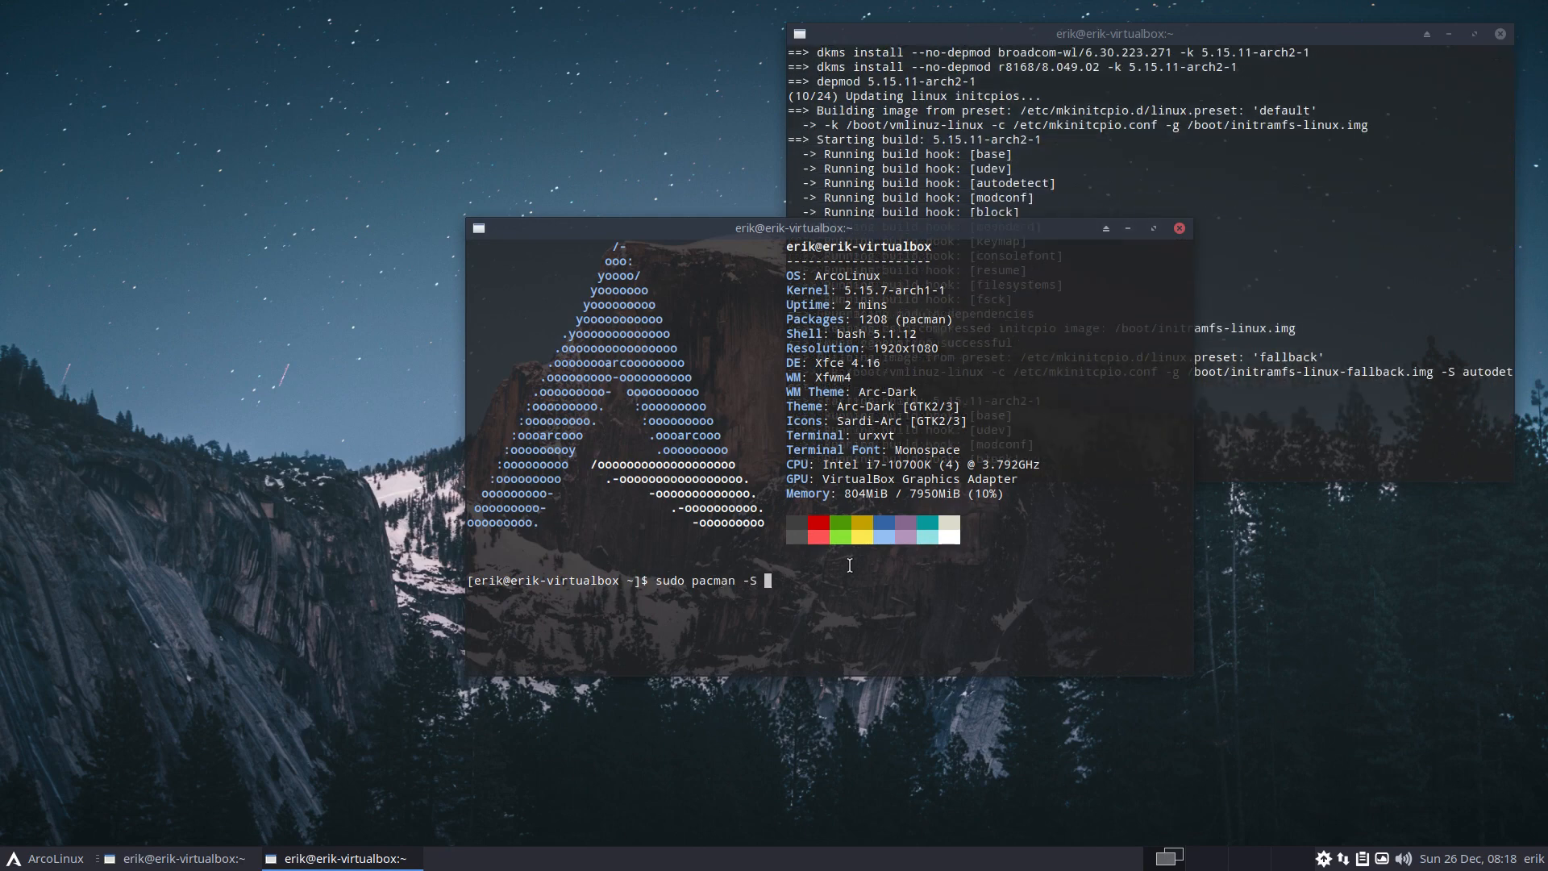
pyautogui.write('g')
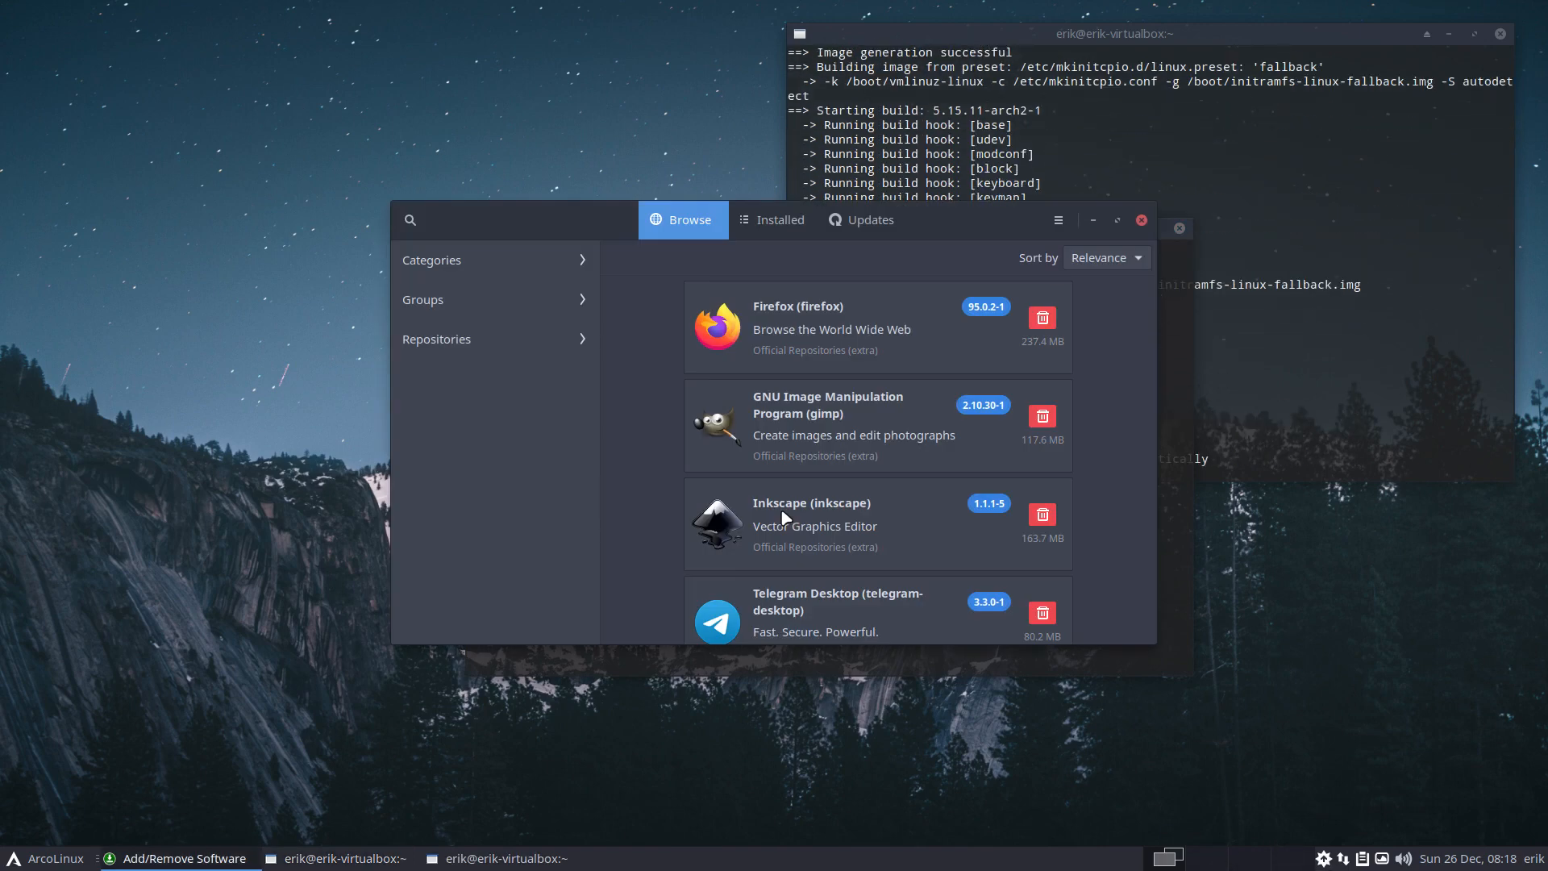
# Search for gammy in Pamac and mark it for installation
pyautogui.write('gamm')
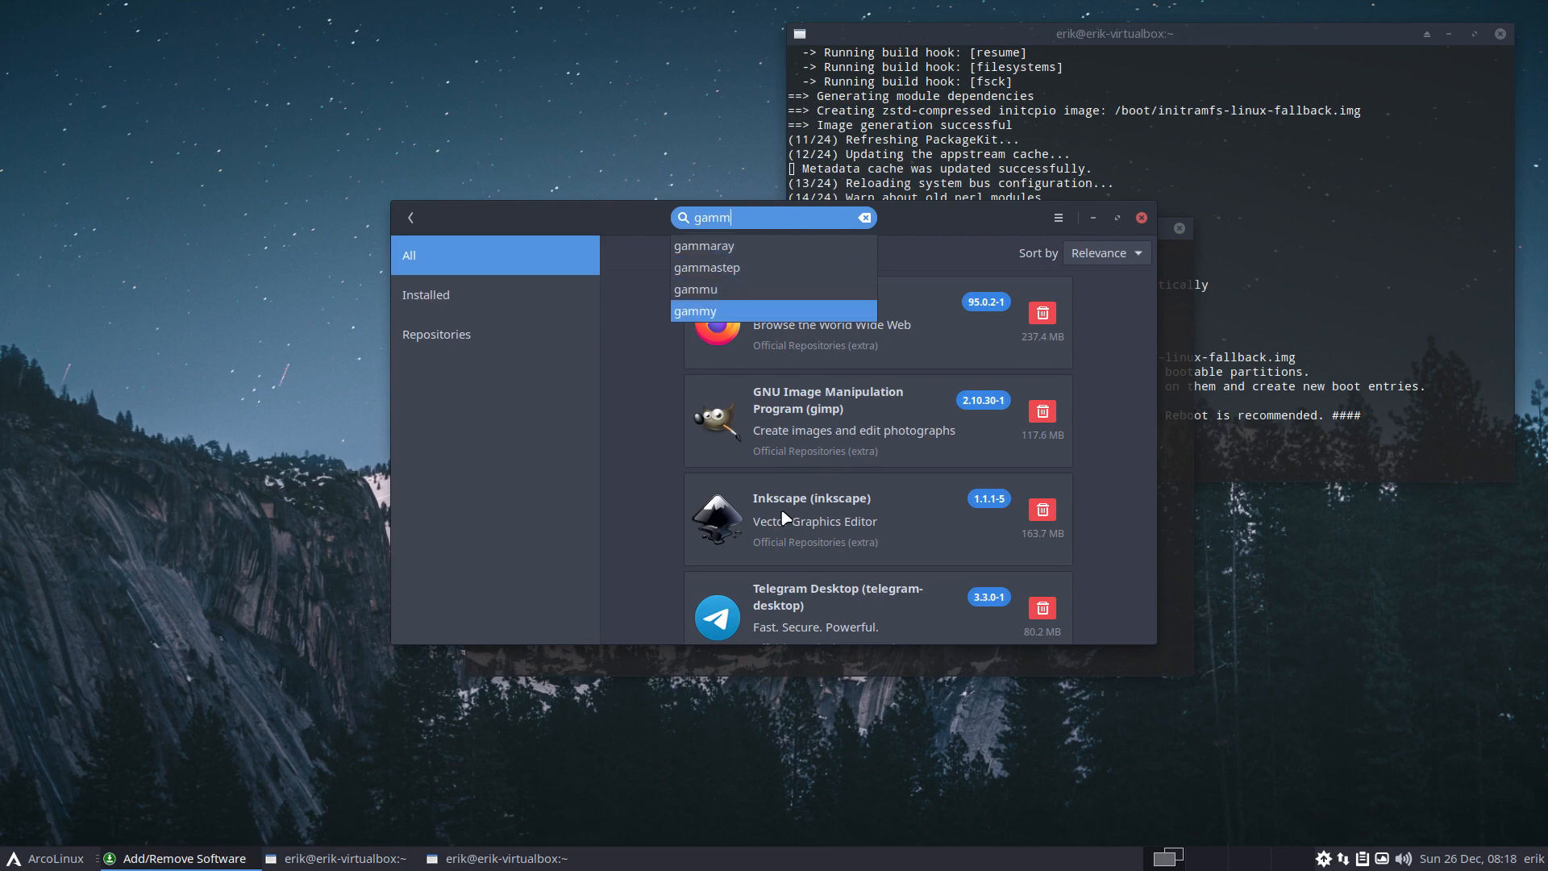
pyautogui.click(694, 312)
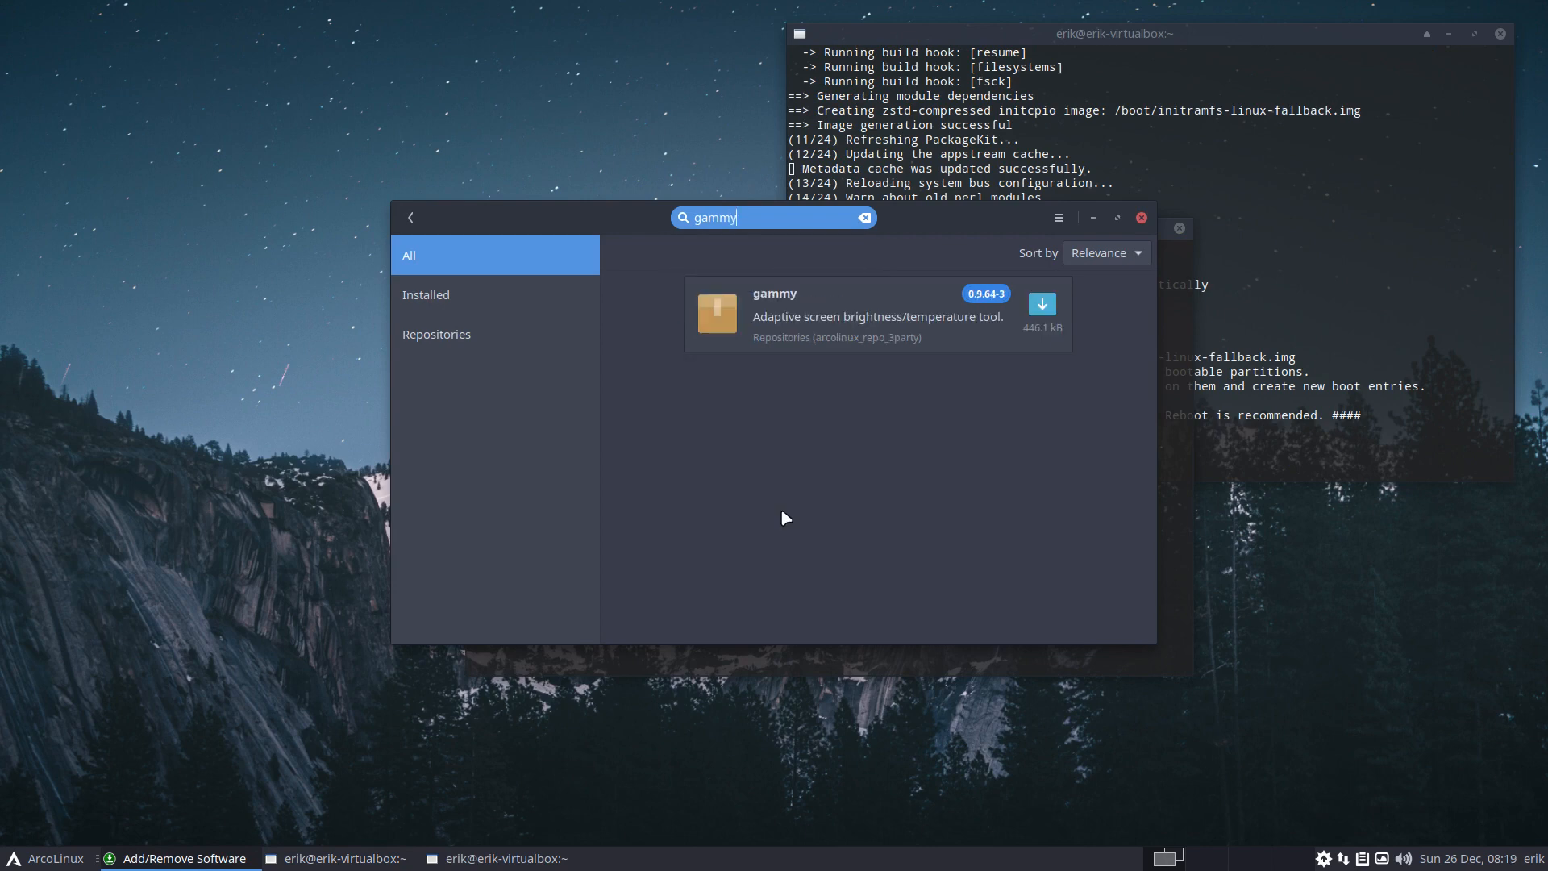
pyautogui.moveTo(921, 326)
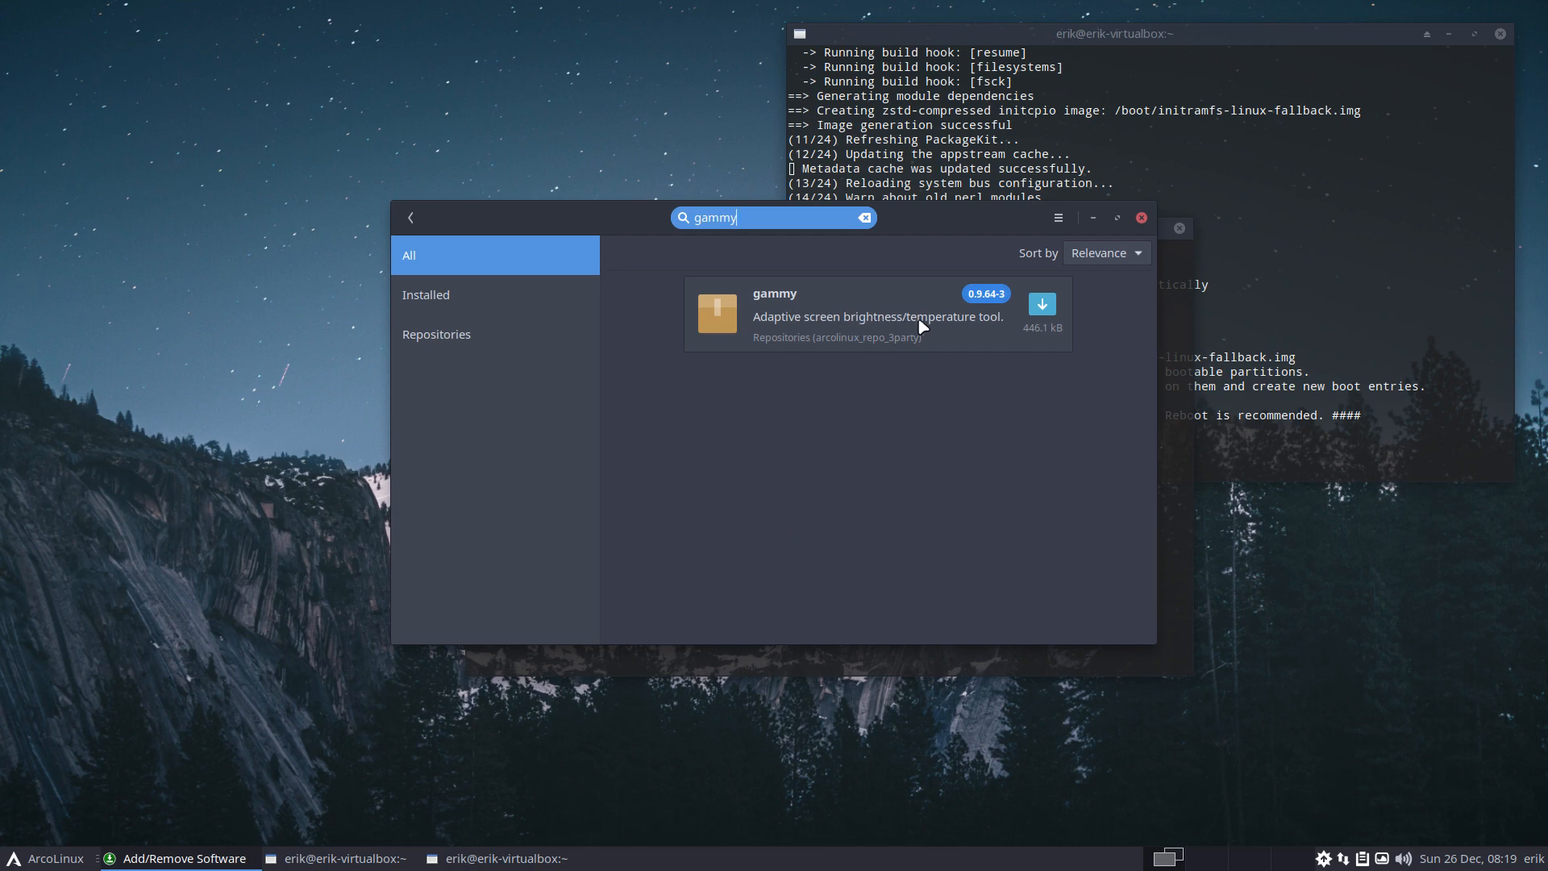
pyautogui.moveTo(874, 344)
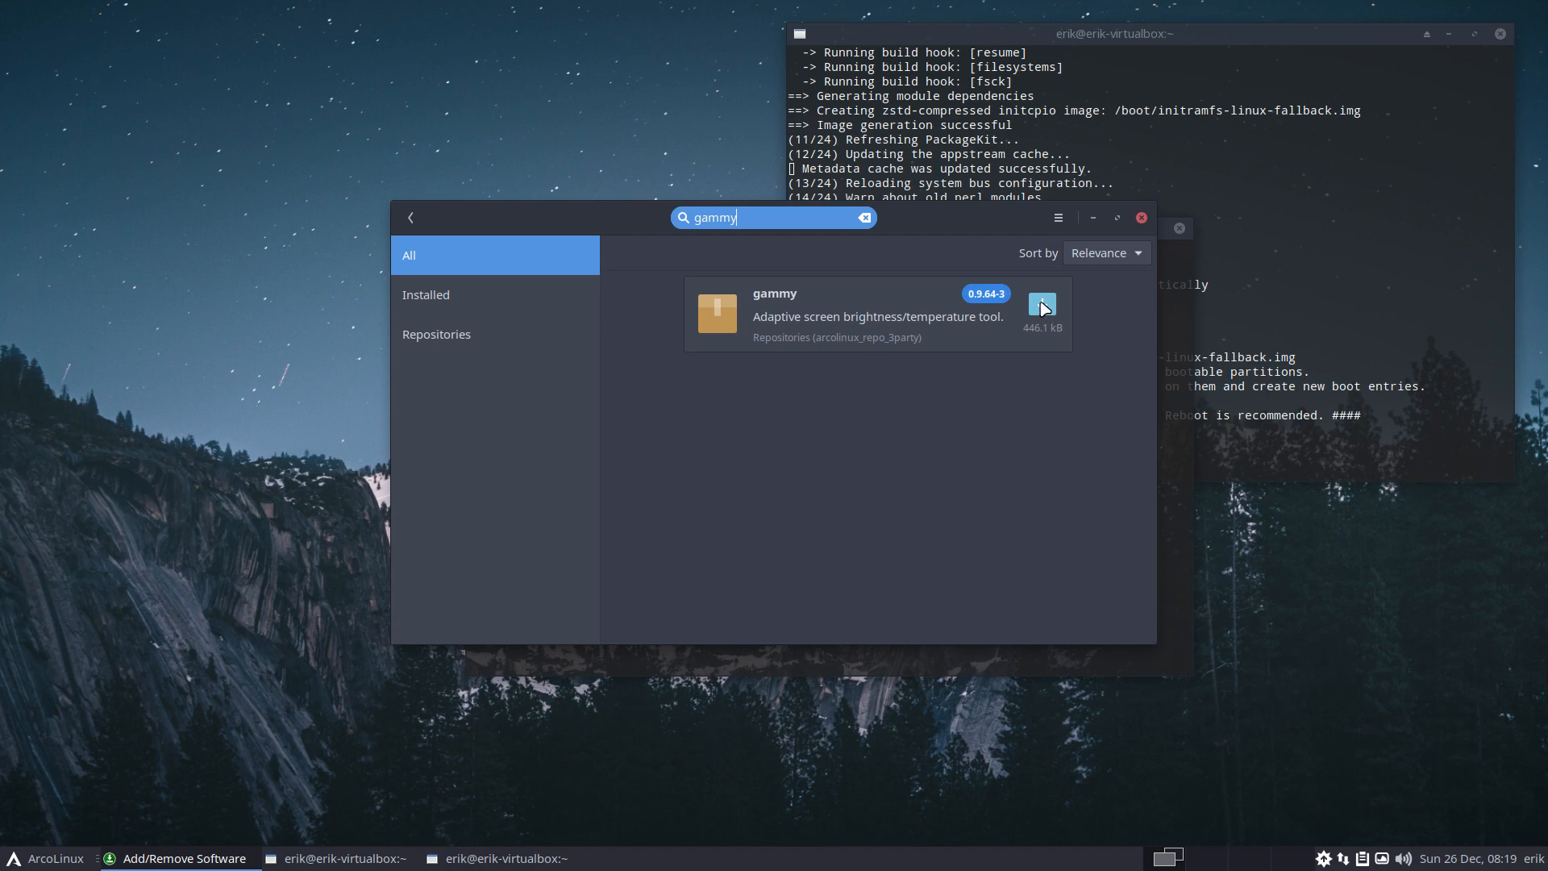
pyautogui.click(1040, 304)
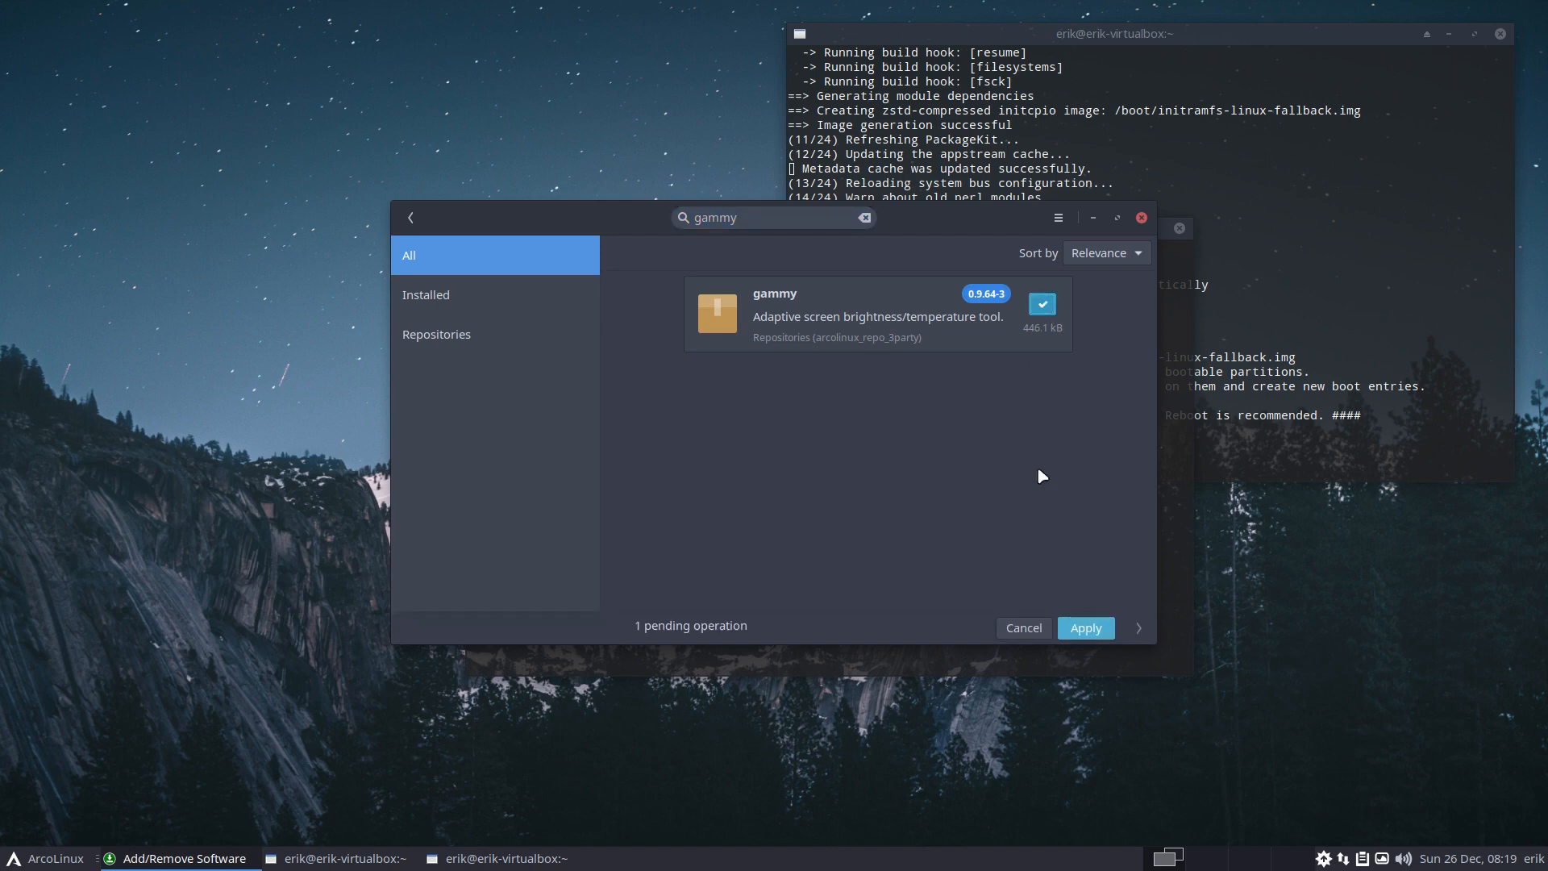
# Apply and confirm installing gammy 0.9.64-3, then close Pamac
pyautogui.click(1084, 627)
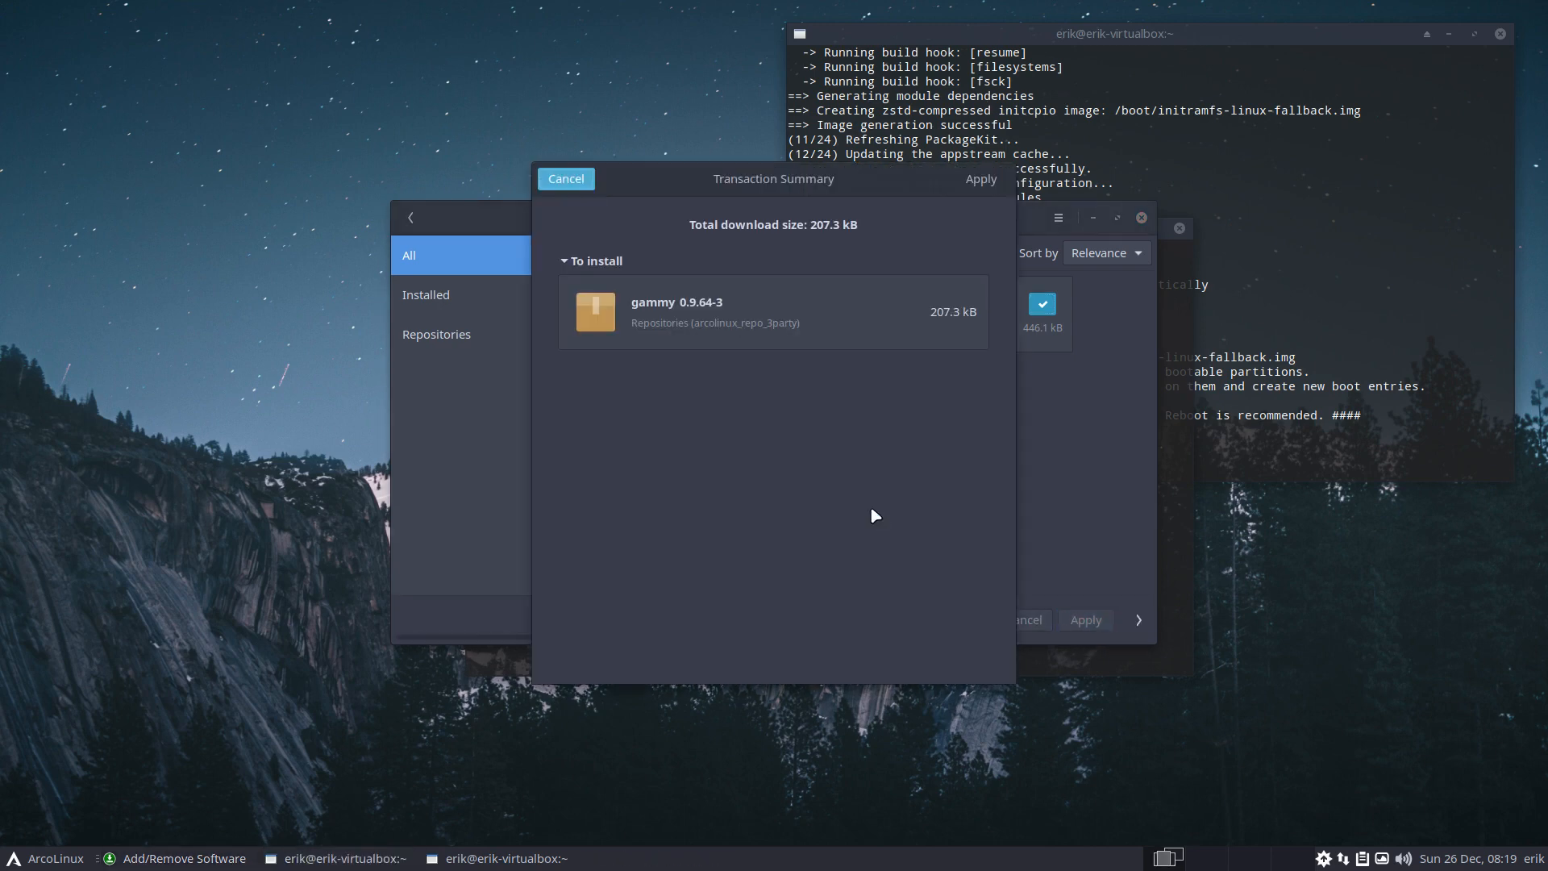
pyautogui.click(979, 179)
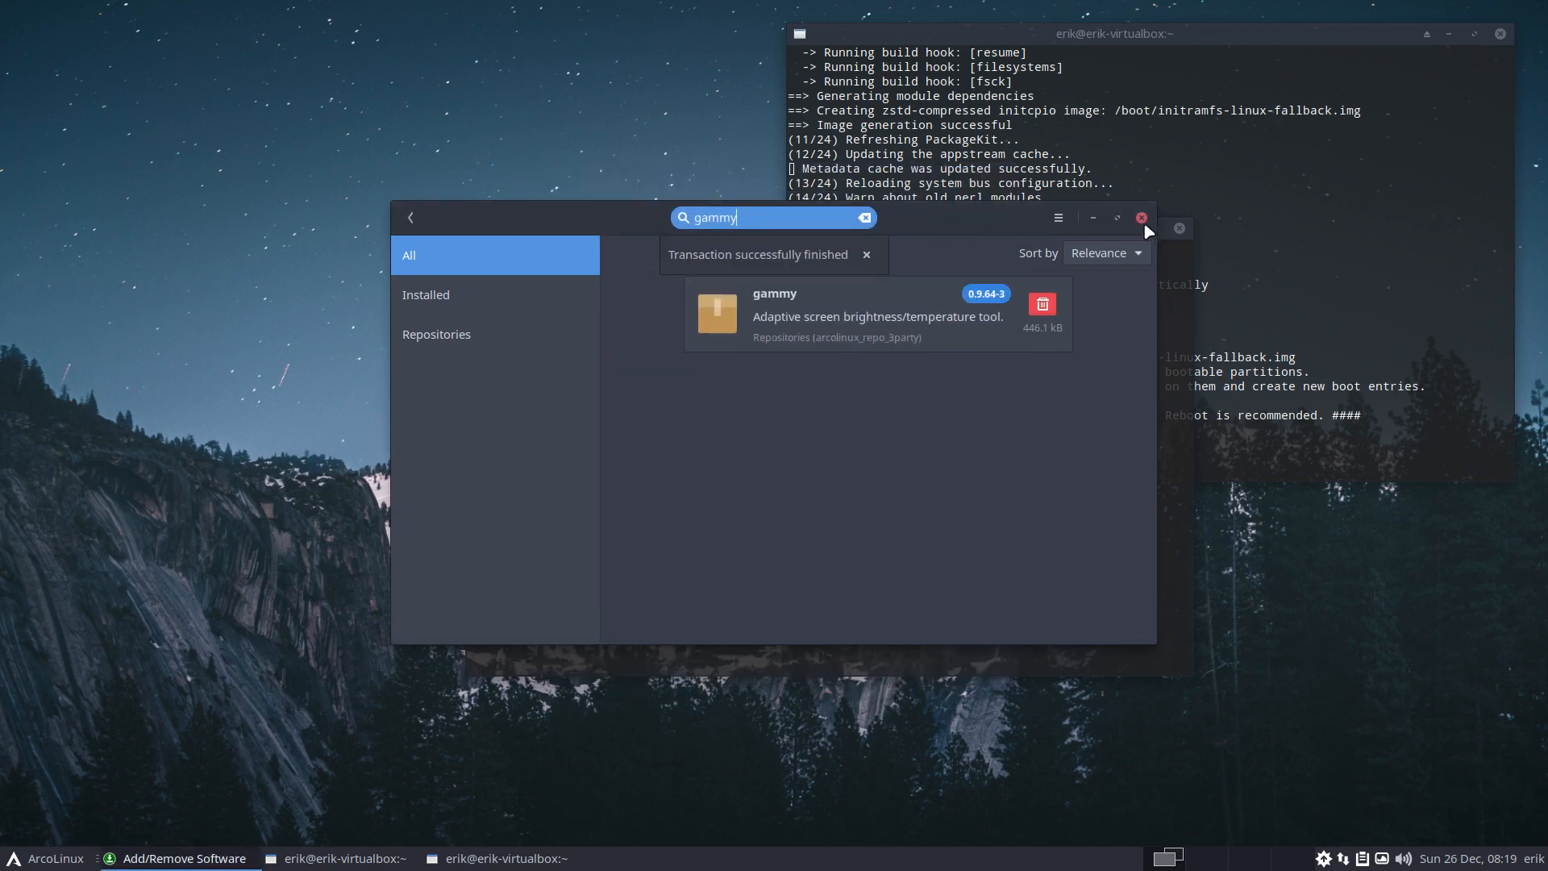
pyautogui.click(864, 255)
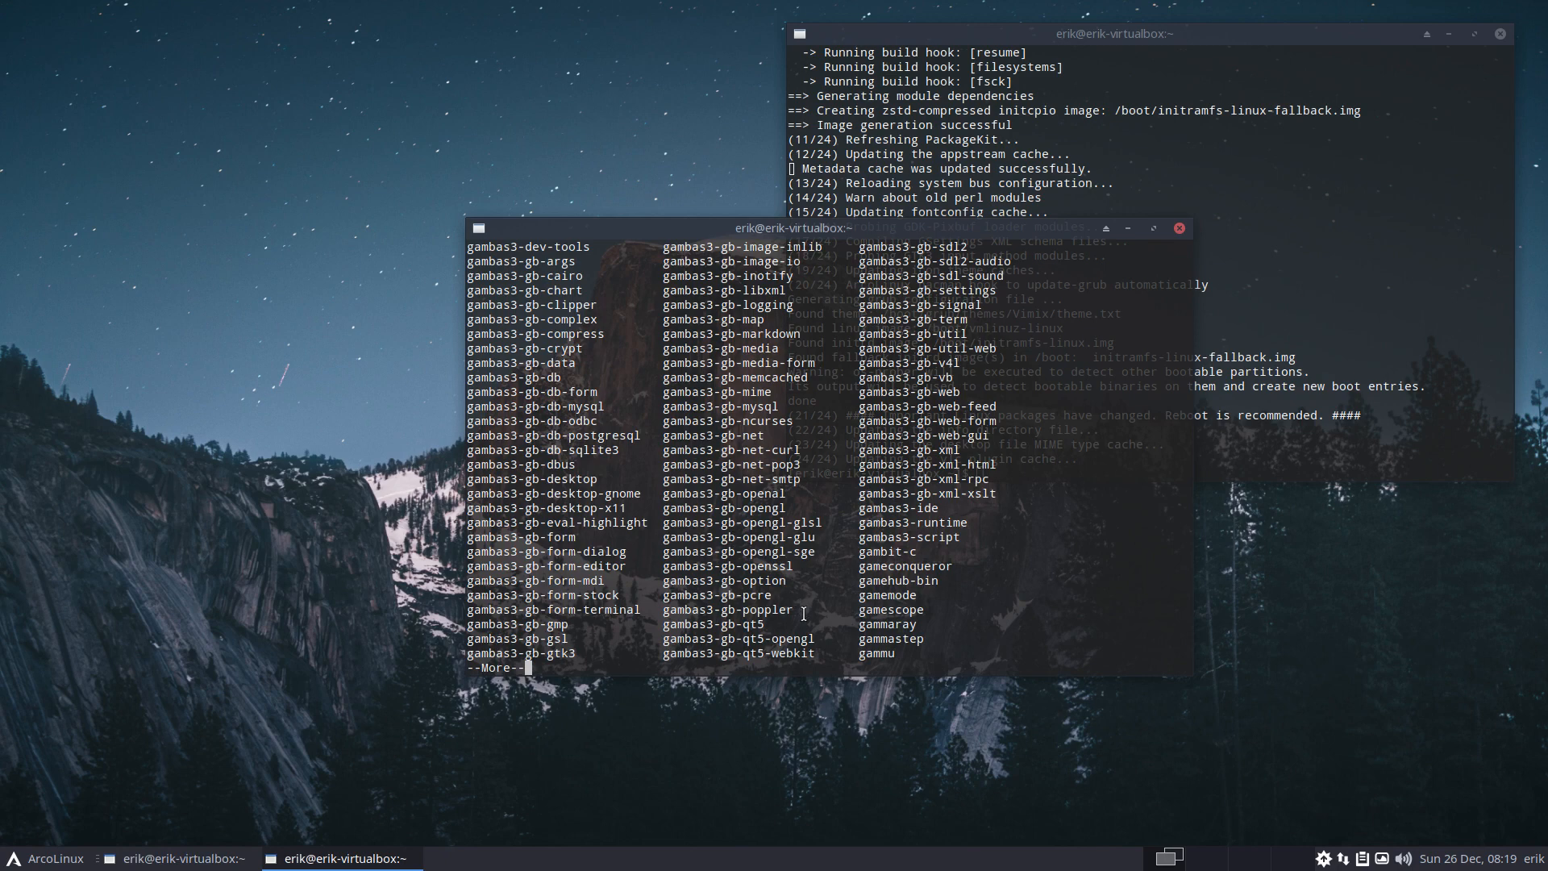
pyautogui.moveTo(780, 654)
pyautogui.write('g')
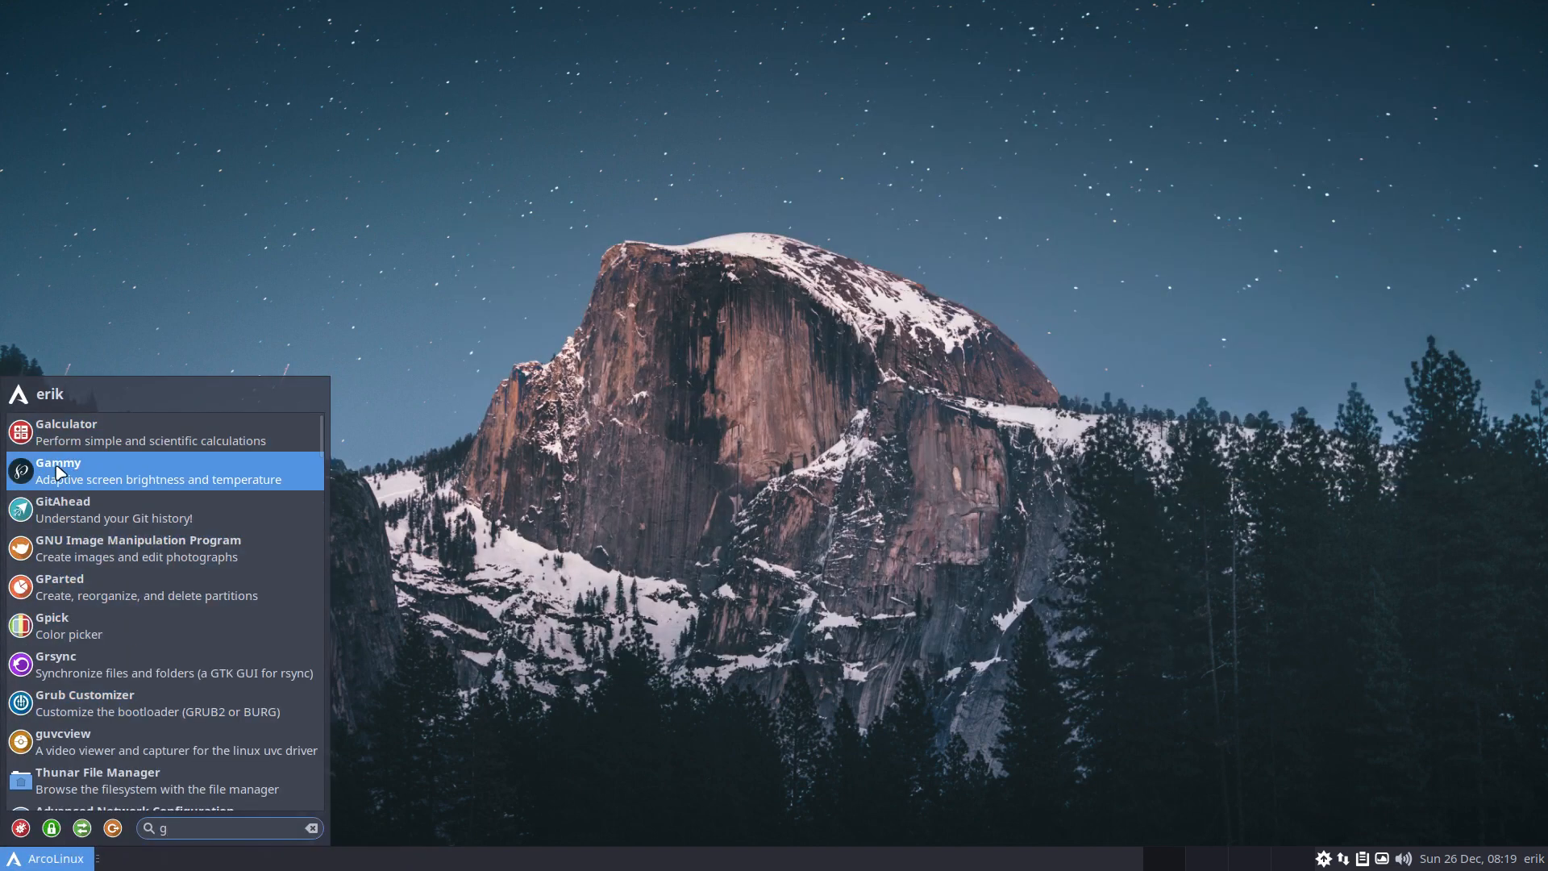
pyautogui.moveTo(153, 483)
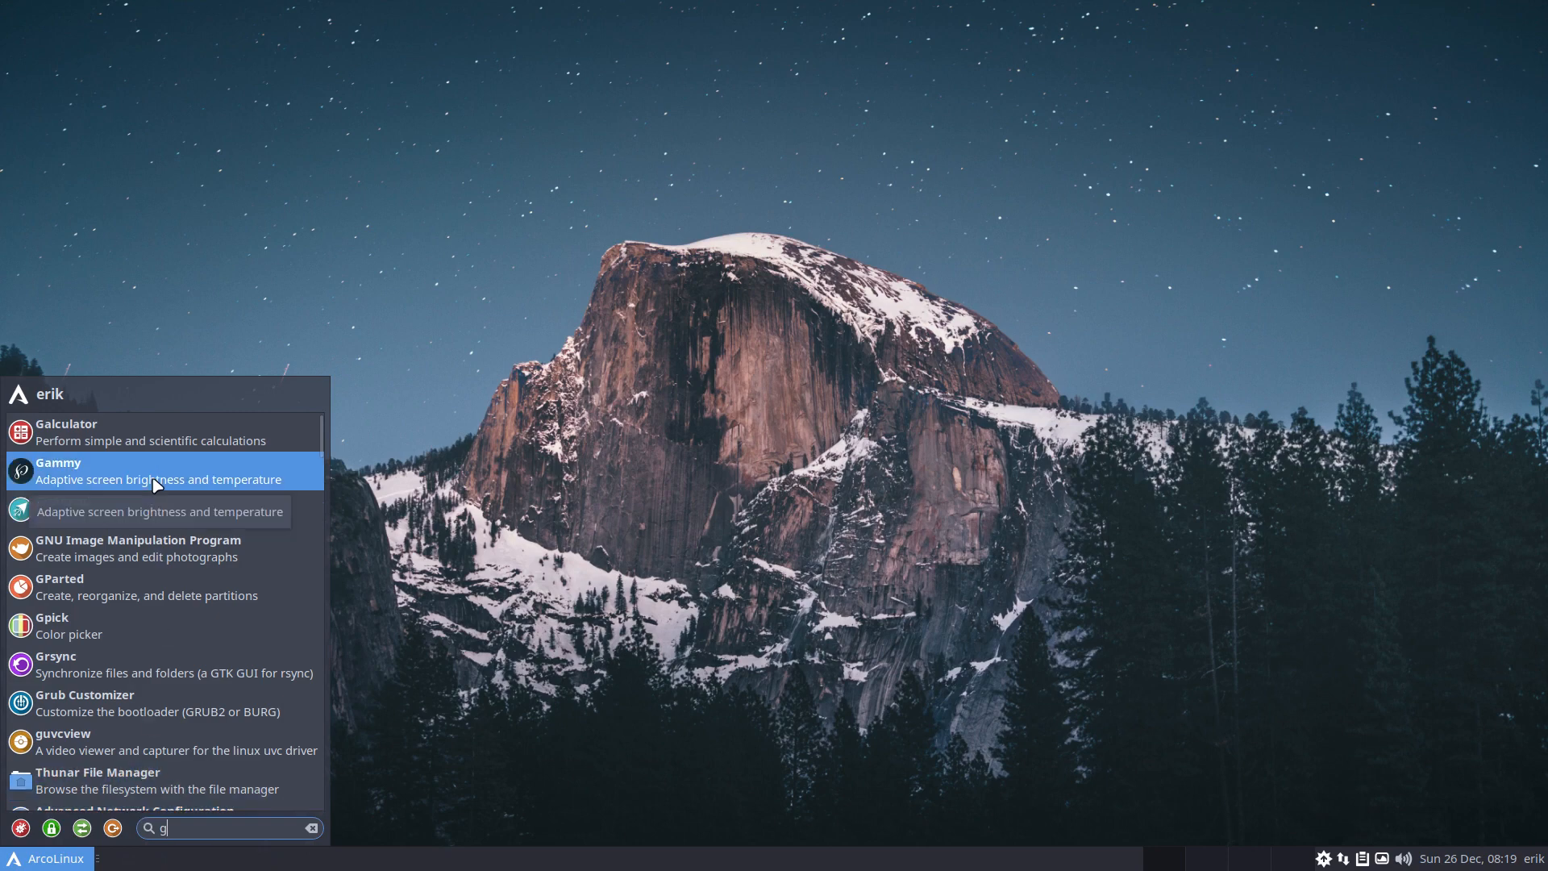
# Launch Gammy from the Whisker Menu search results
pyautogui.click(154, 471)
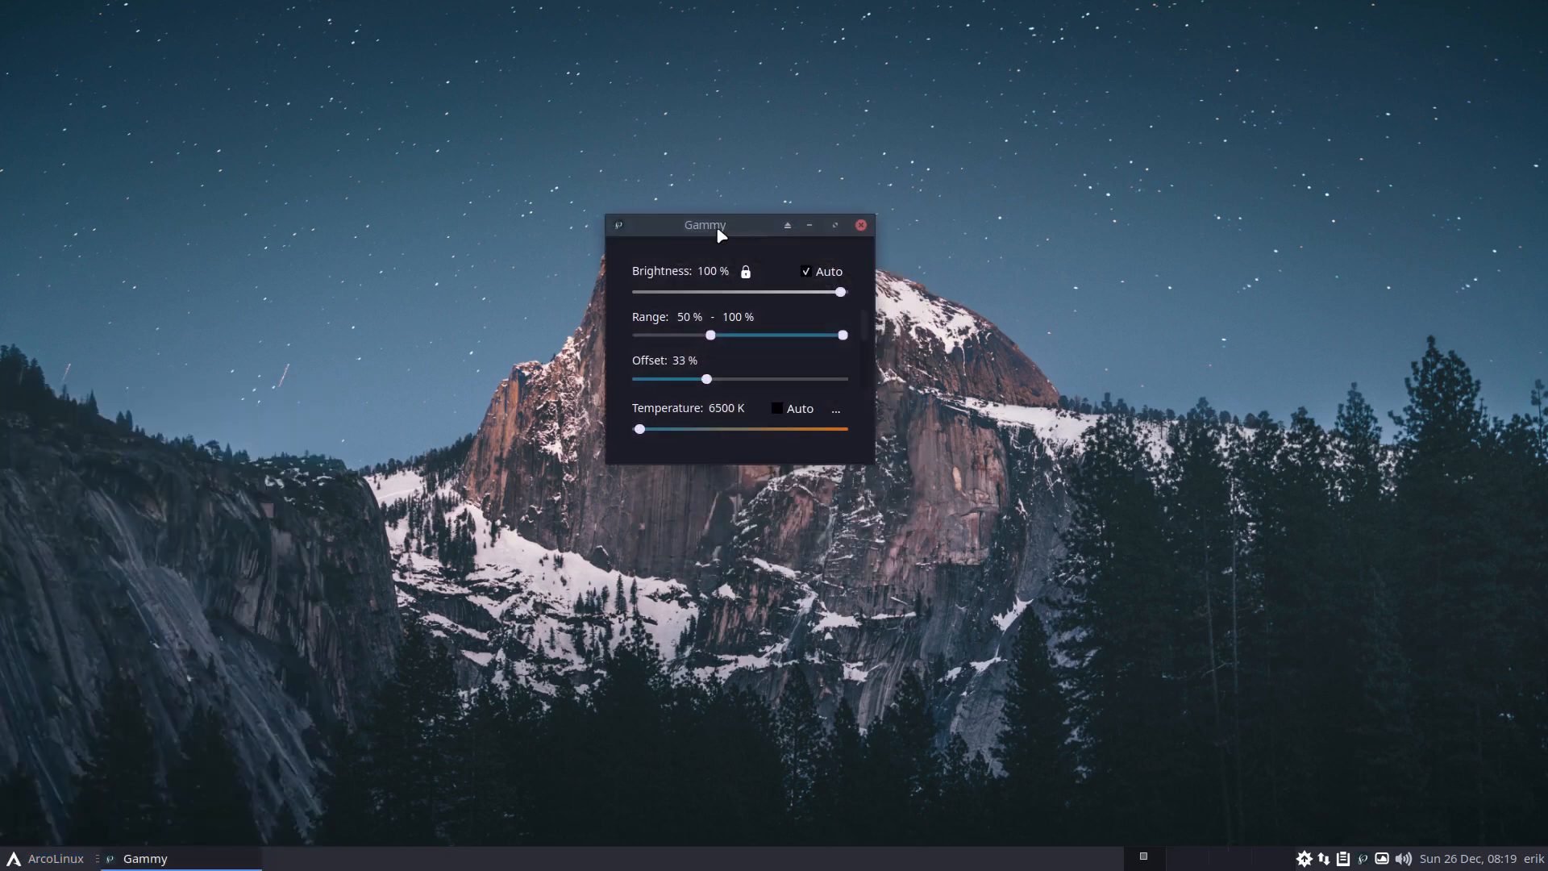
# Move Gammy to the upper left, reveal the adaptation settings and maximise the window
pyautogui.moveTo(705, 224); pyautogui.dragTo(358, 105)
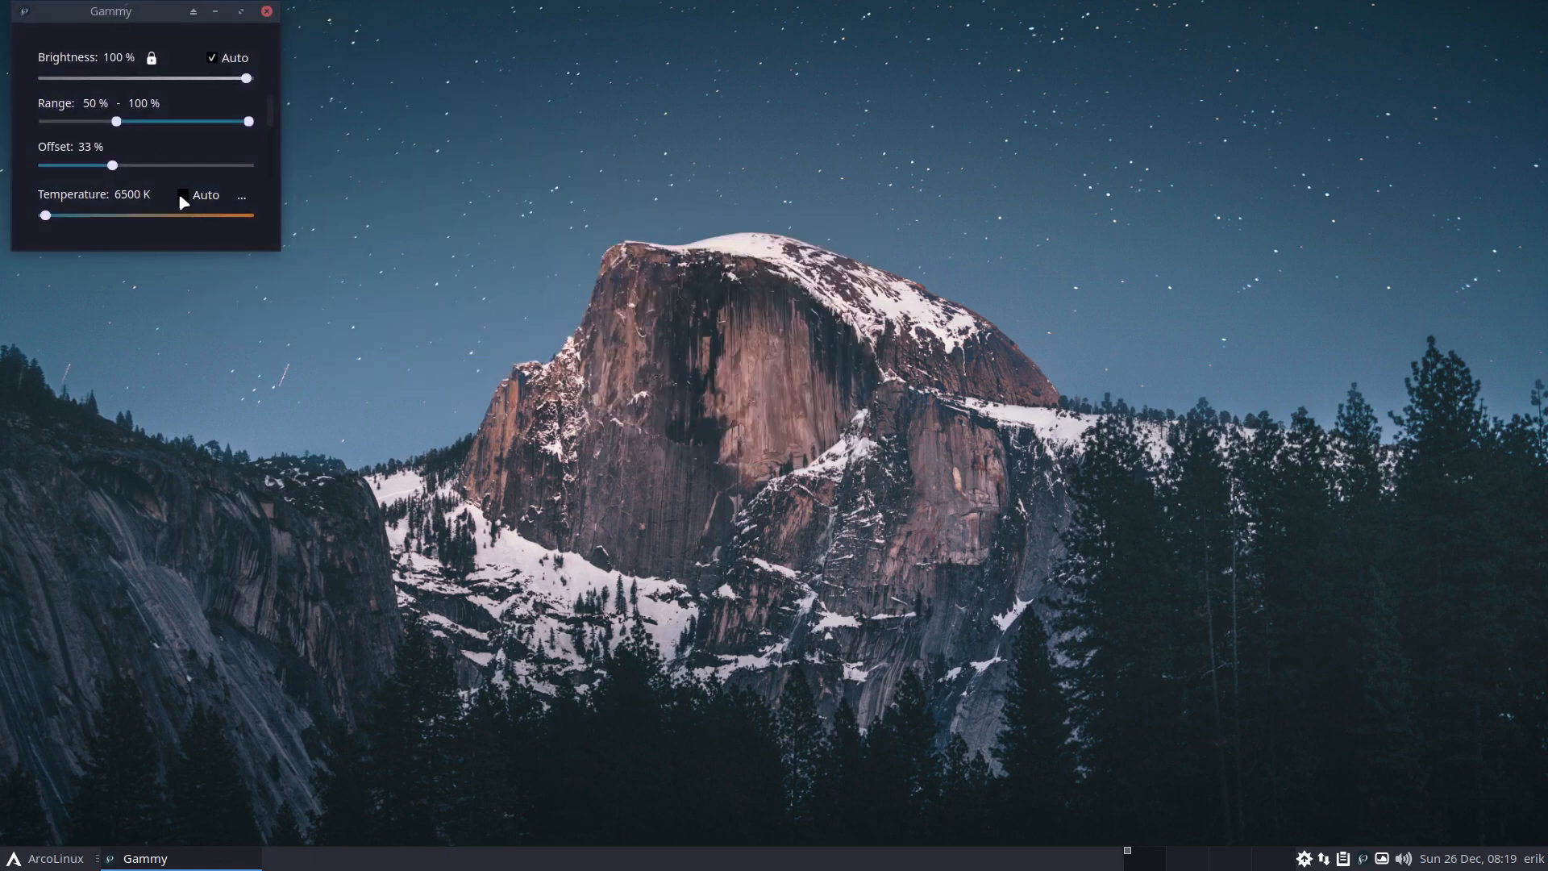
pyautogui.click(240, 195)
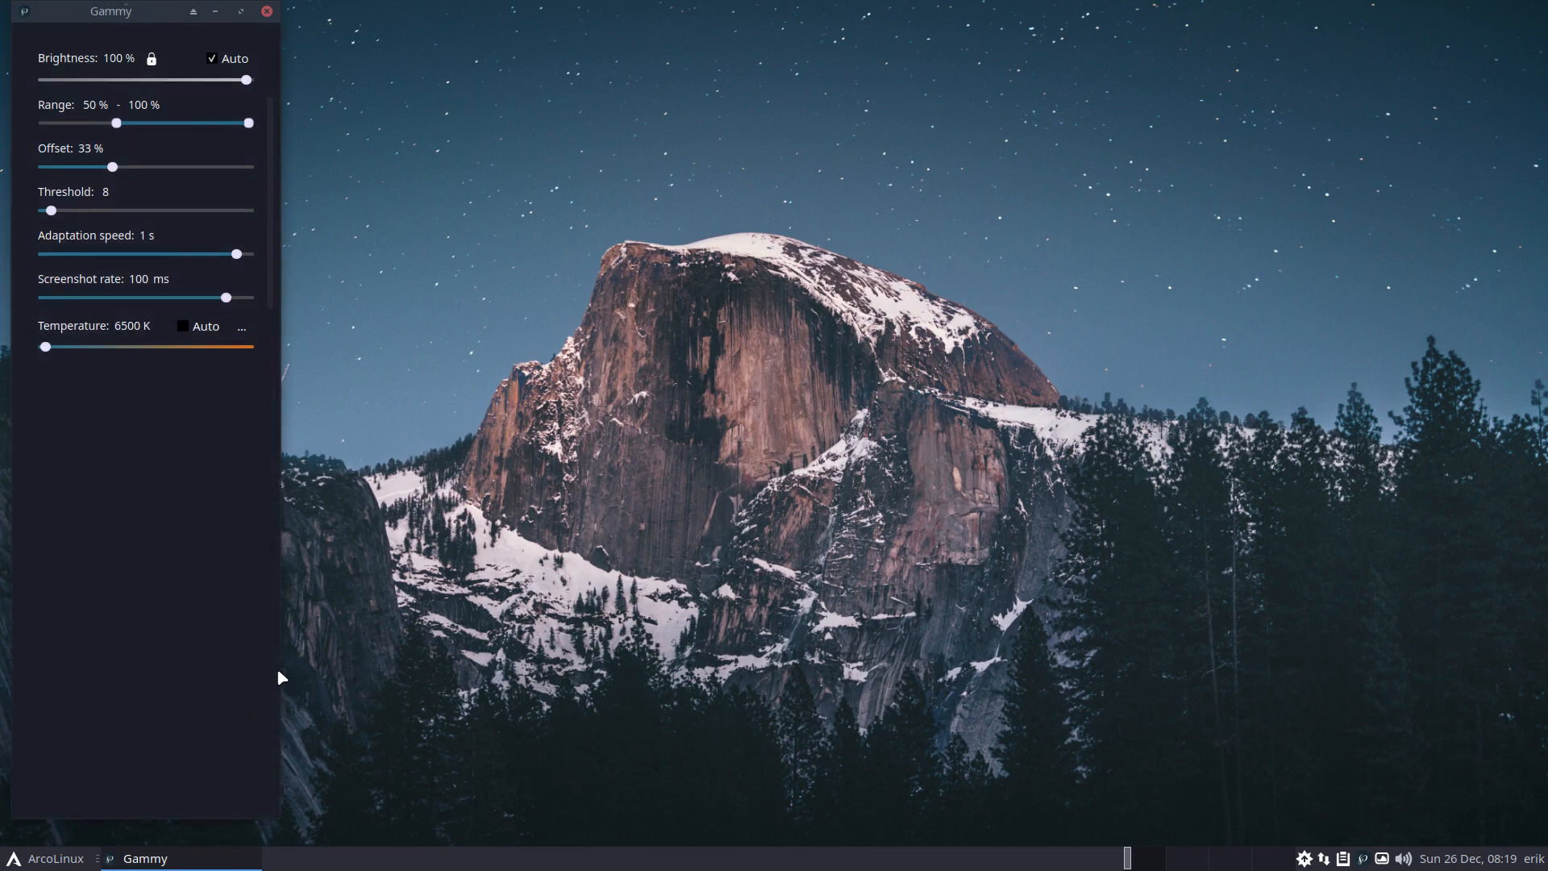
pyautogui.click(240, 11)
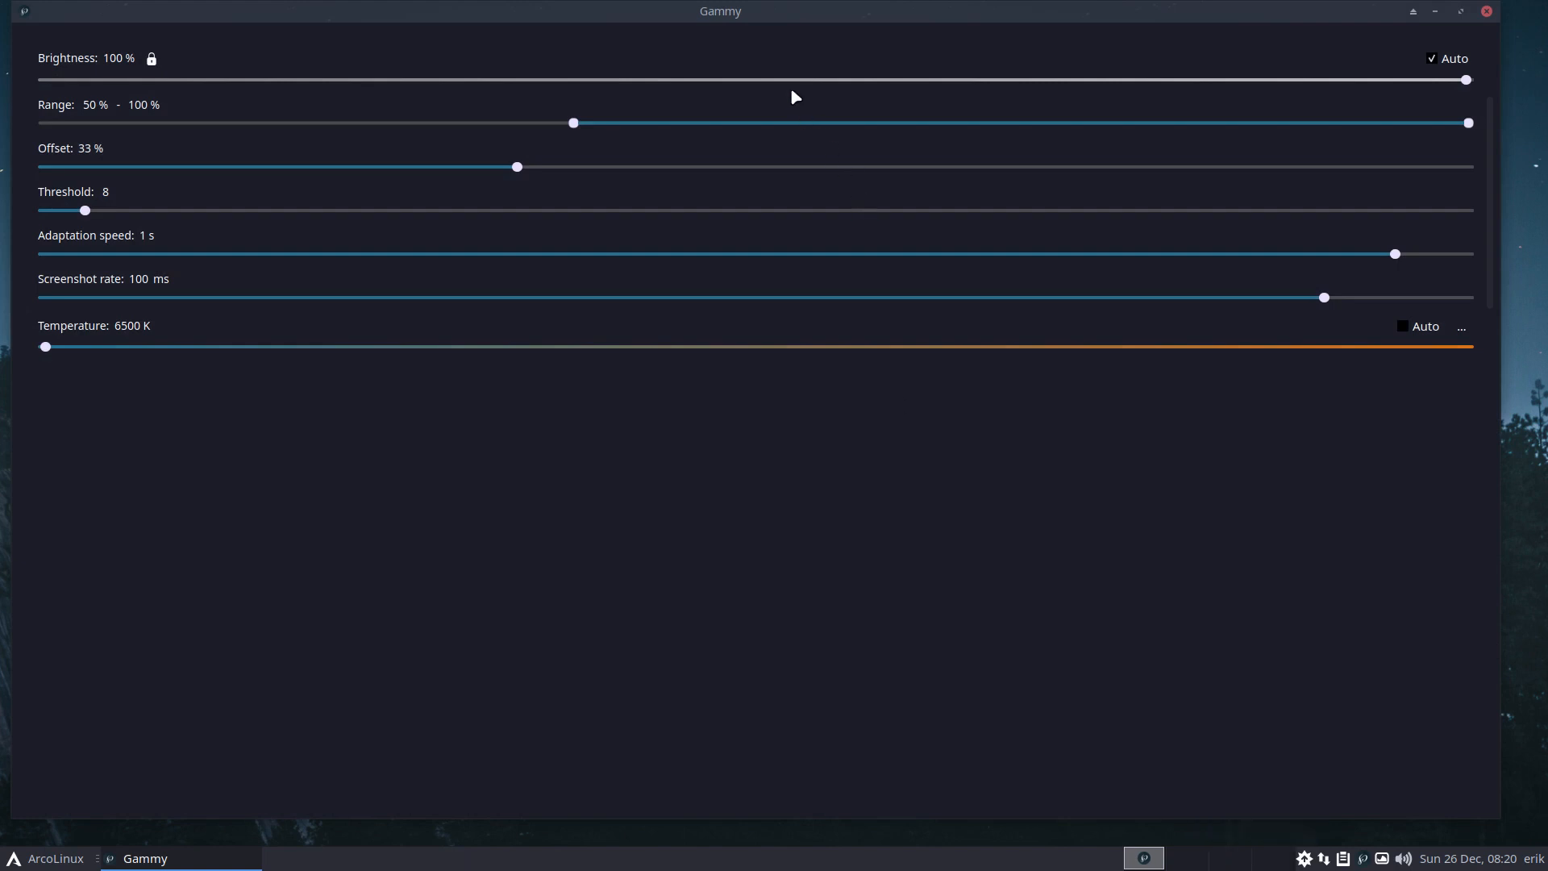
pyautogui.moveTo(113, 72)
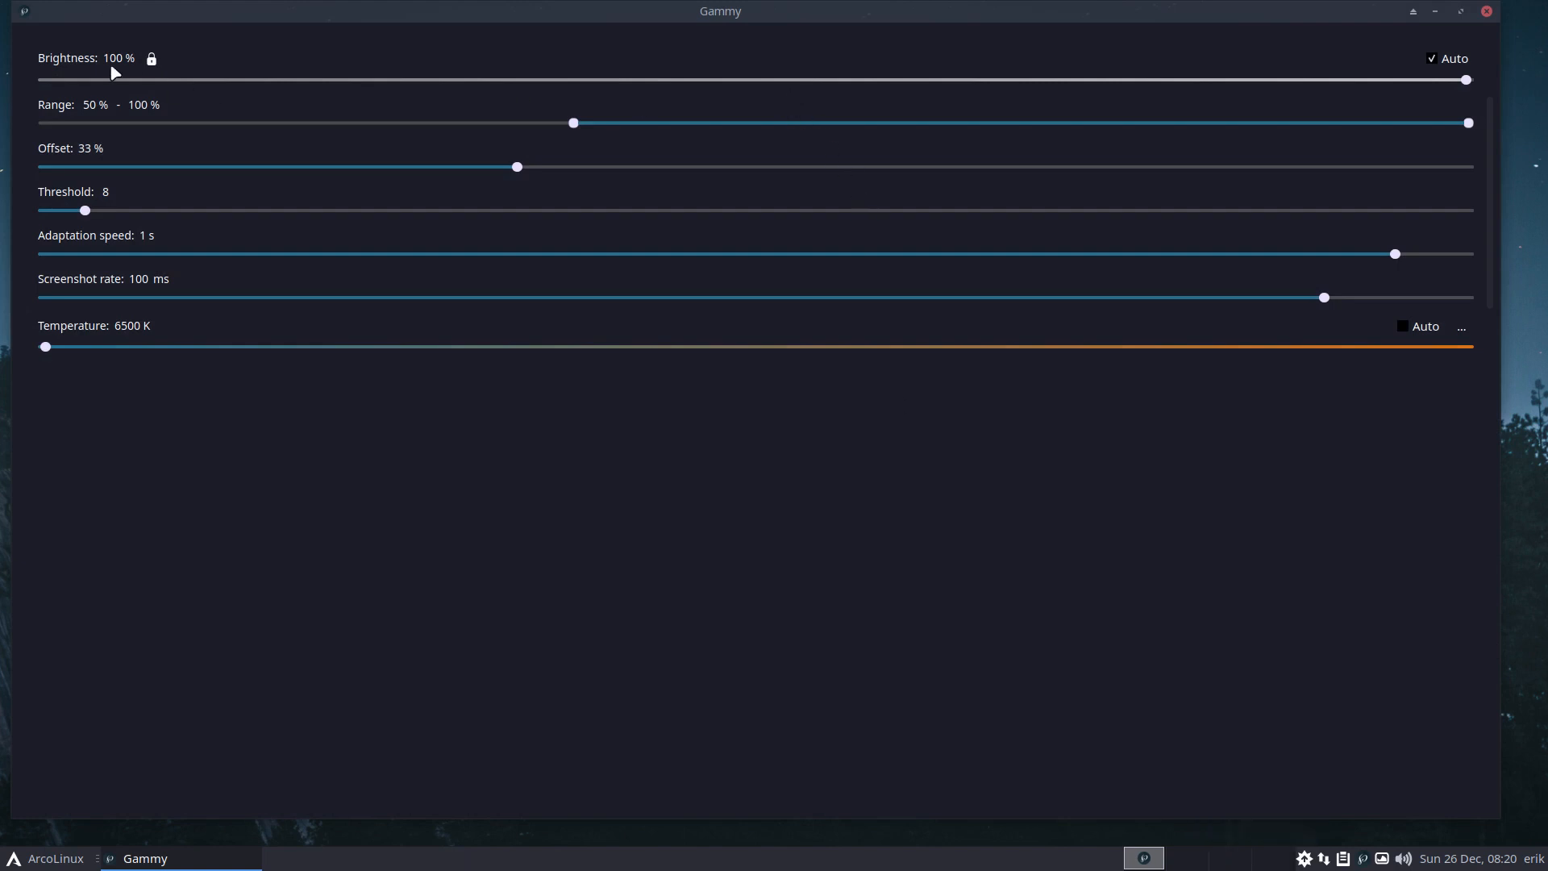
pyautogui.moveTo(221, 113)
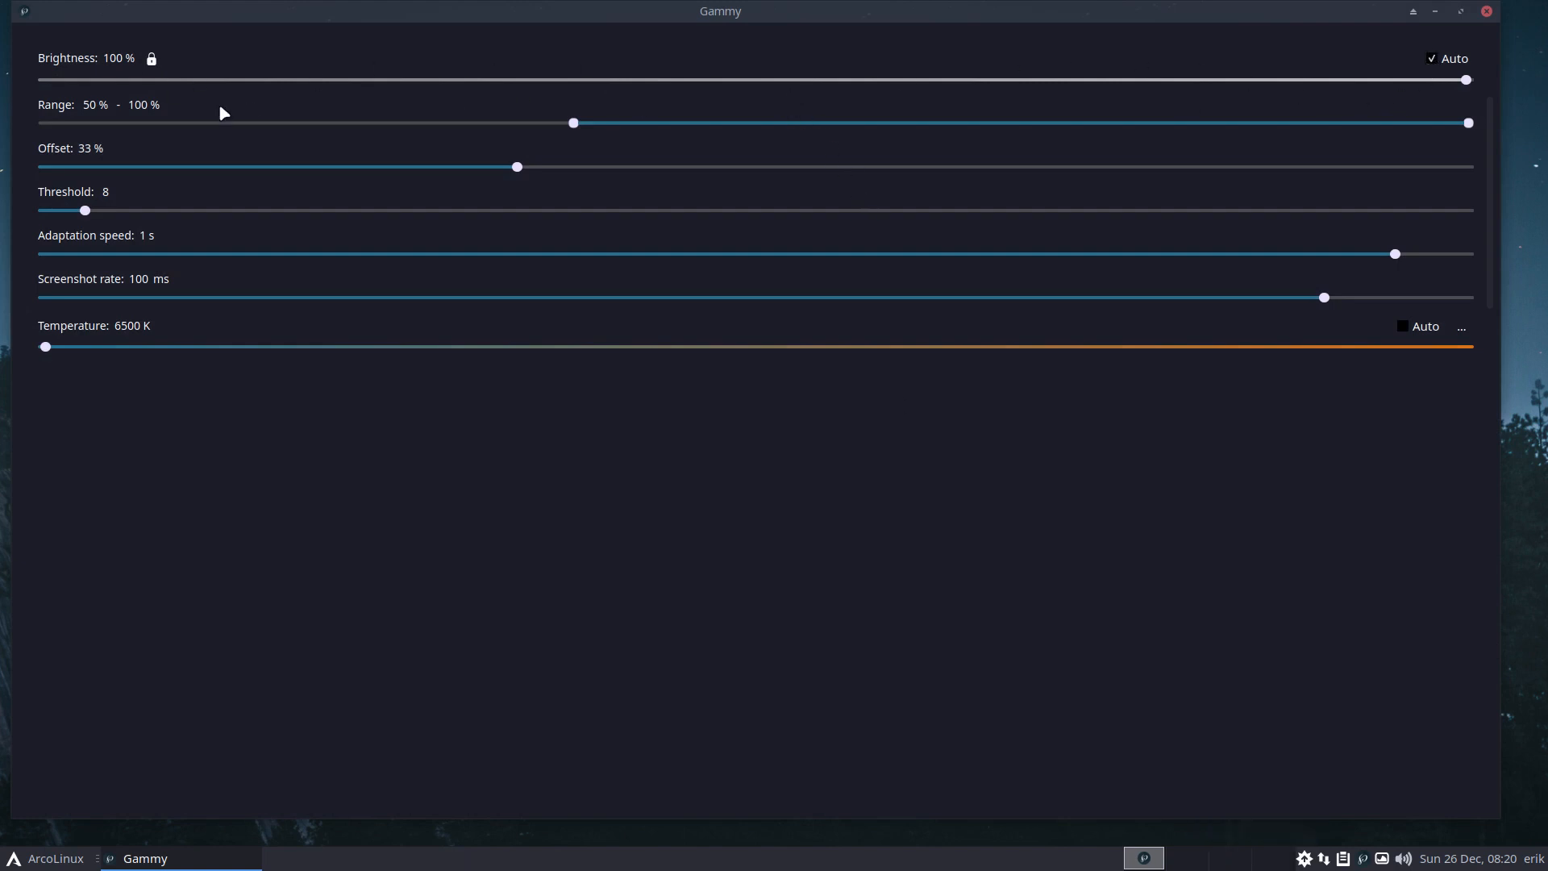
pyautogui.moveTo(355, 142)
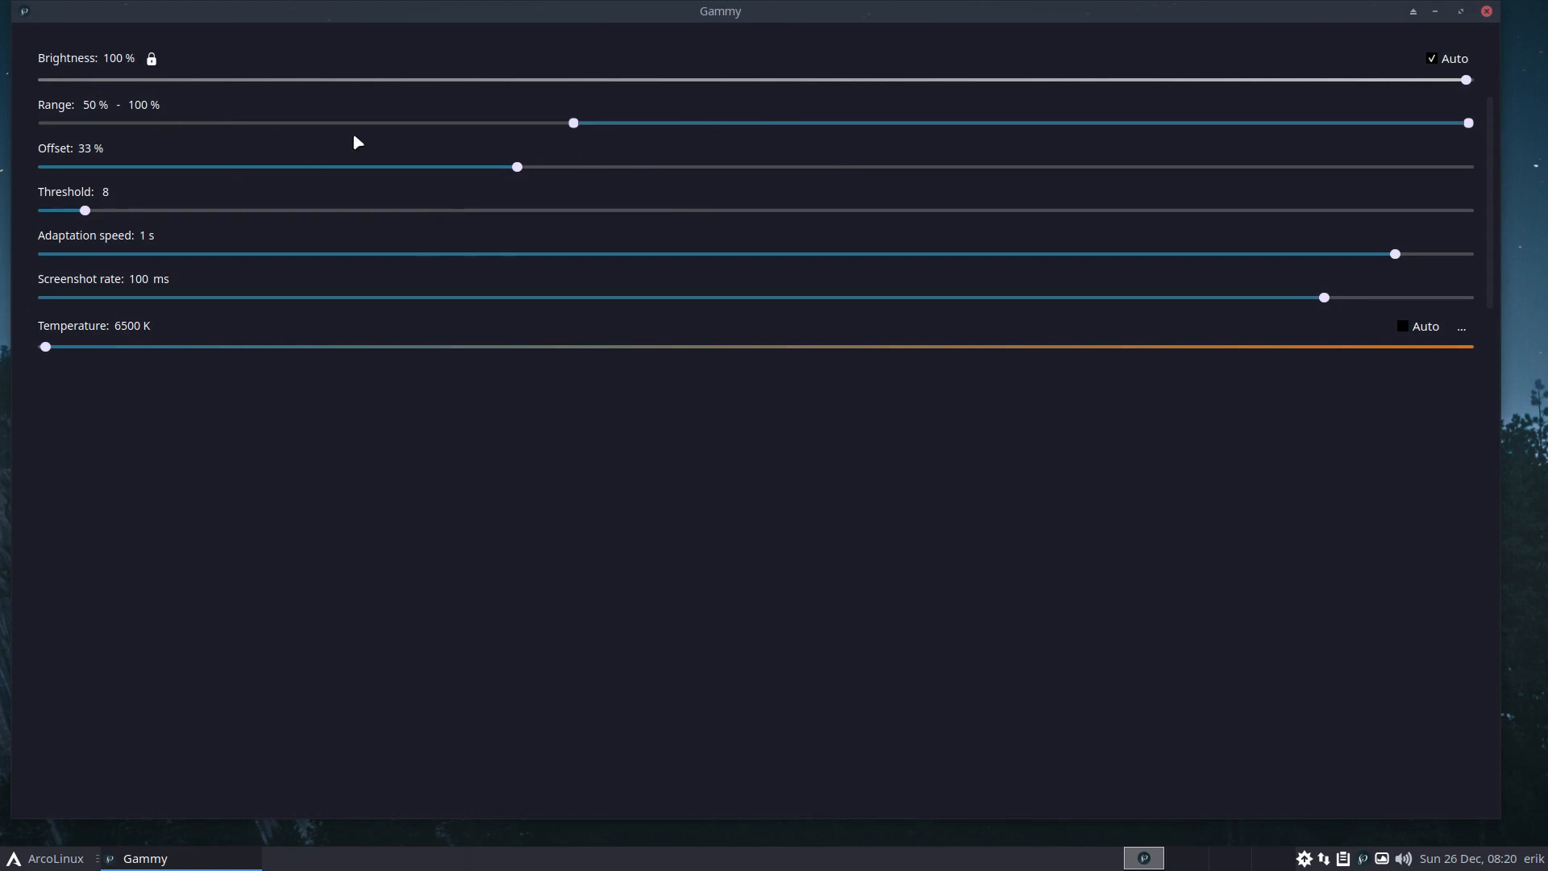
pyautogui.moveTo(801, 421)
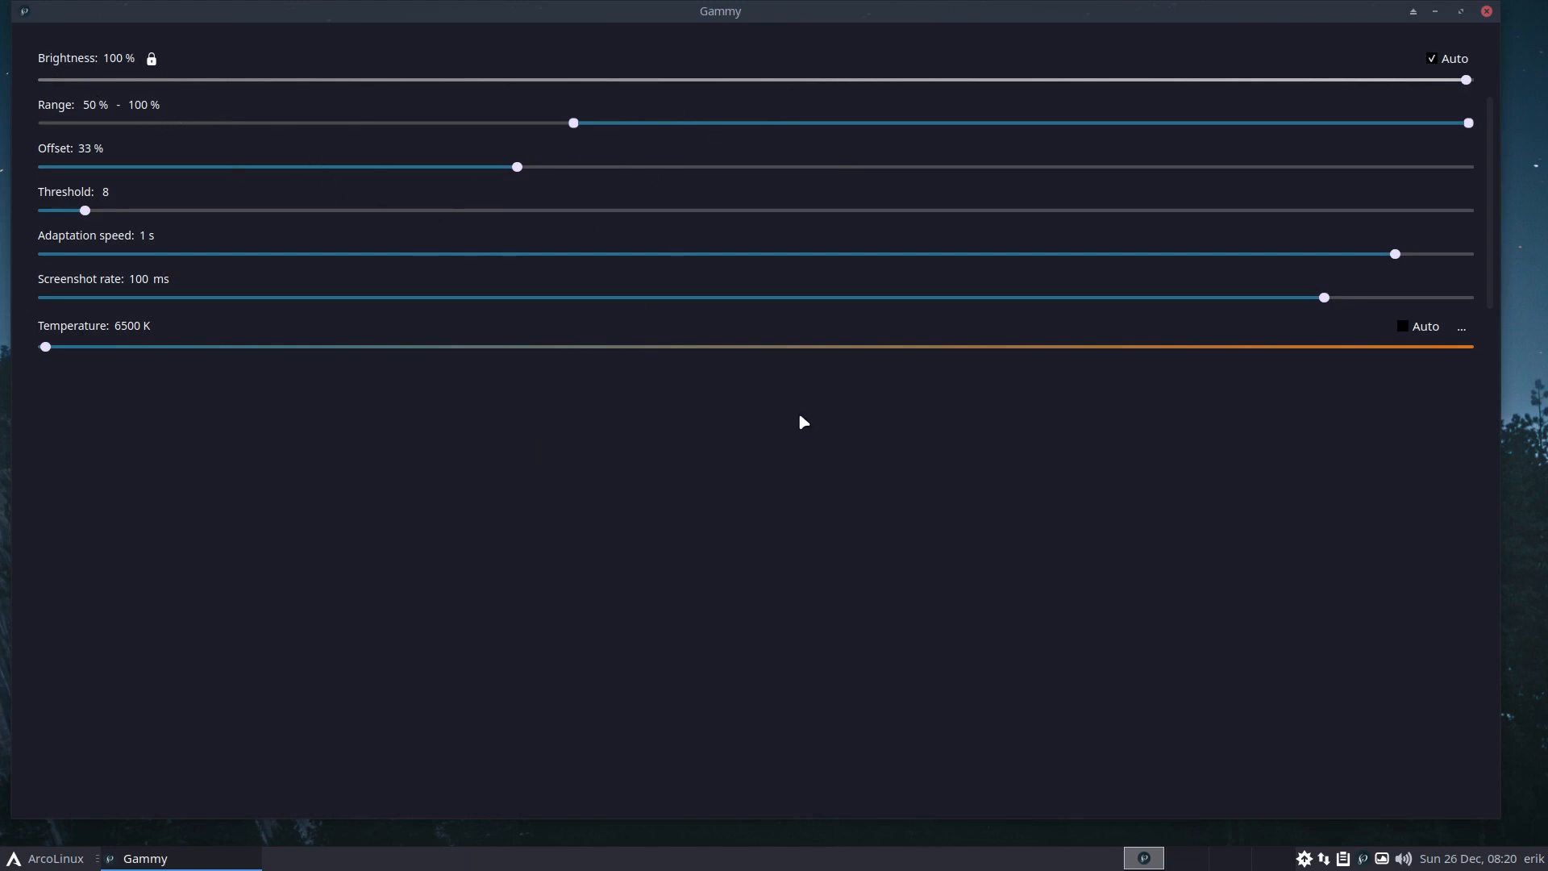
pyautogui.moveTo(553, 374)
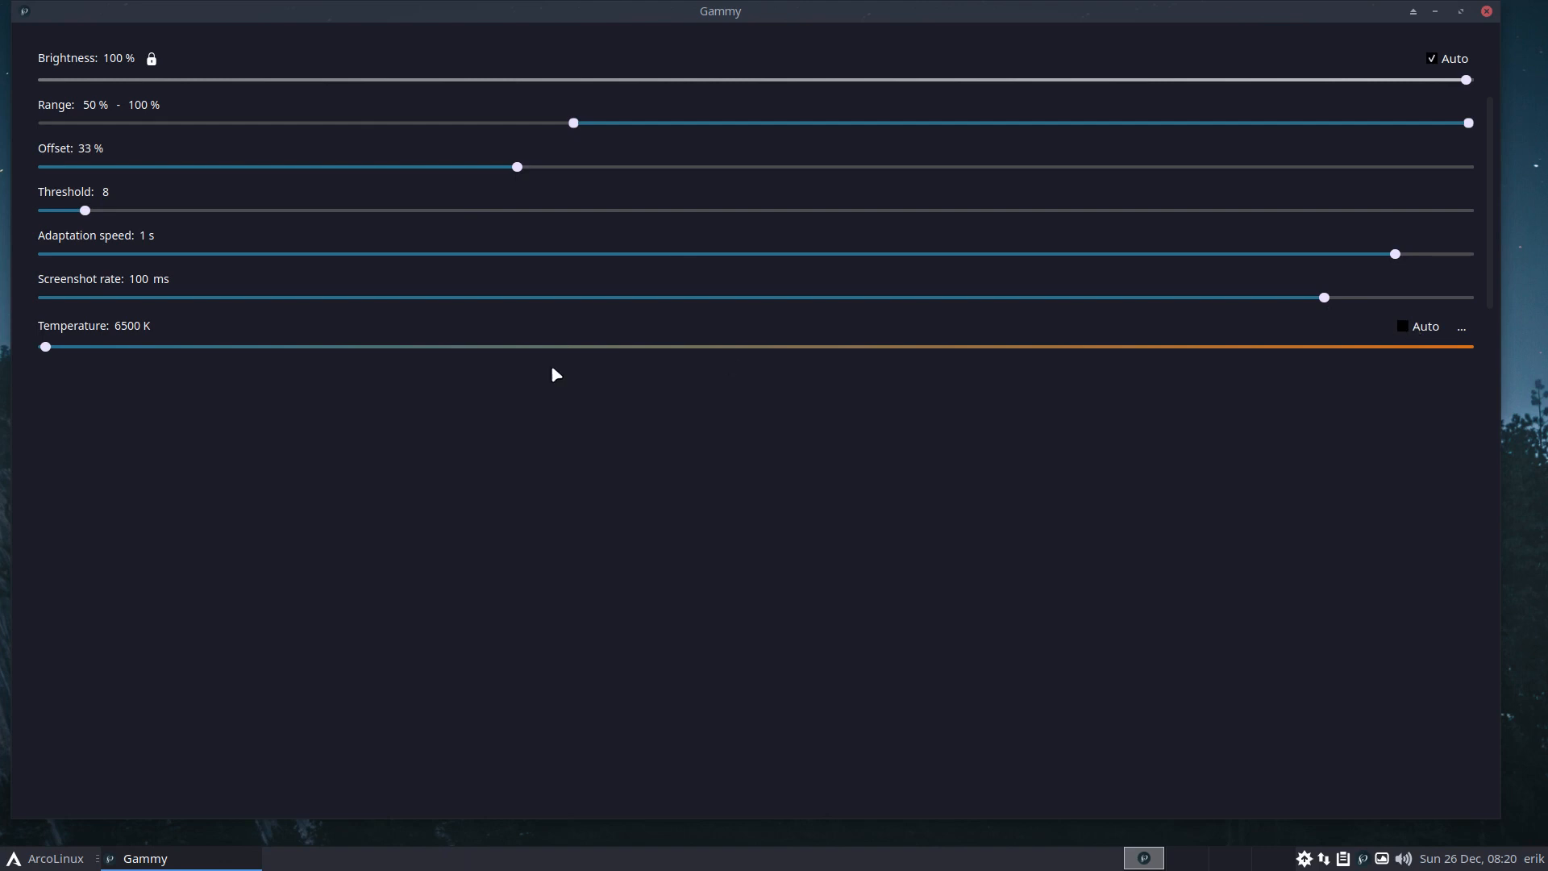
# Try warmer temperatures (5110, 3960, 2590, 2290, 4480, 3660 K) and settle near 6380 K
pyautogui.moveTo(43, 345); pyautogui.dragTo(482, 345)
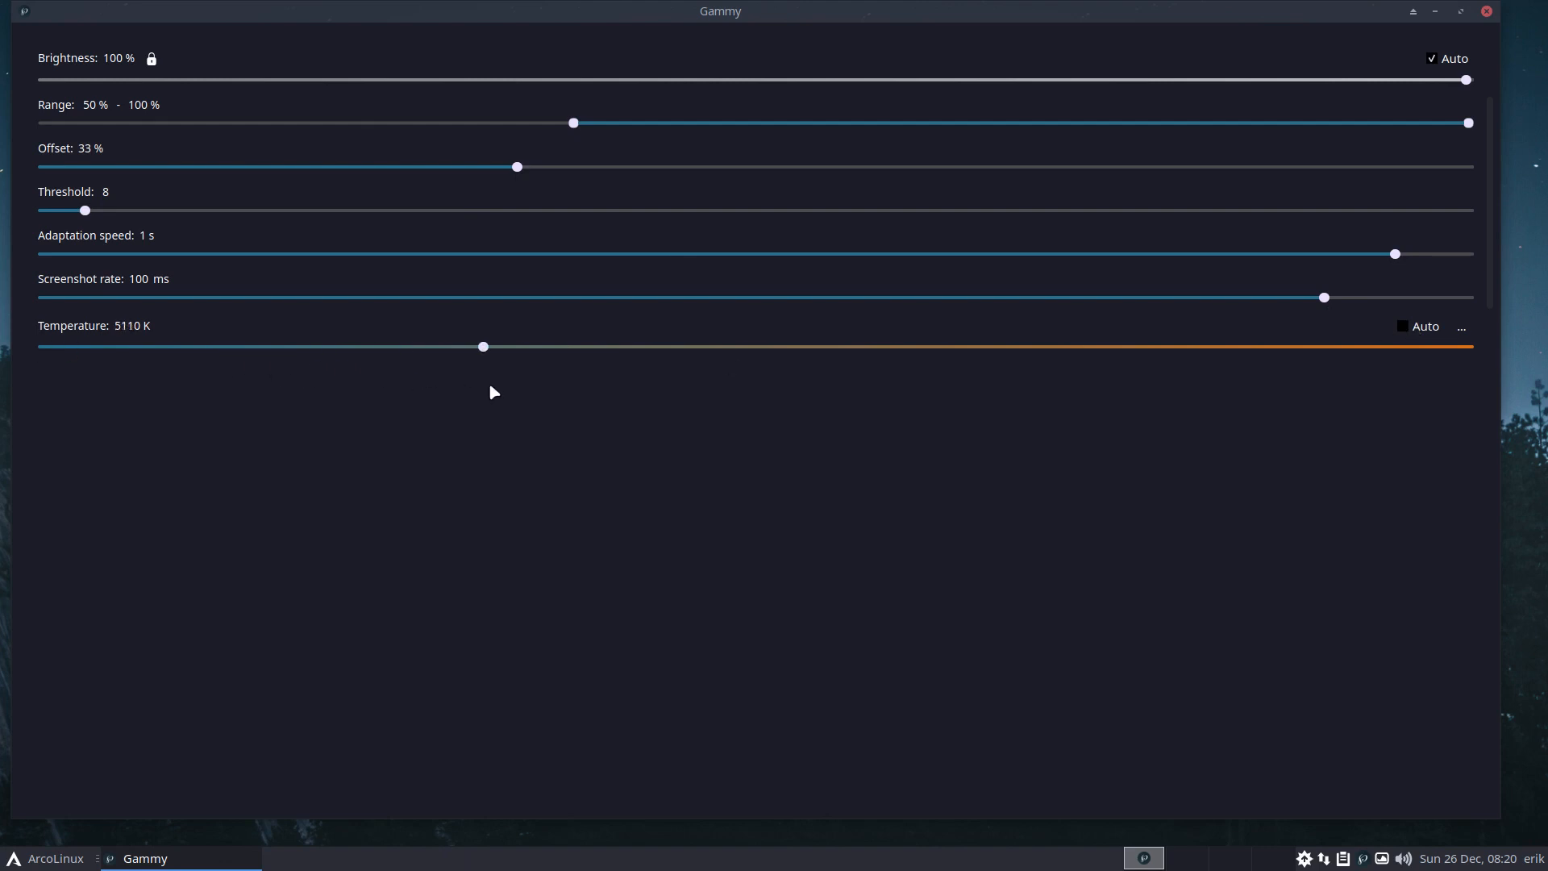
pyautogui.moveTo(483, 347); pyautogui.dragTo(845, 347)
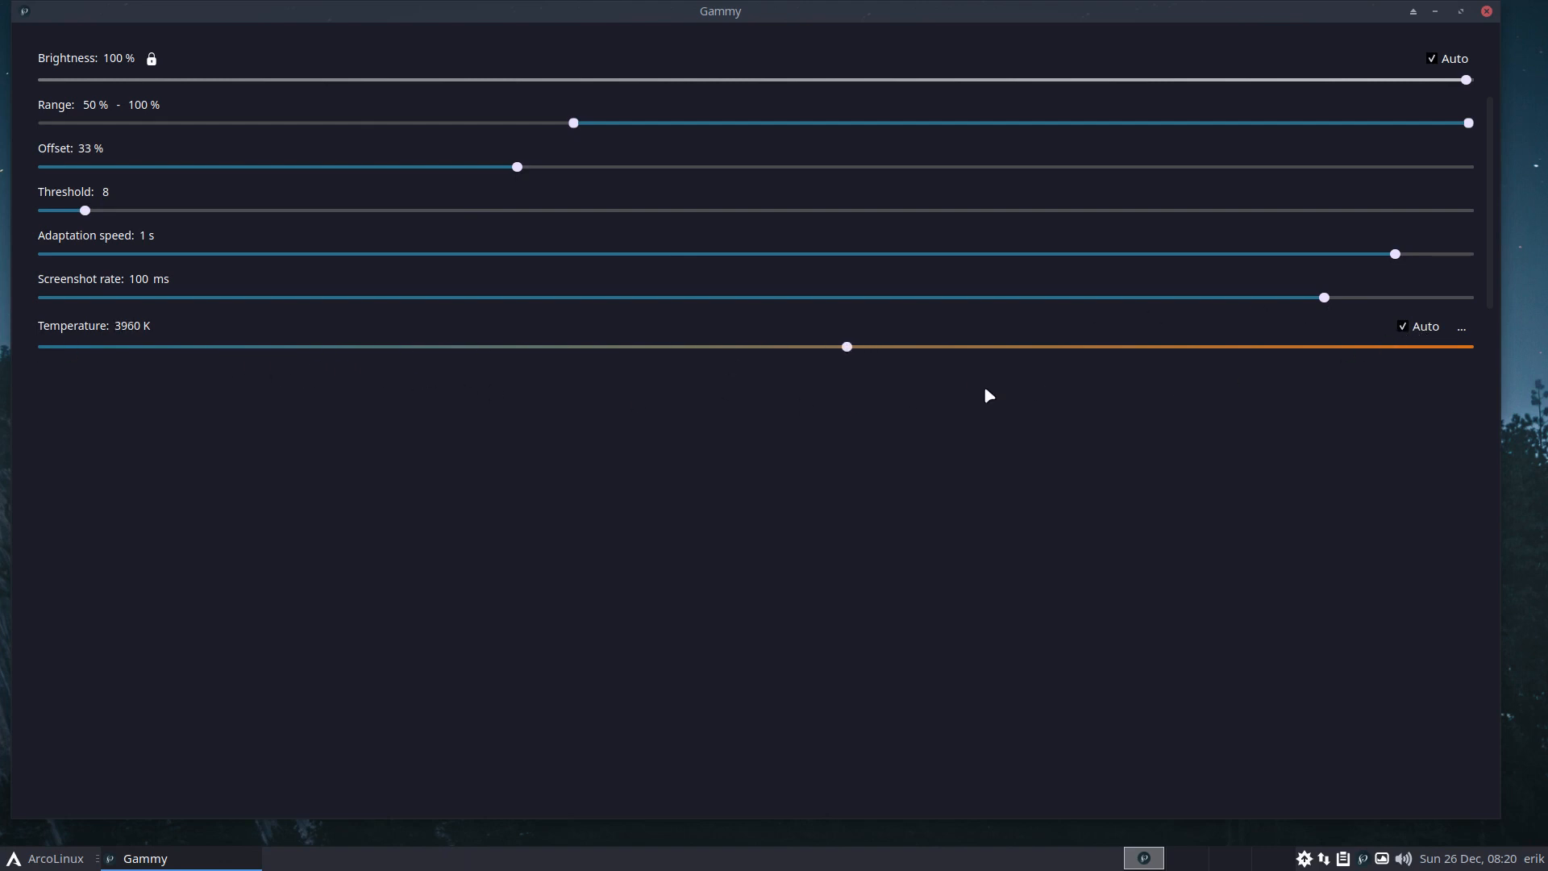
pyautogui.moveTo(846, 345); pyautogui.dragTo(45, 346)
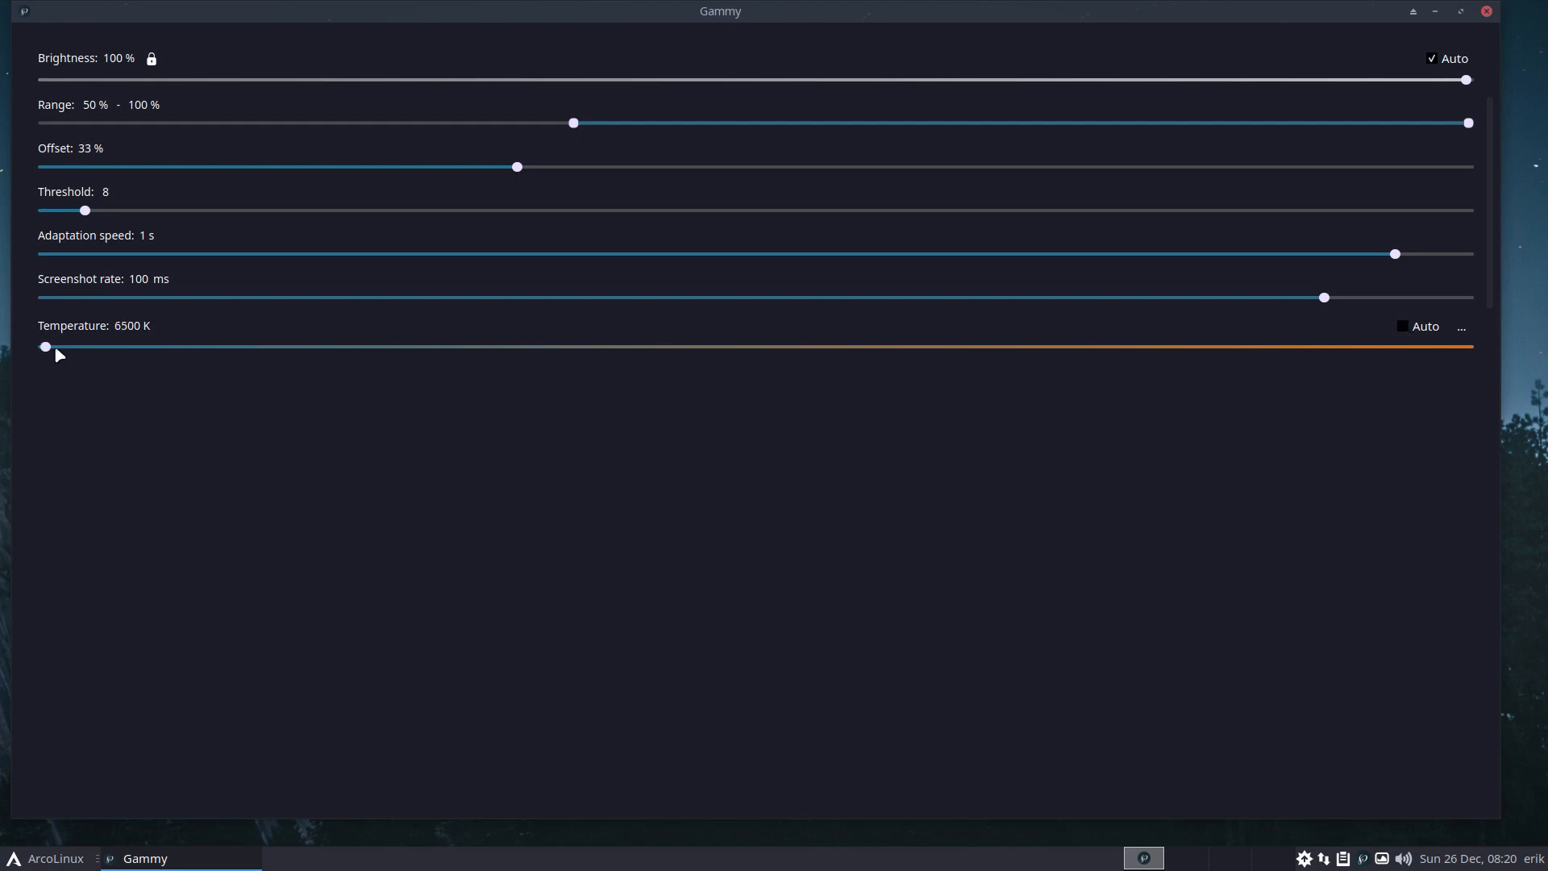
pyautogui.moveTo(45, 347); pyautogui.dragTo(1277, 347)
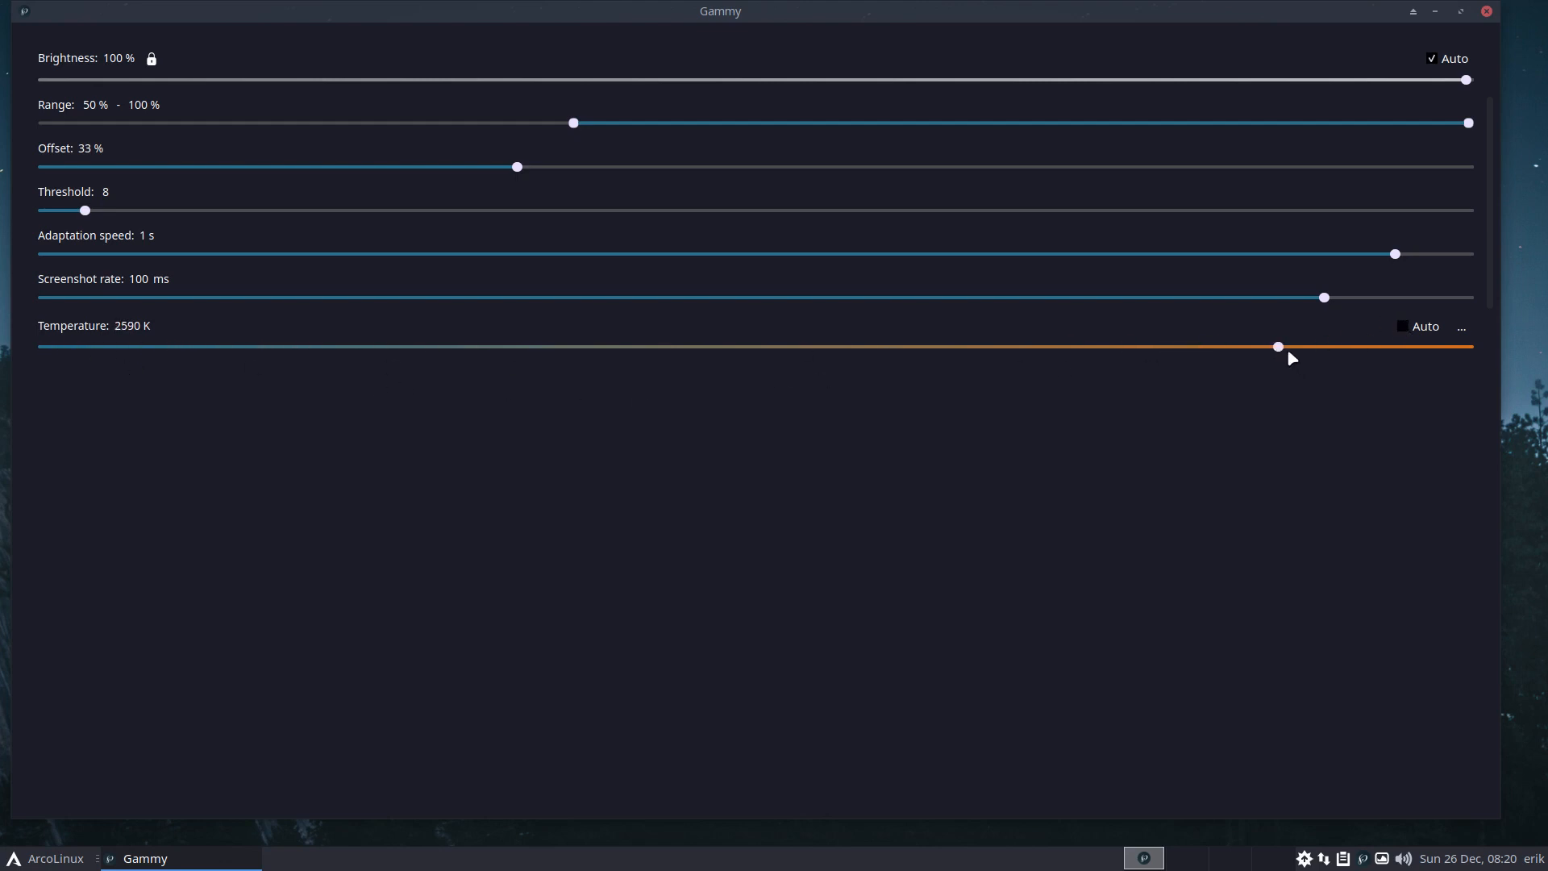
pyautogui.moveTo(1278, 345); pyautogui.dragTo(1373, 345)
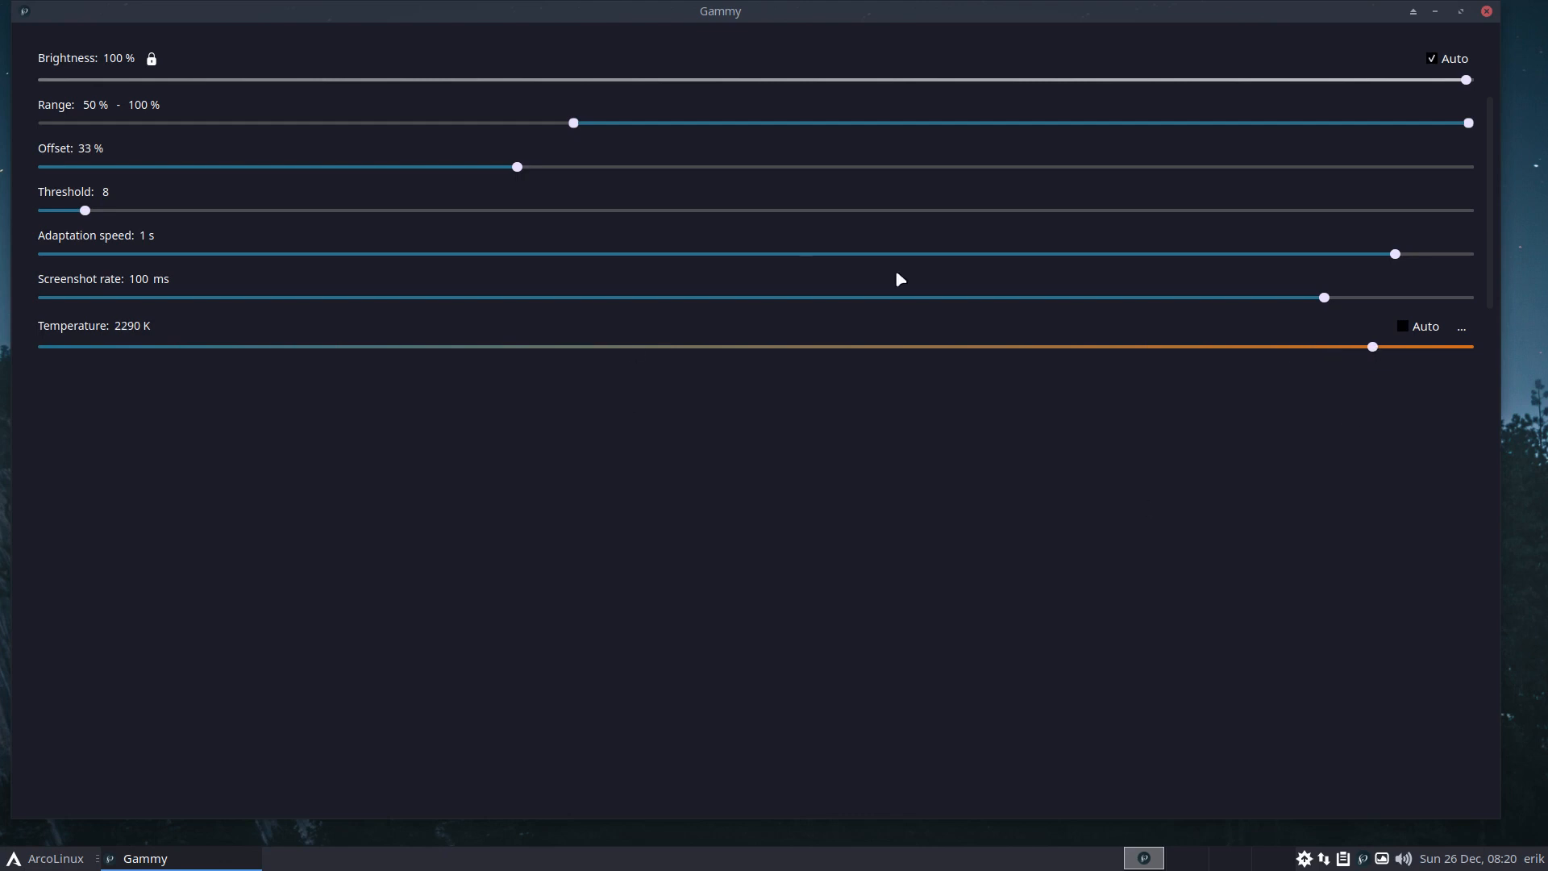
pyautogui.moveTo(1315, 493)
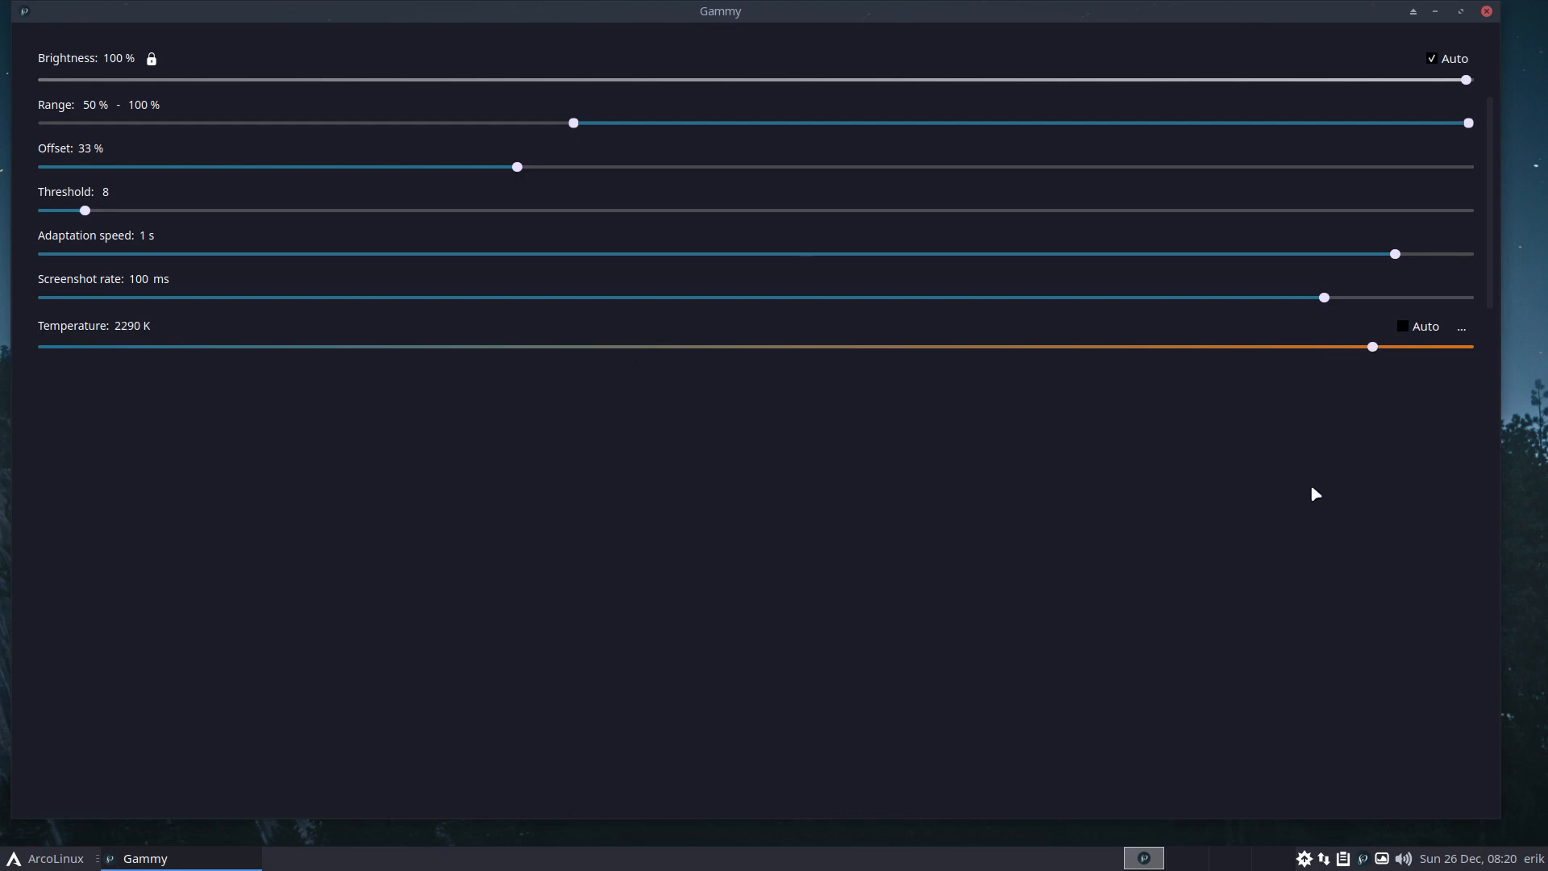
pyautogui.moveTo(1370, 345); pyautogui.dragTo(680, 345)
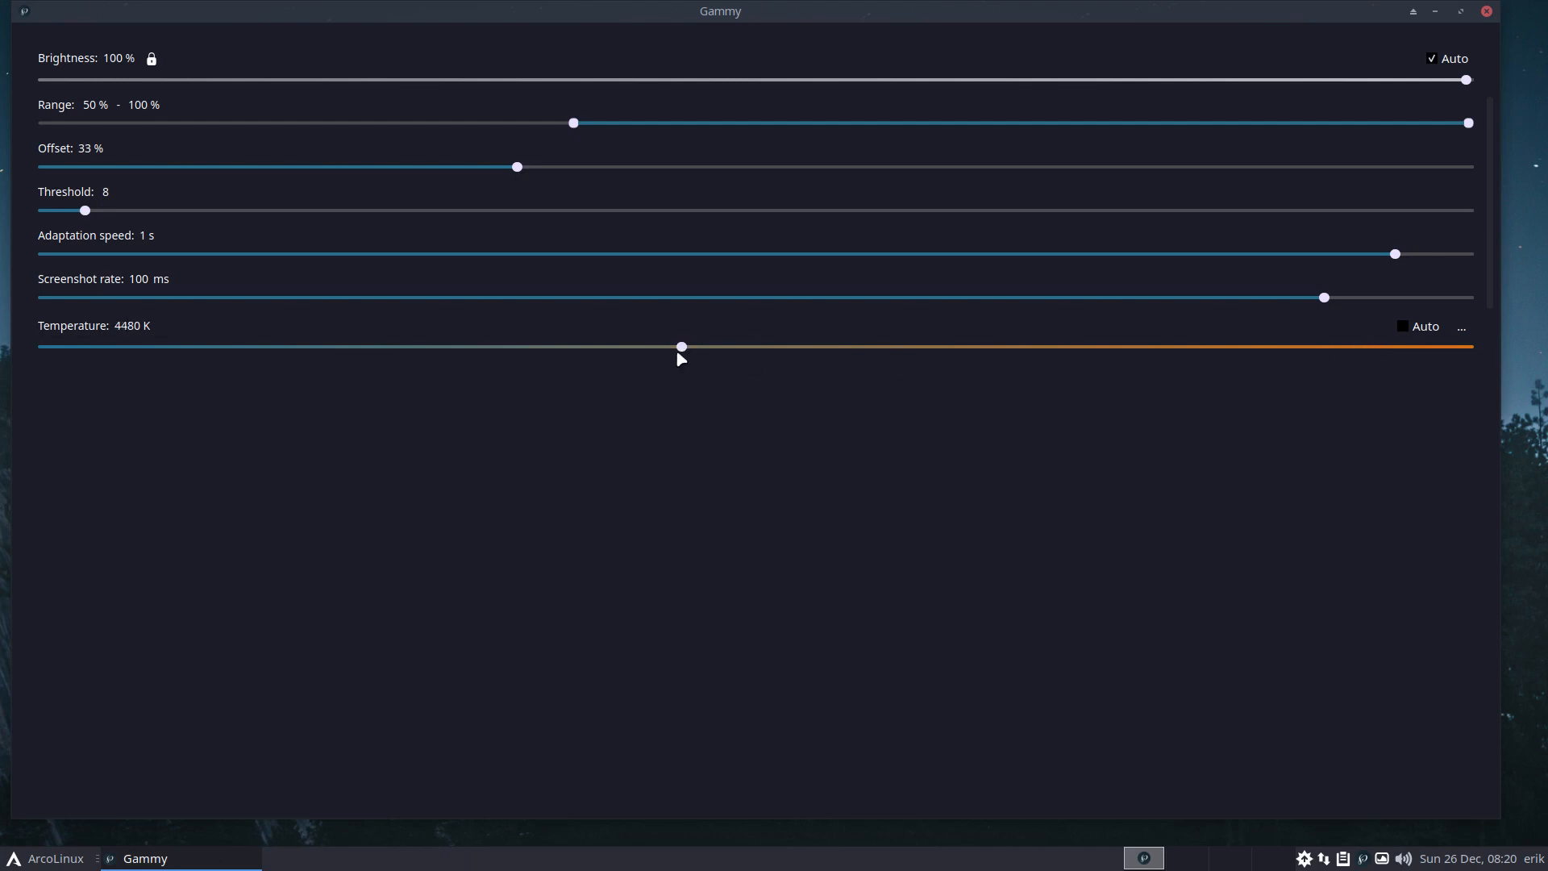
pyautogui.moveTo(681, 345); pyautogui.dragTo(940, 345)
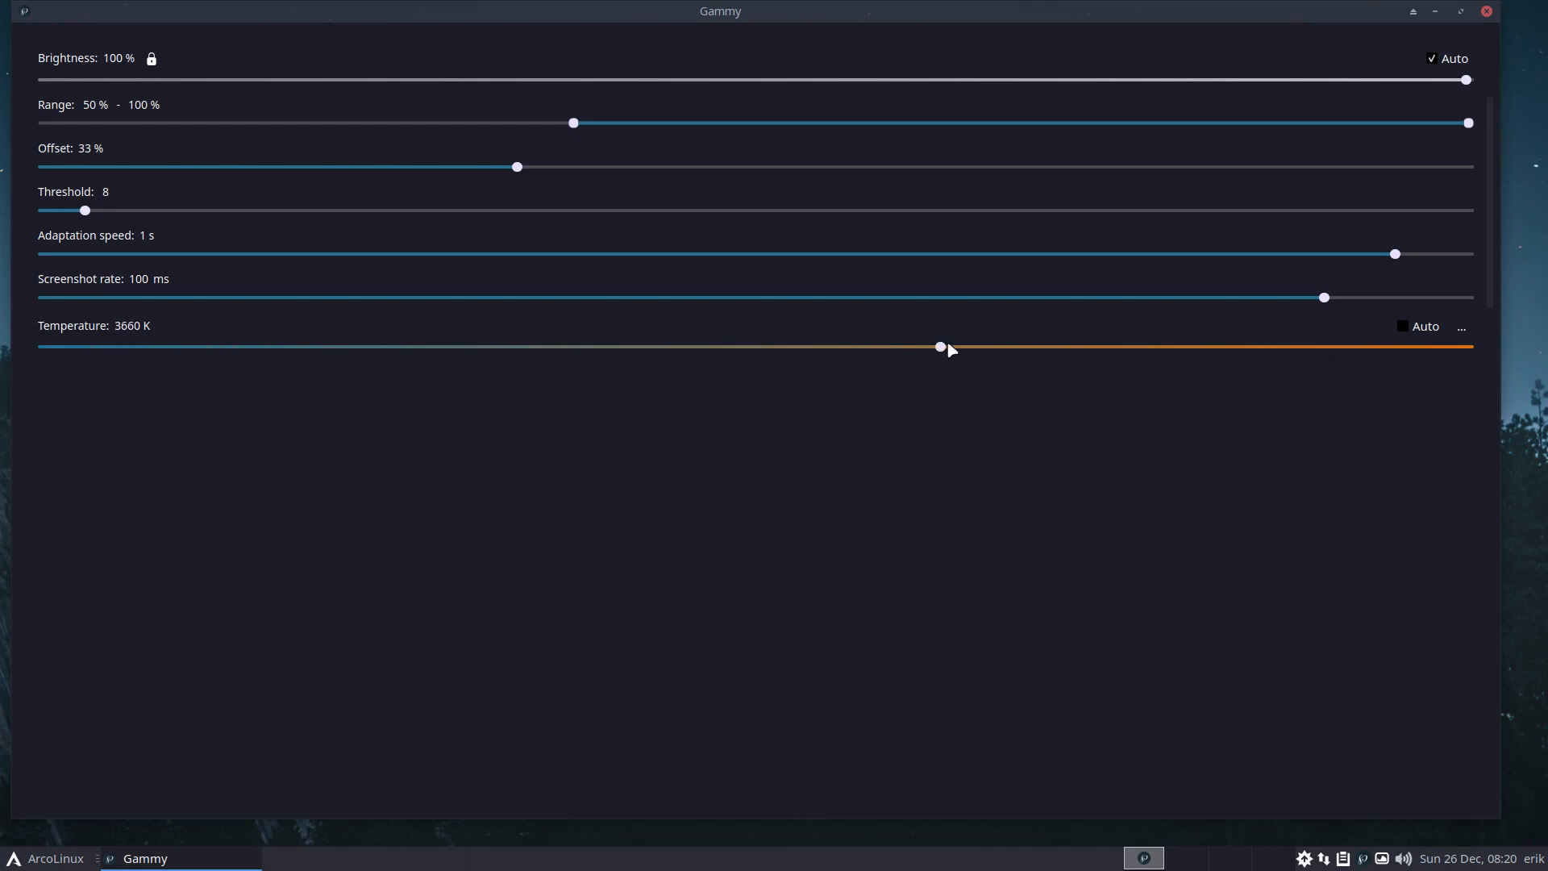
pyautogui.moveTo(940, 347); pyautogui.dragTo(83, 346)
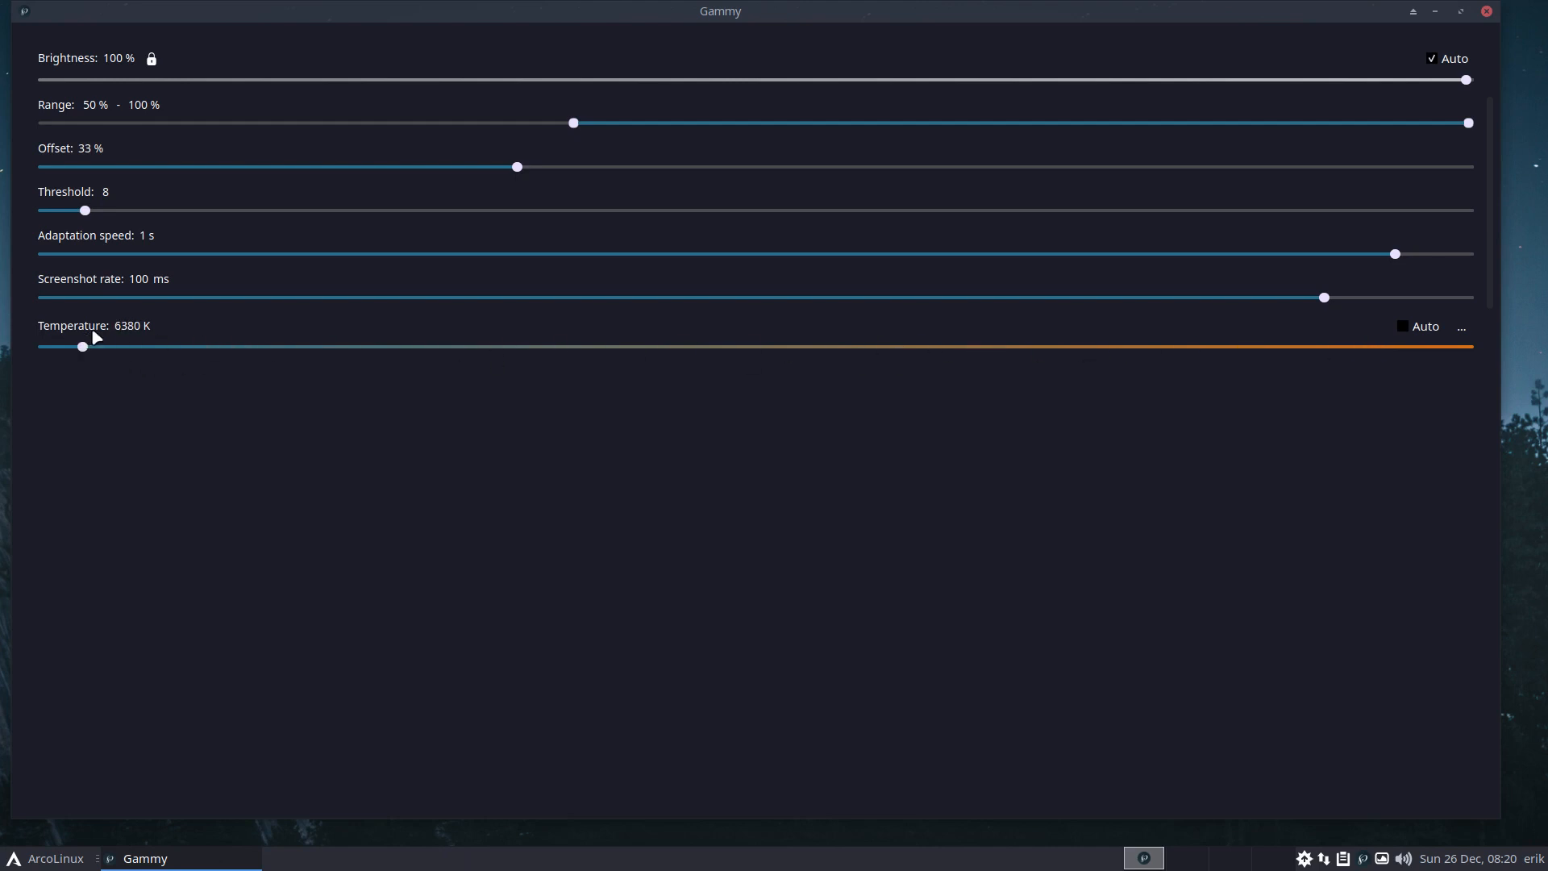
pyautogui.moveTo(557, 75)
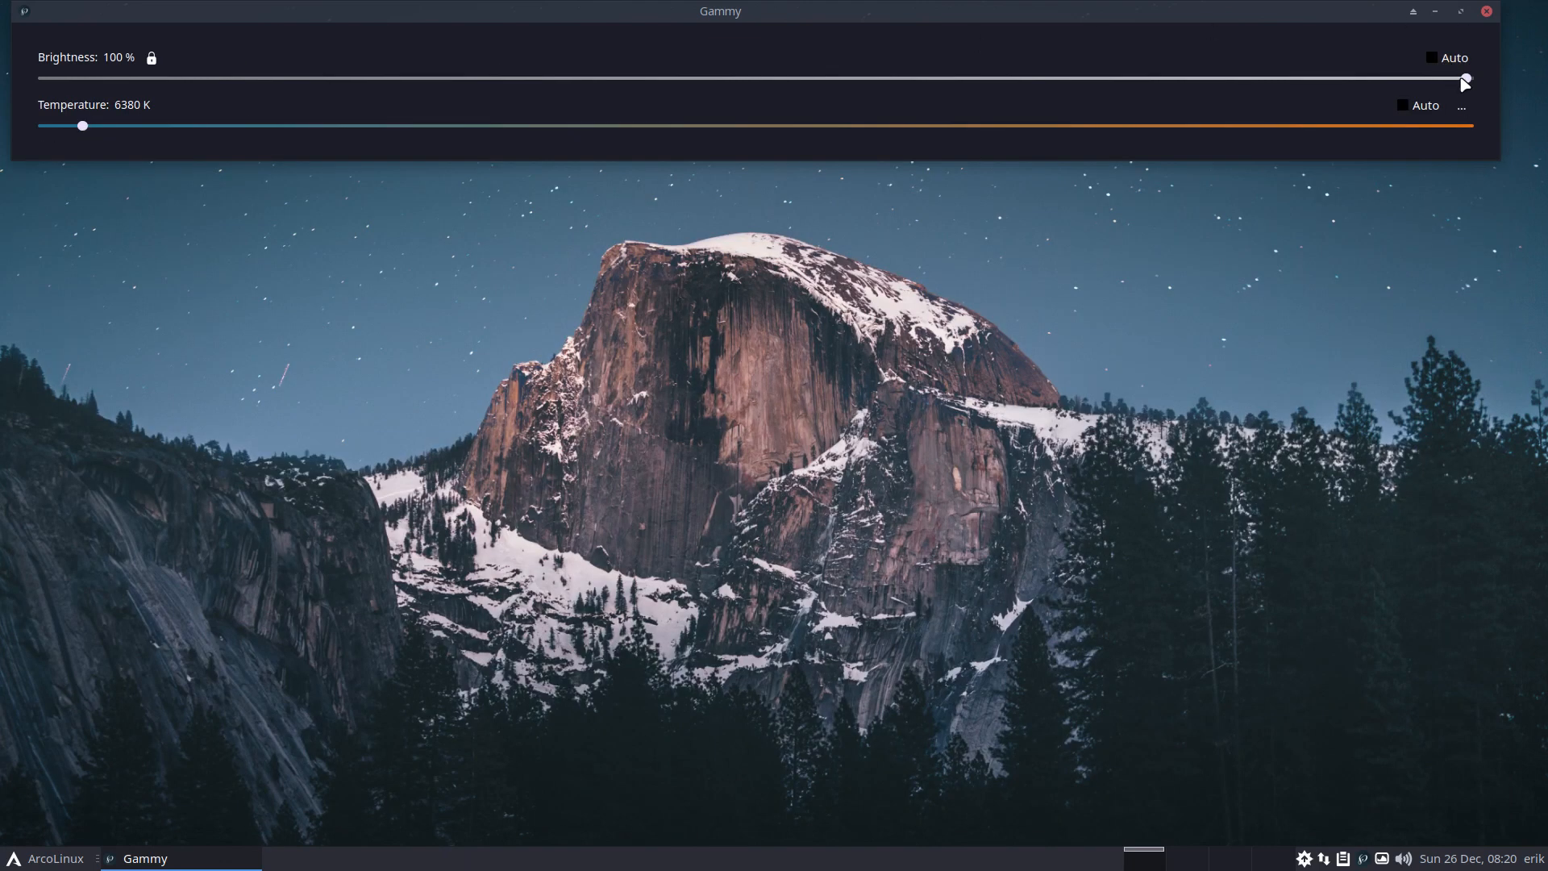
# Dim brightness to 43 %, raise it back to 99 %, and shrink the window to a compact size
pyautogui.moveTo(1463, 79); pyautogui.dragTo(439, 79)
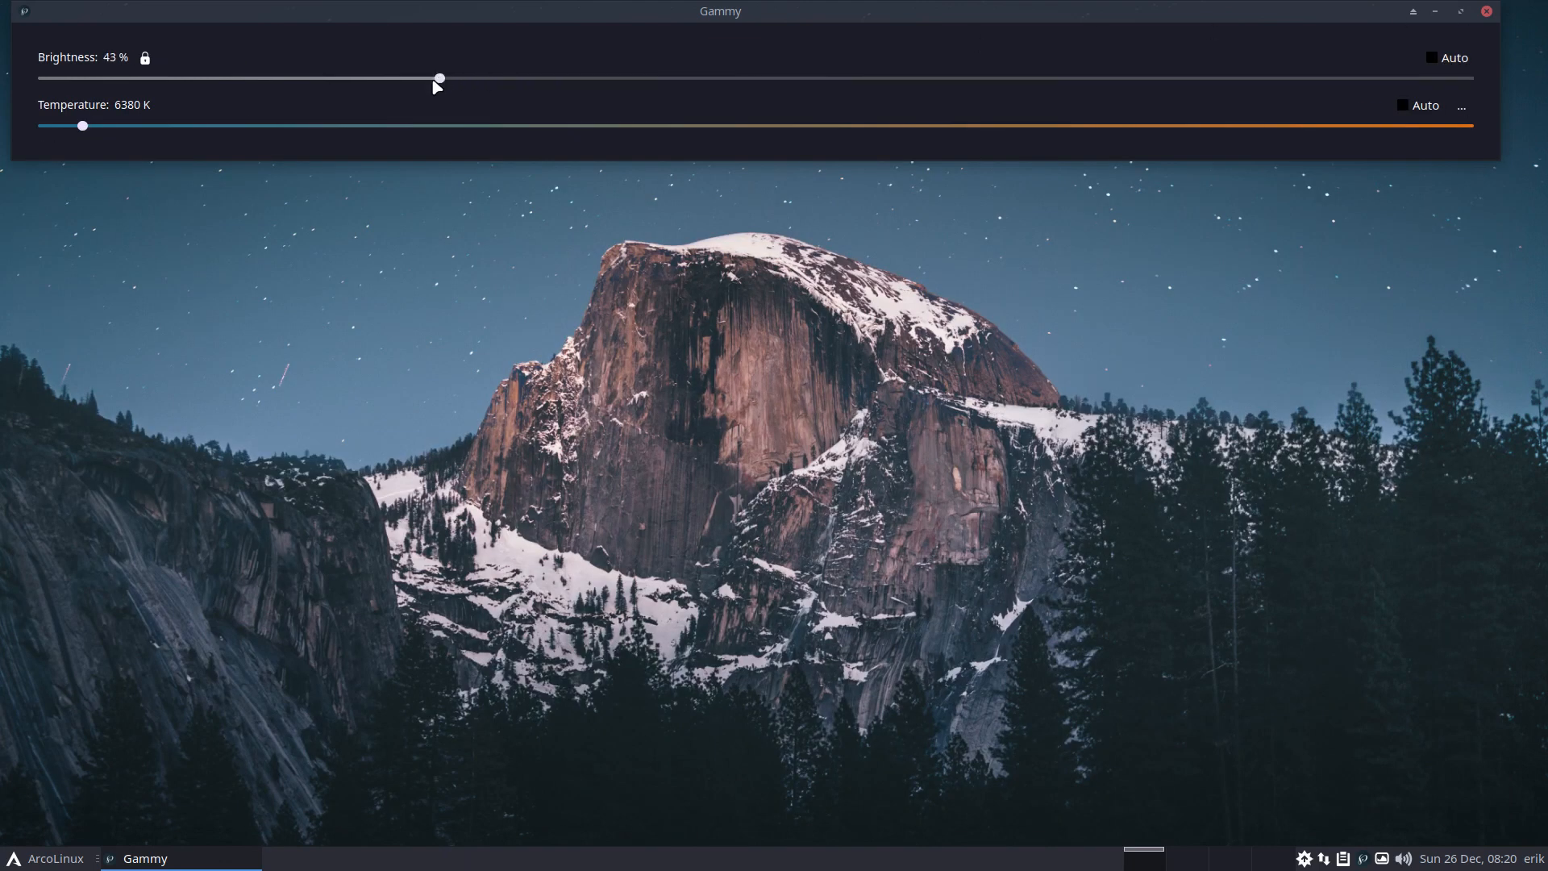
pyautogui.moveTo(439, 78); pyautogui.dragTo(1434, 77)
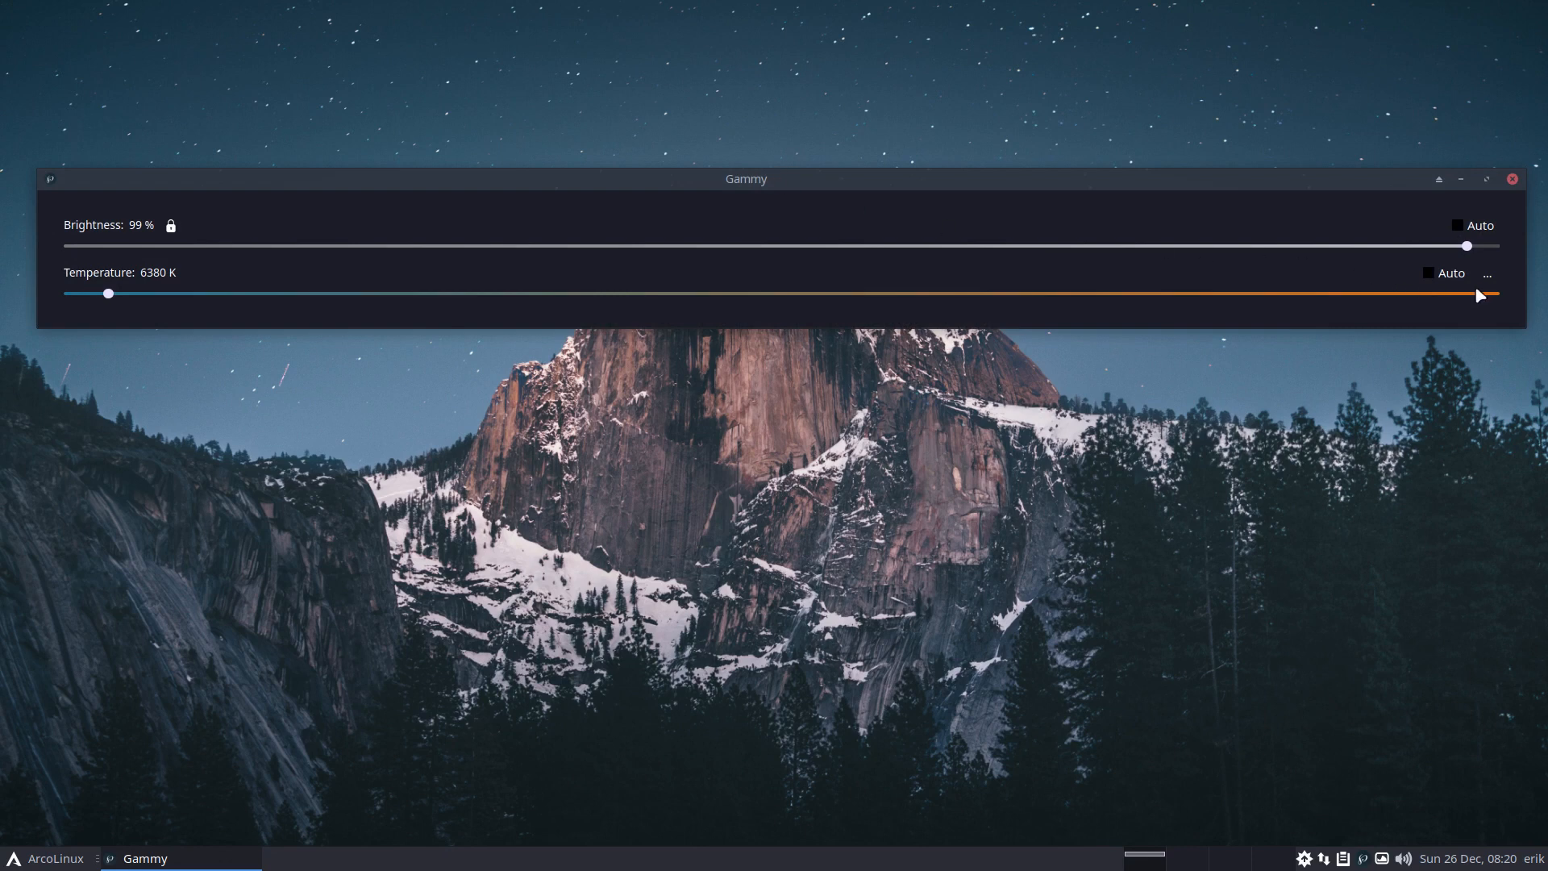
pyautogui.moveTo(896, 329)
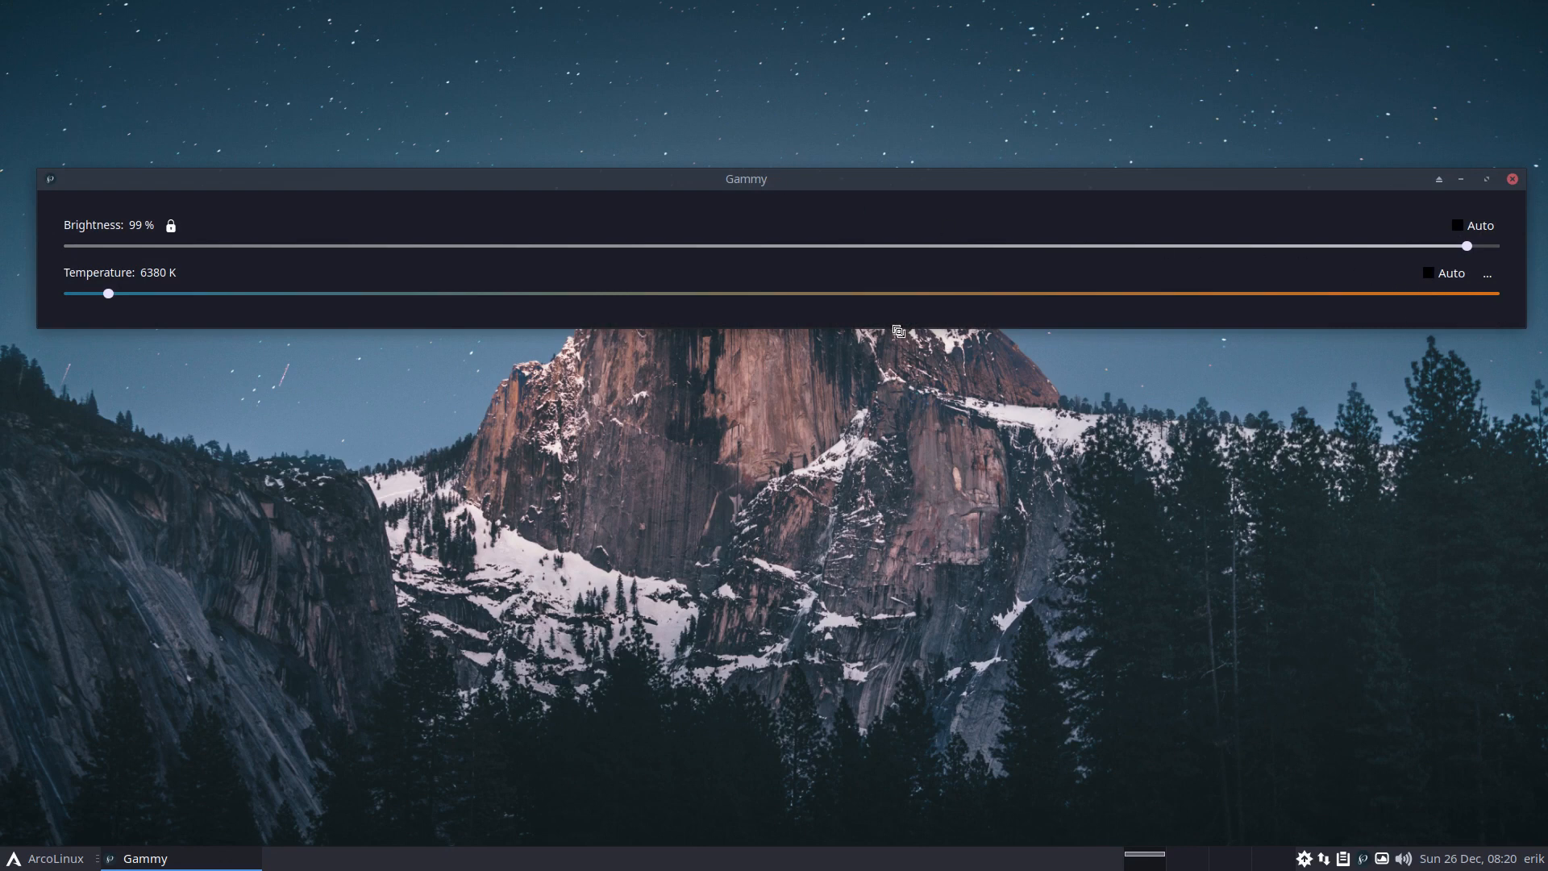
pyautogui.moveTo(643, 293)
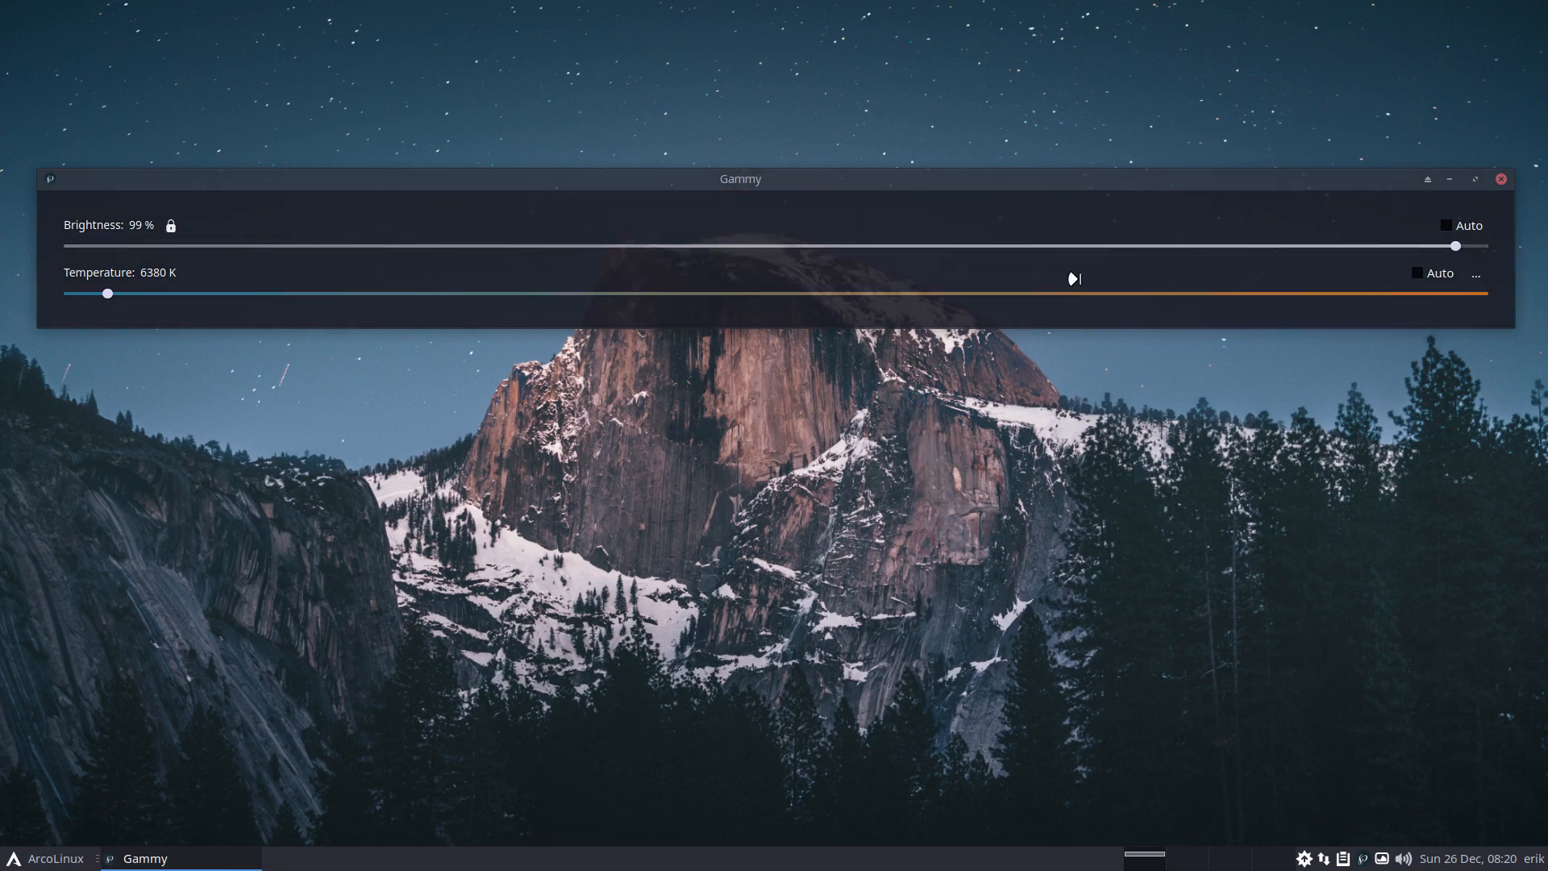
pyautogui.moveTo(740, 179); pyautogui.dragTo(445, 166)
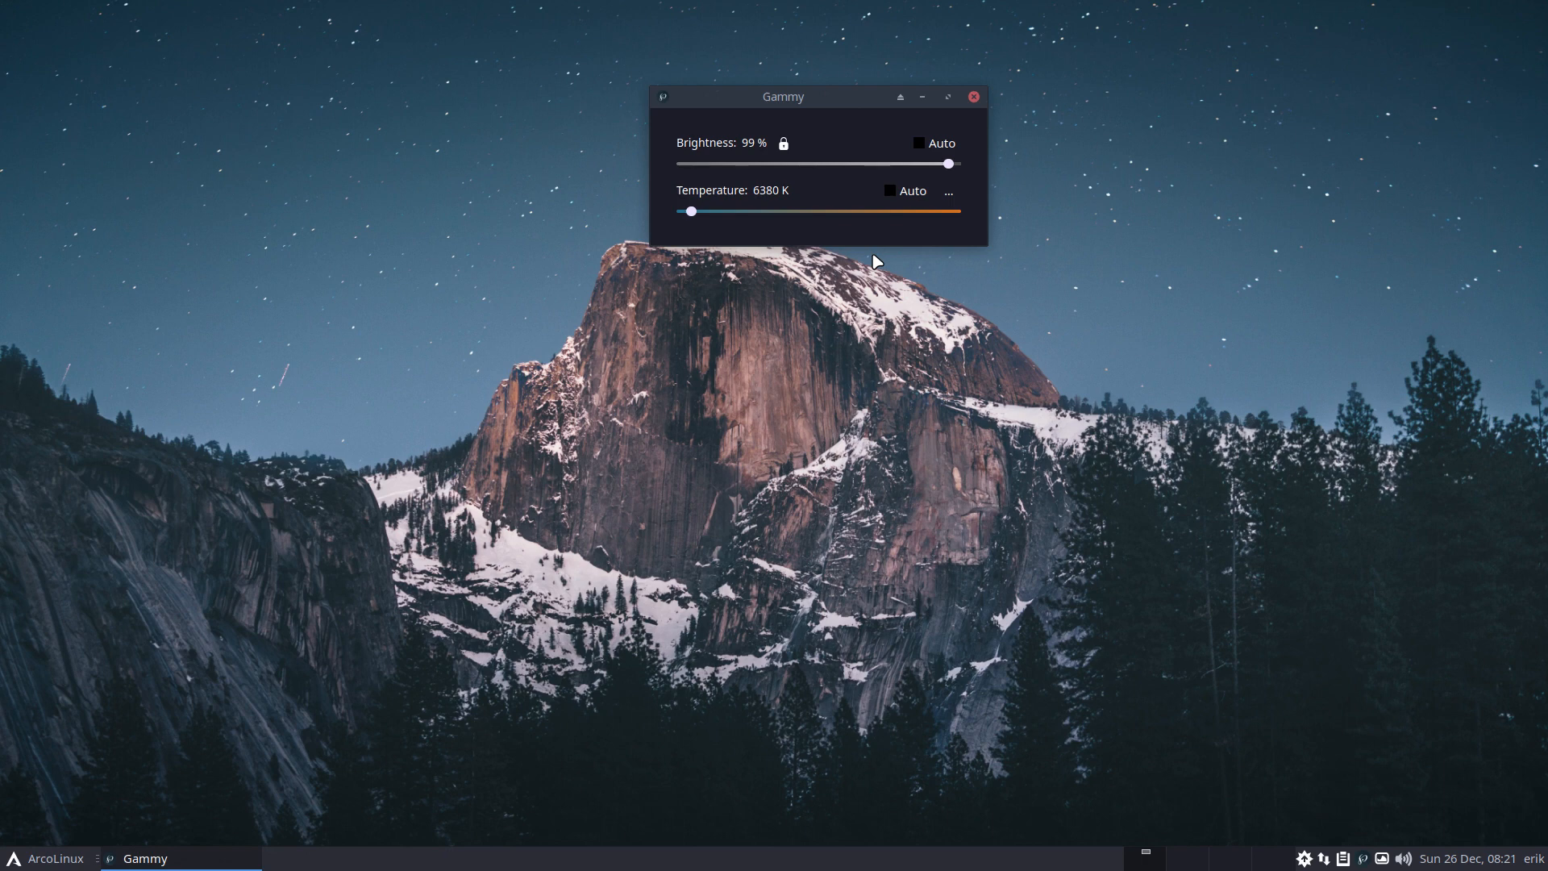
pyautogui.moveTo(877, 260)
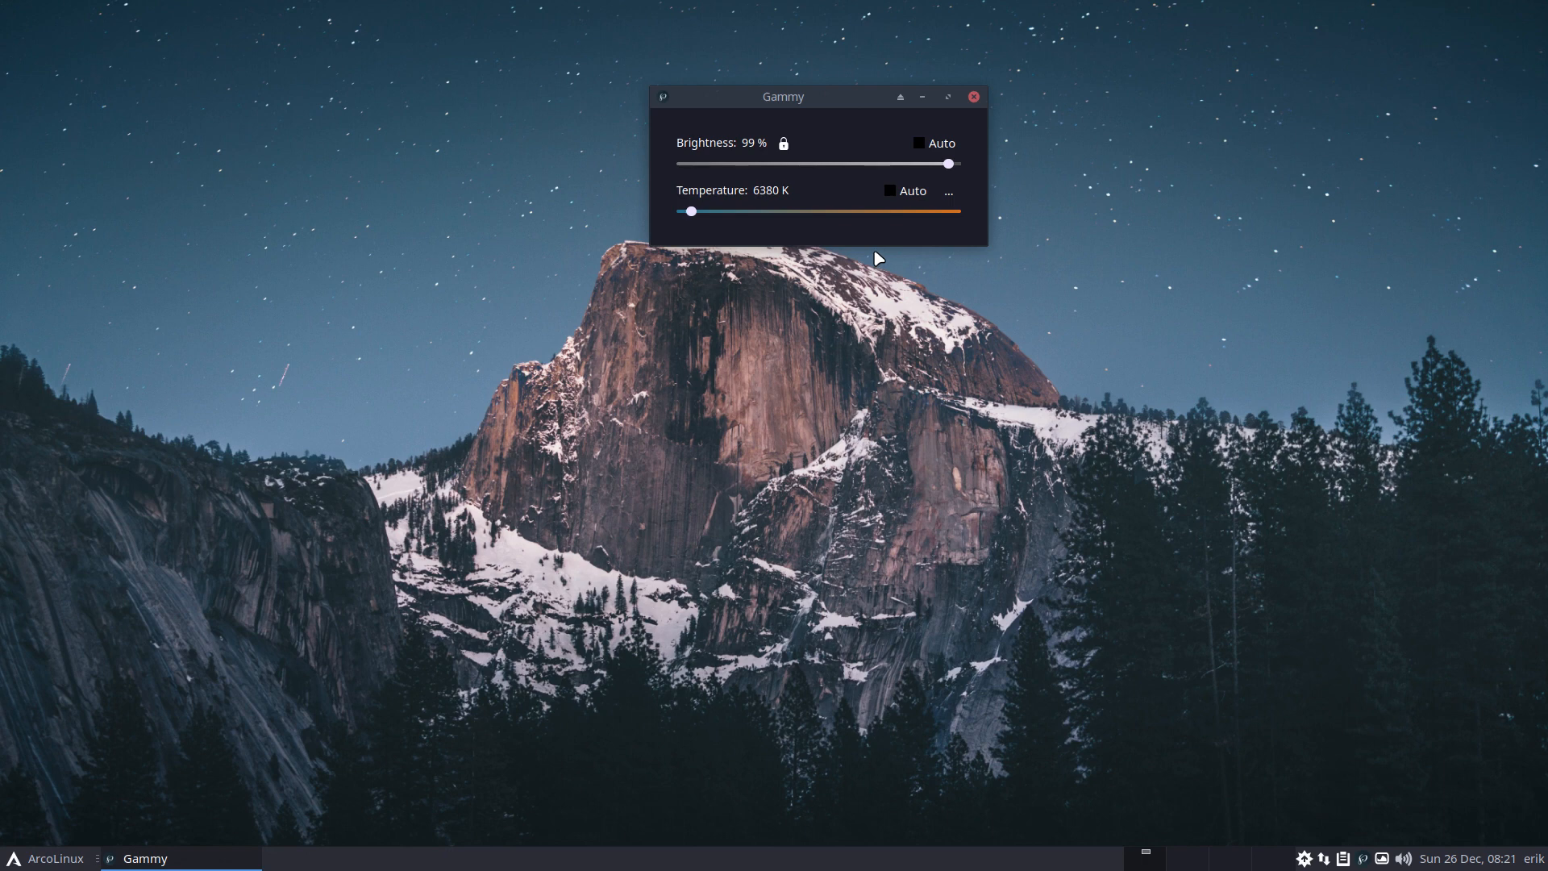
pyautogui.moveTo(1002, 121)
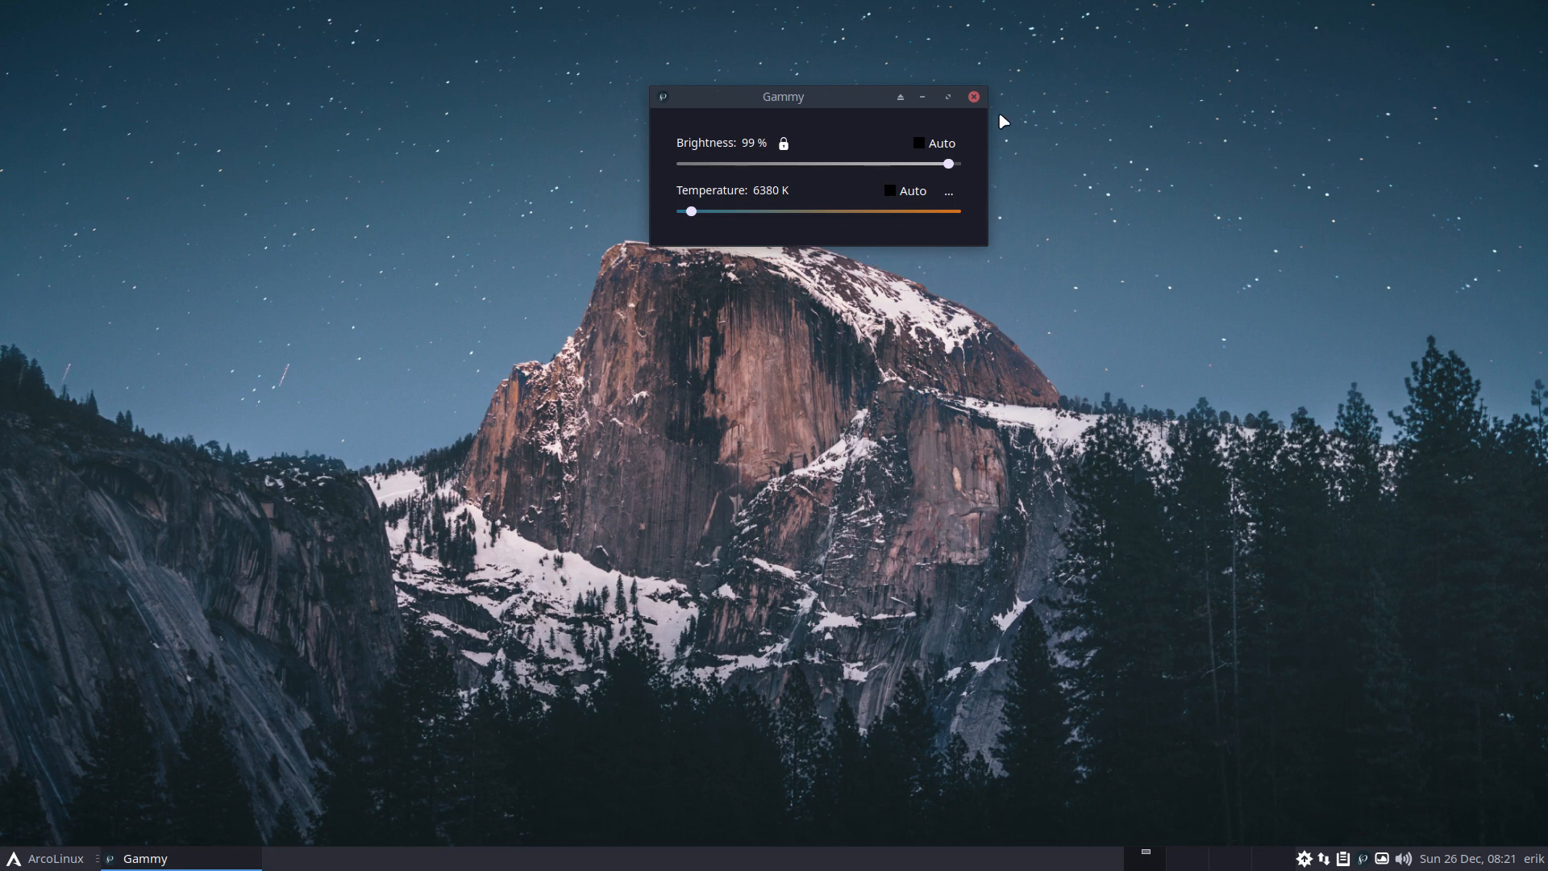
# Close Gammy to the system tray and show its tray menu
pyautogui.click(971, 95)
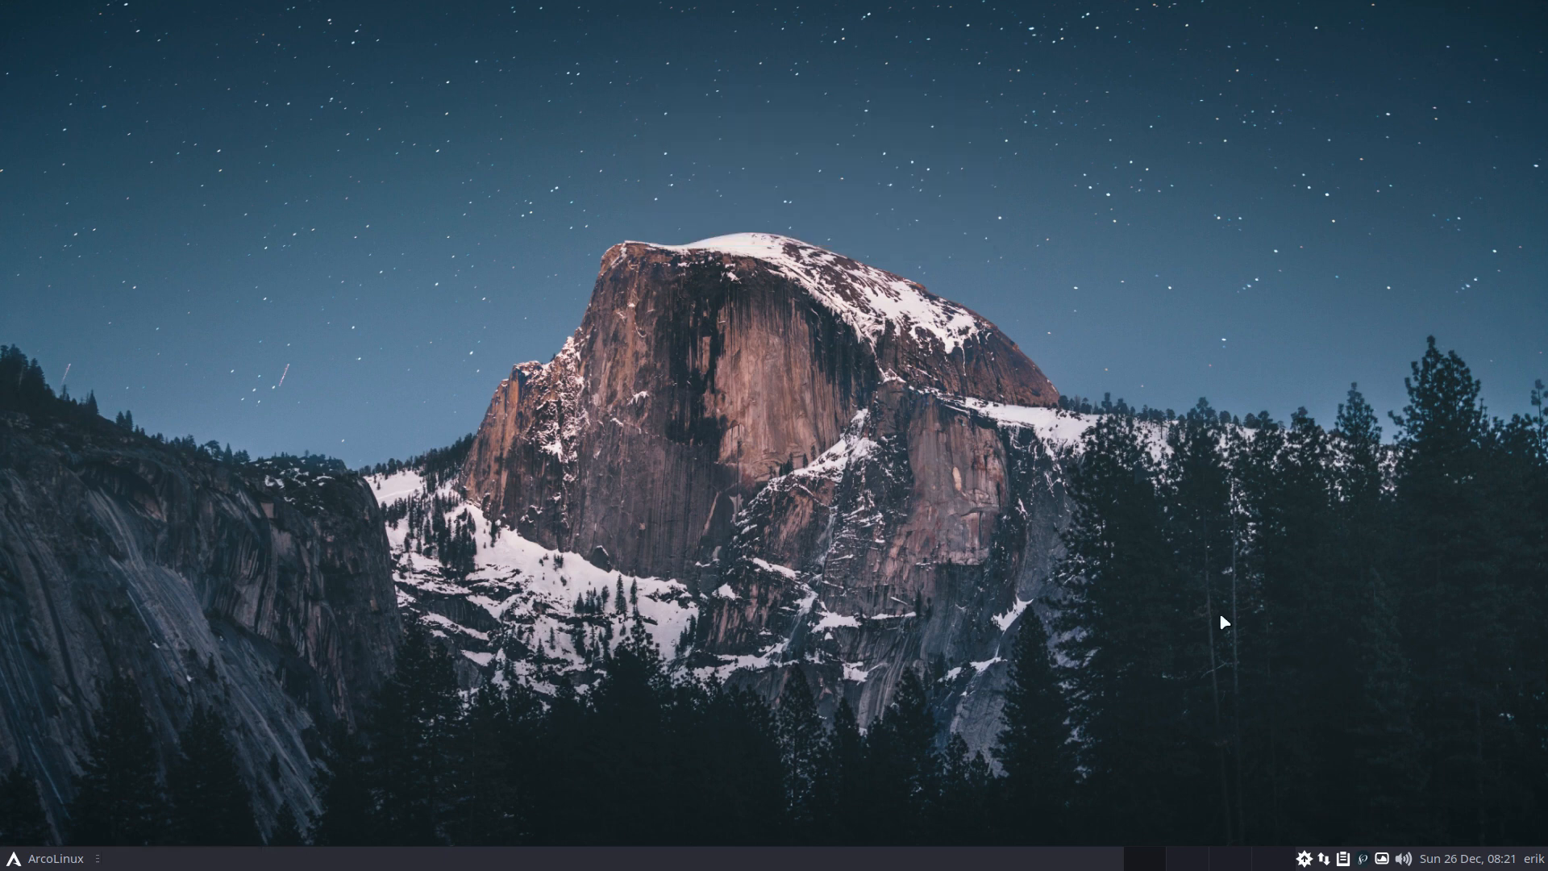
pyautogui.click(1361, 858)
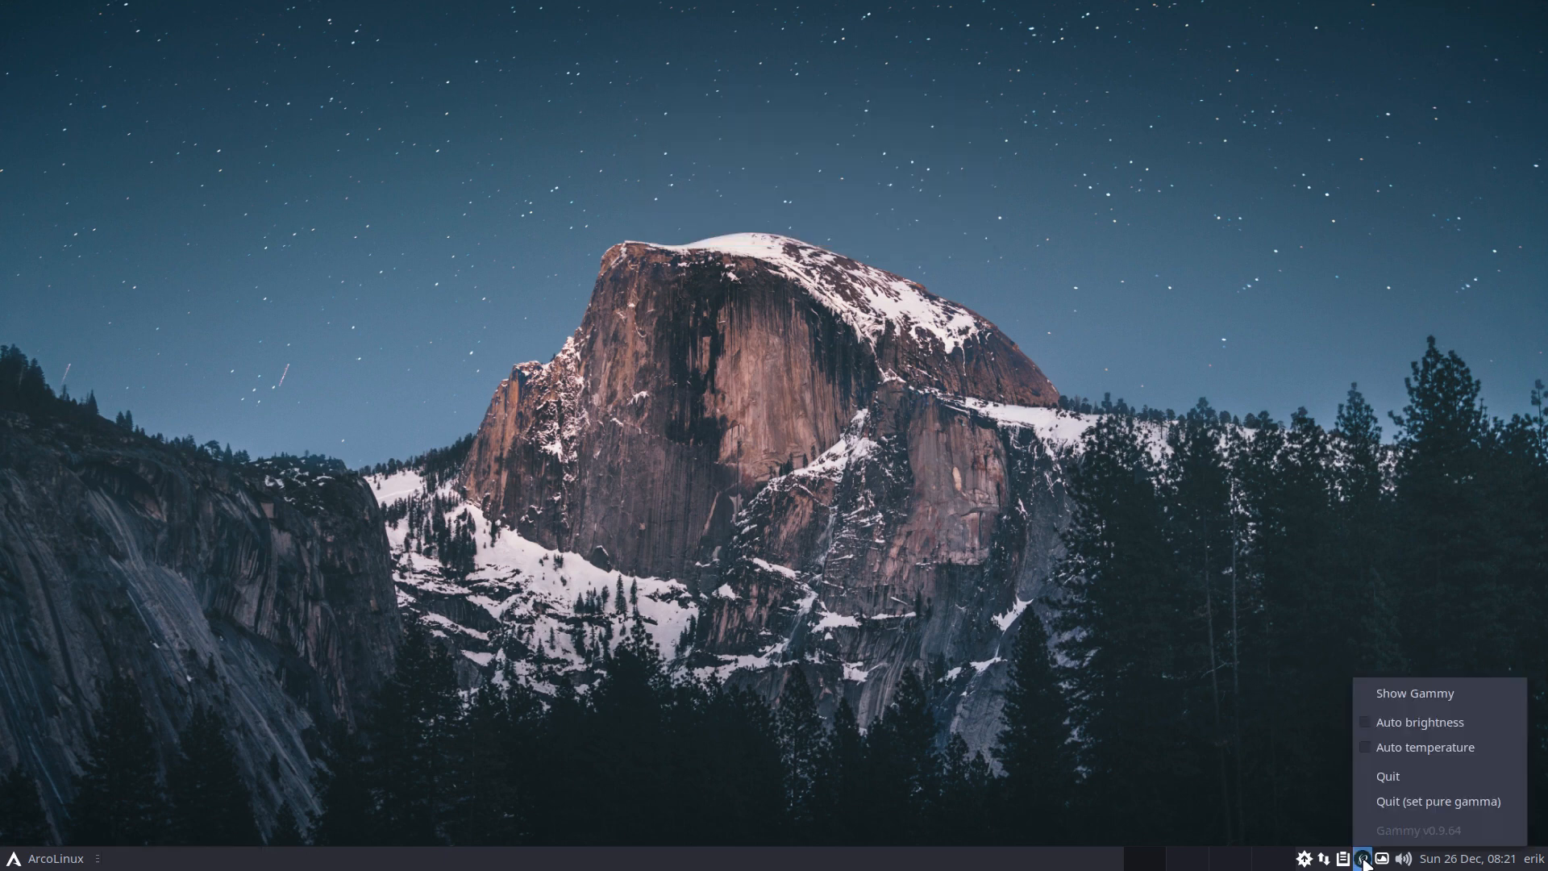
pyautogui.moveTo(1406, 722)
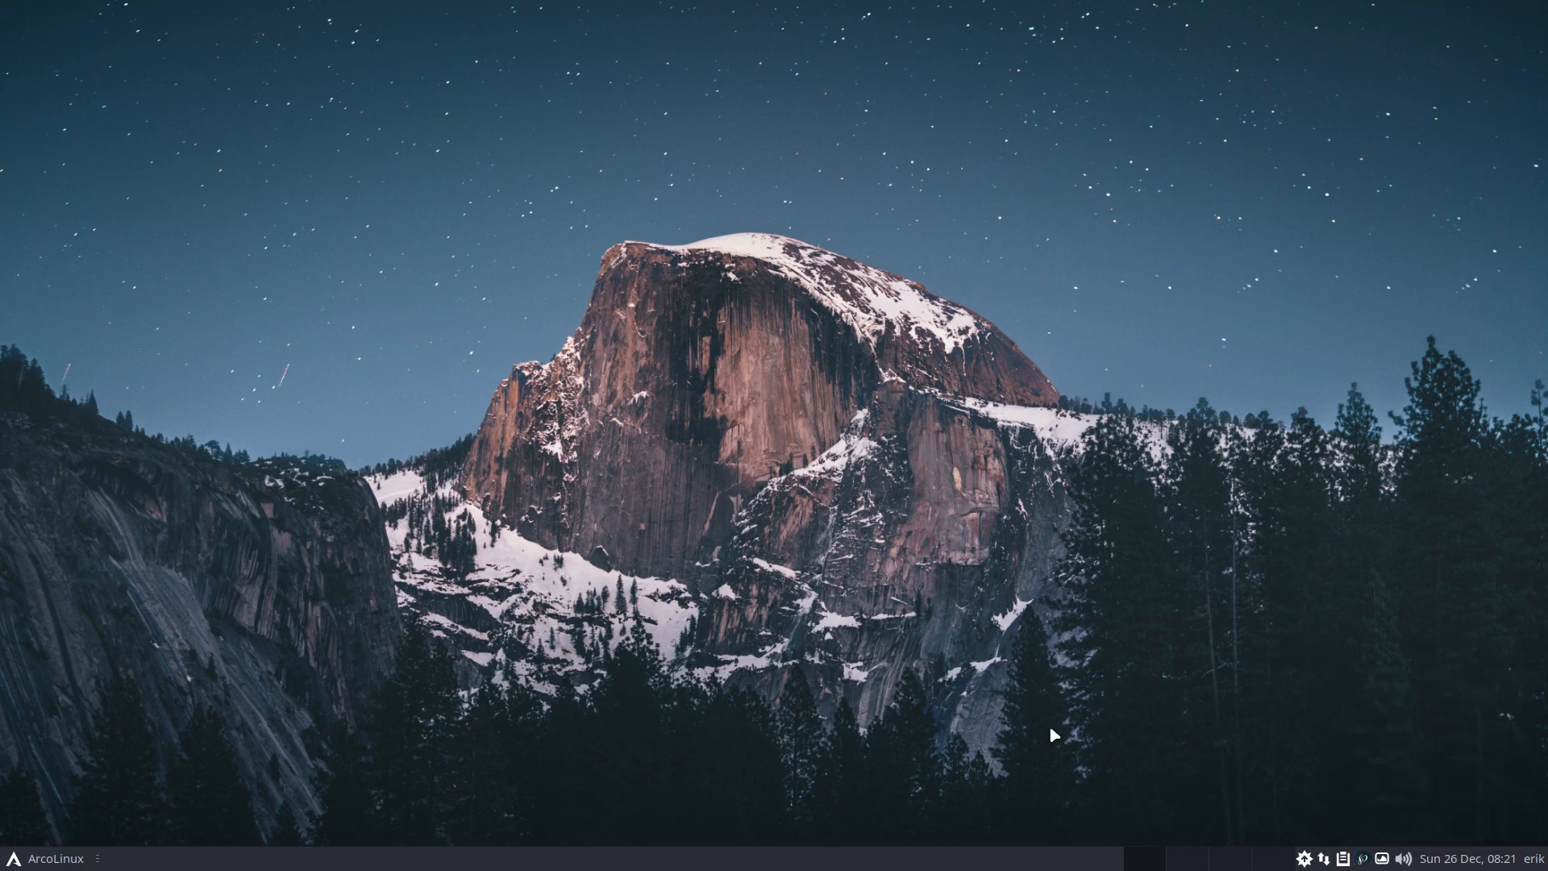
pyautogui.moveTo(1022, 735)
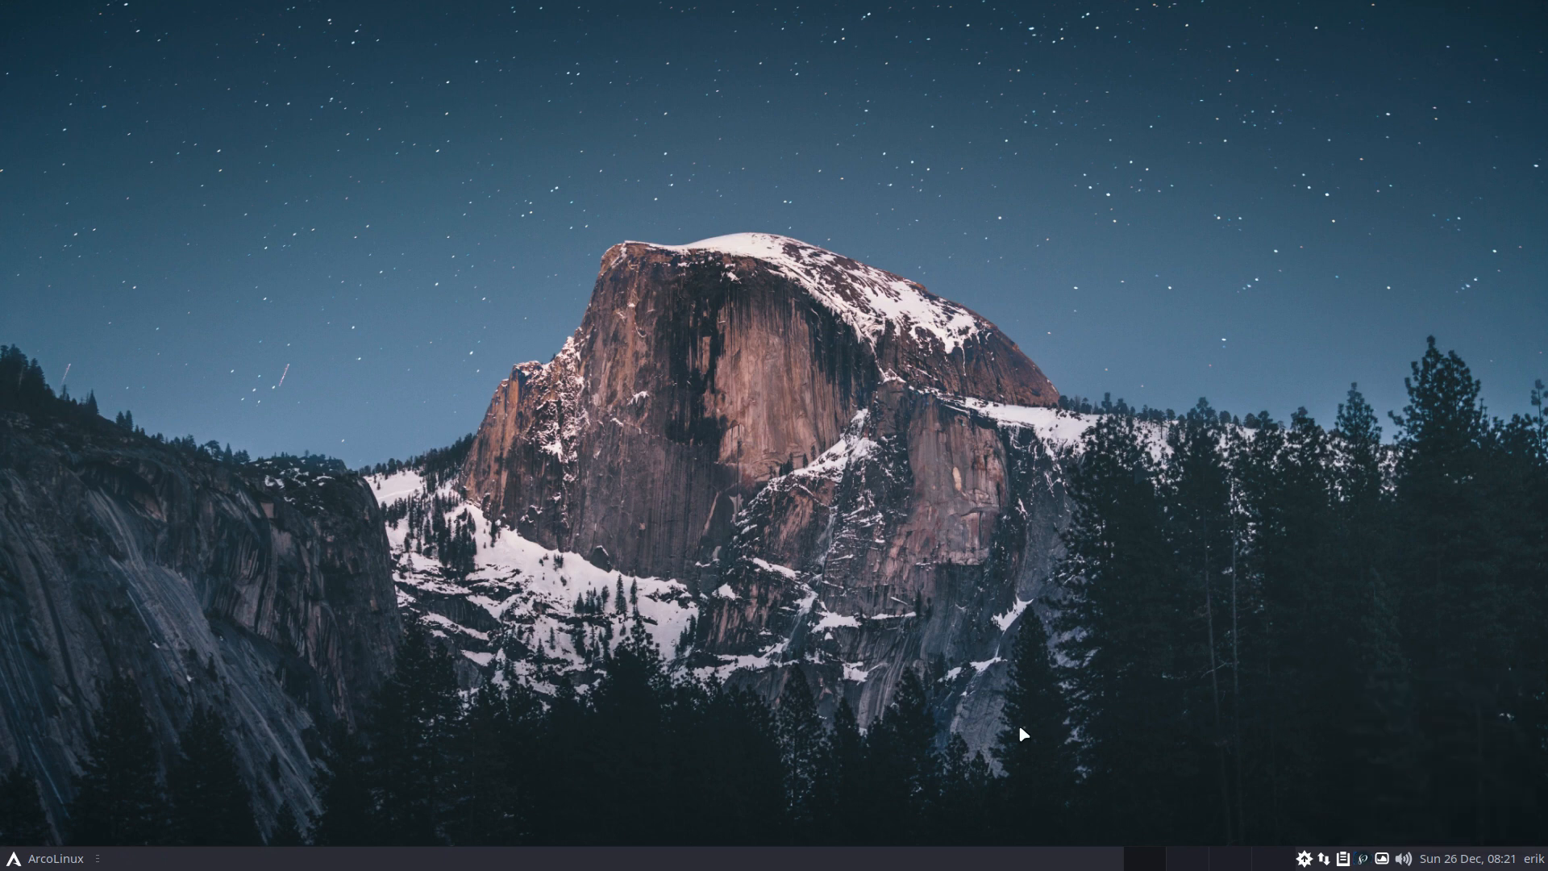